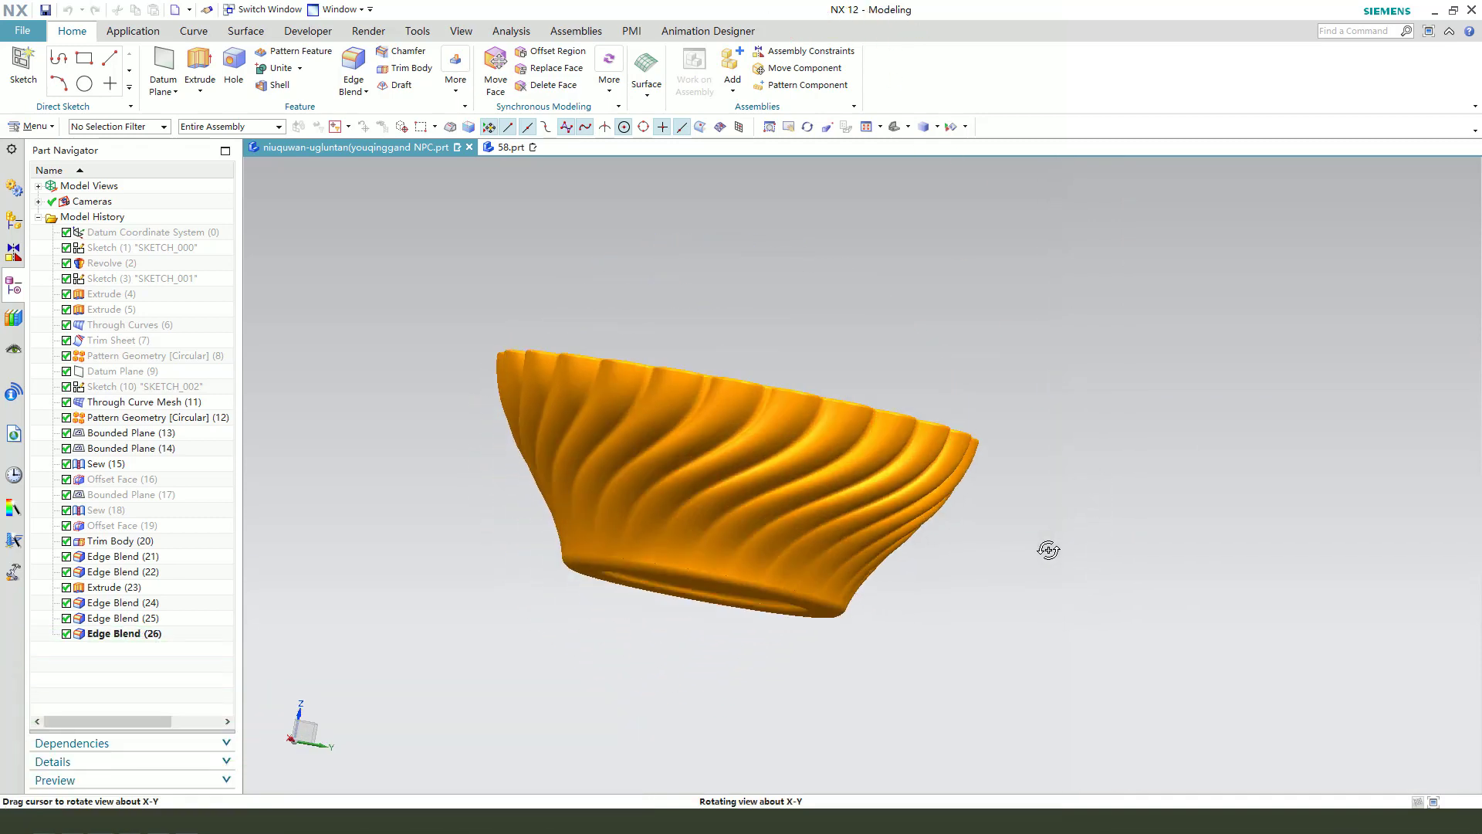
Orbit the finished twisted-rib bowl model to view it
left_click_drag(1049, 548, 973, 501)
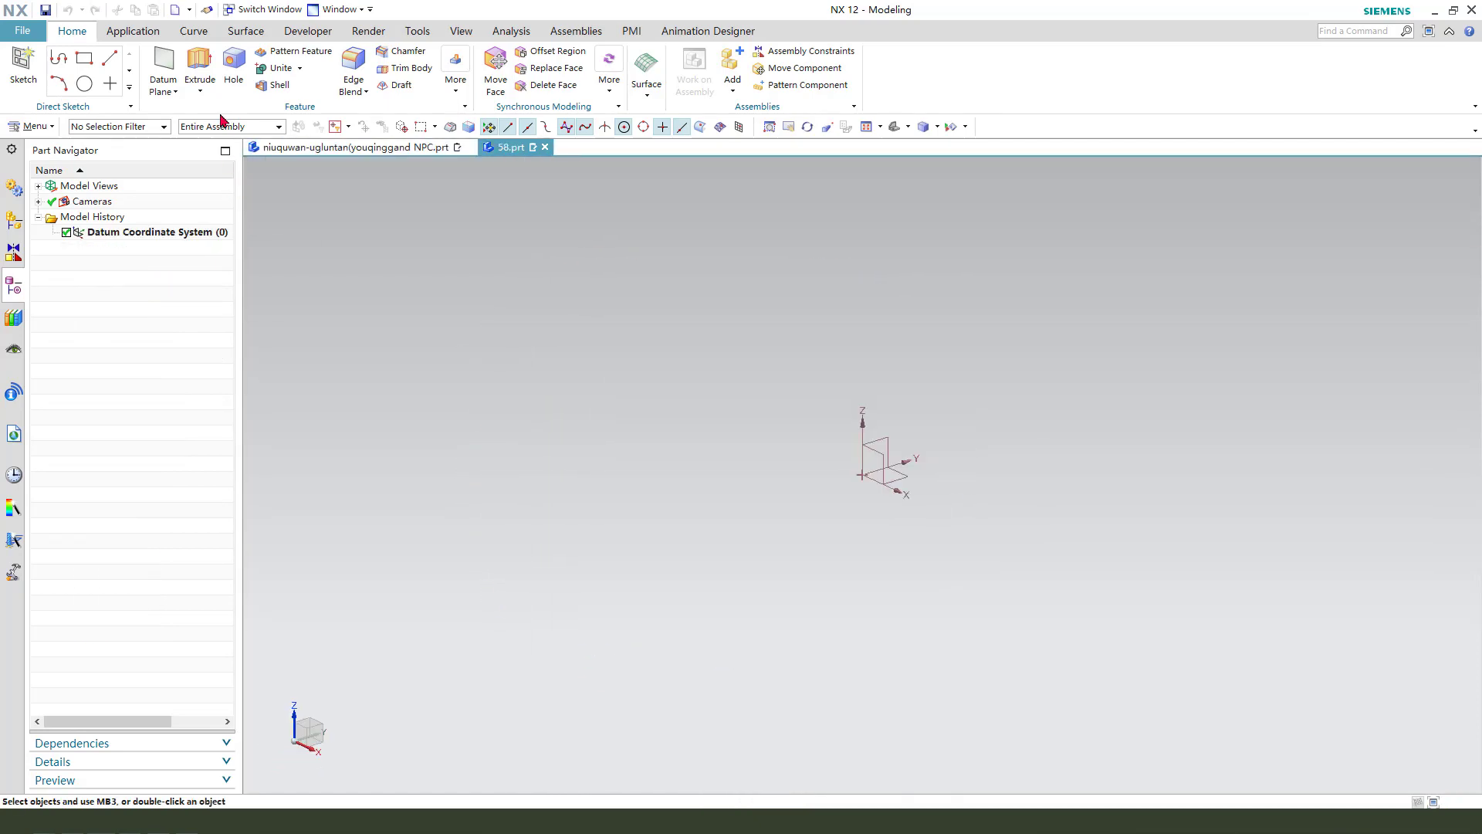
Start an extrude sketch, draw the four-sided outline, and dimension the top edge 80
left_click(198, 66)
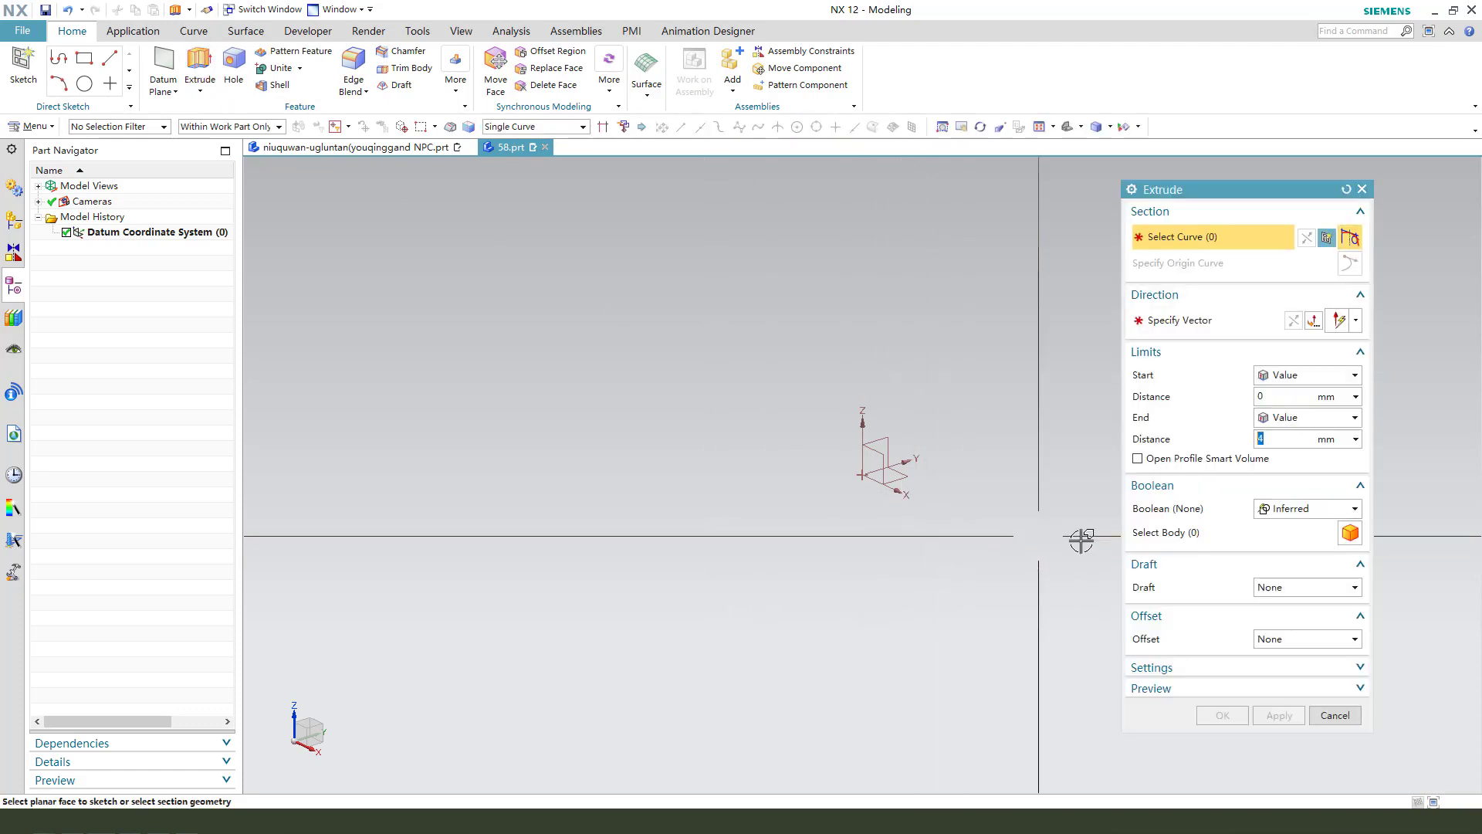
mouse_move(867, 463)
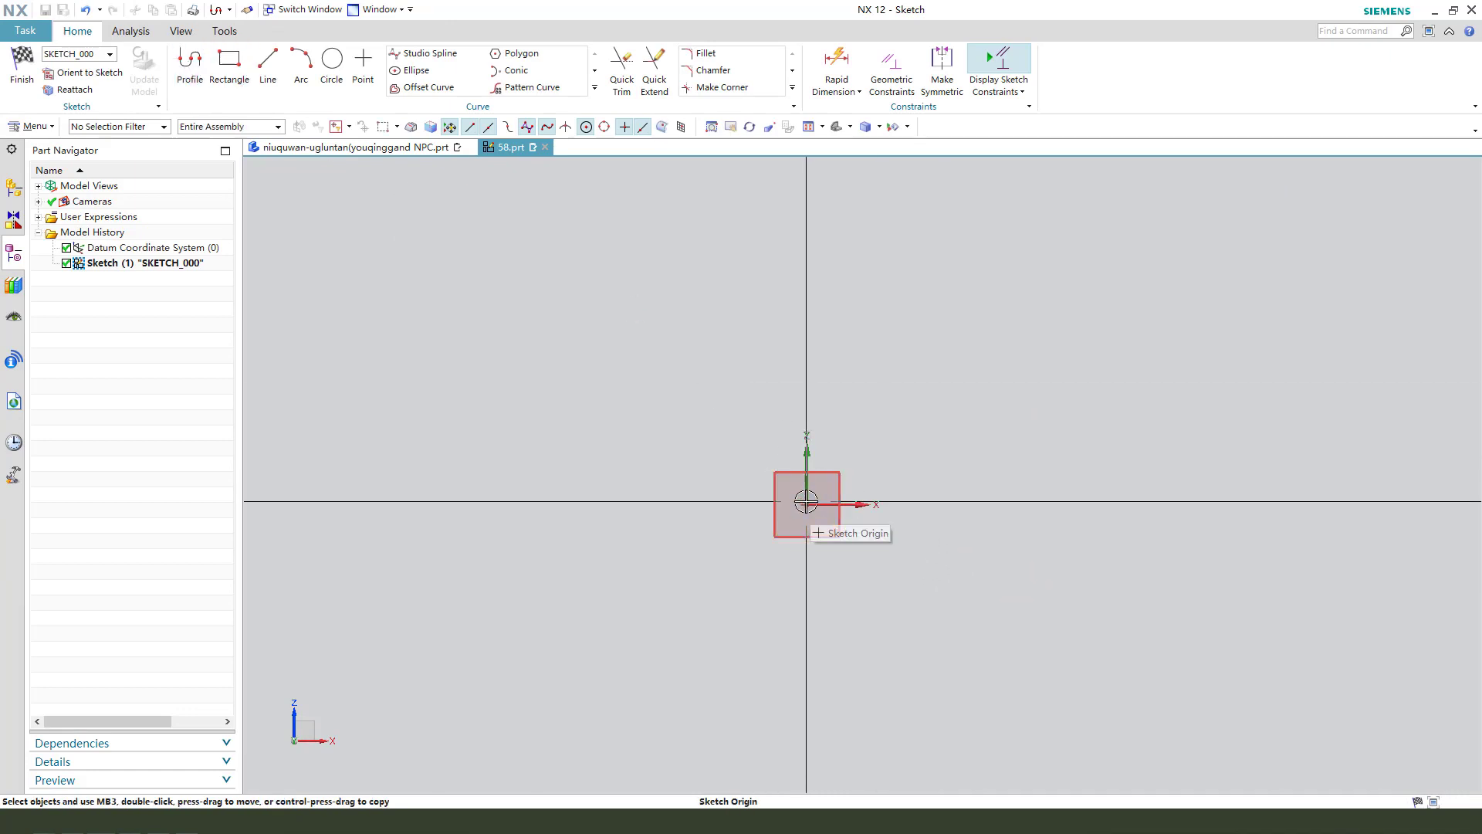
left_click(189, 62)
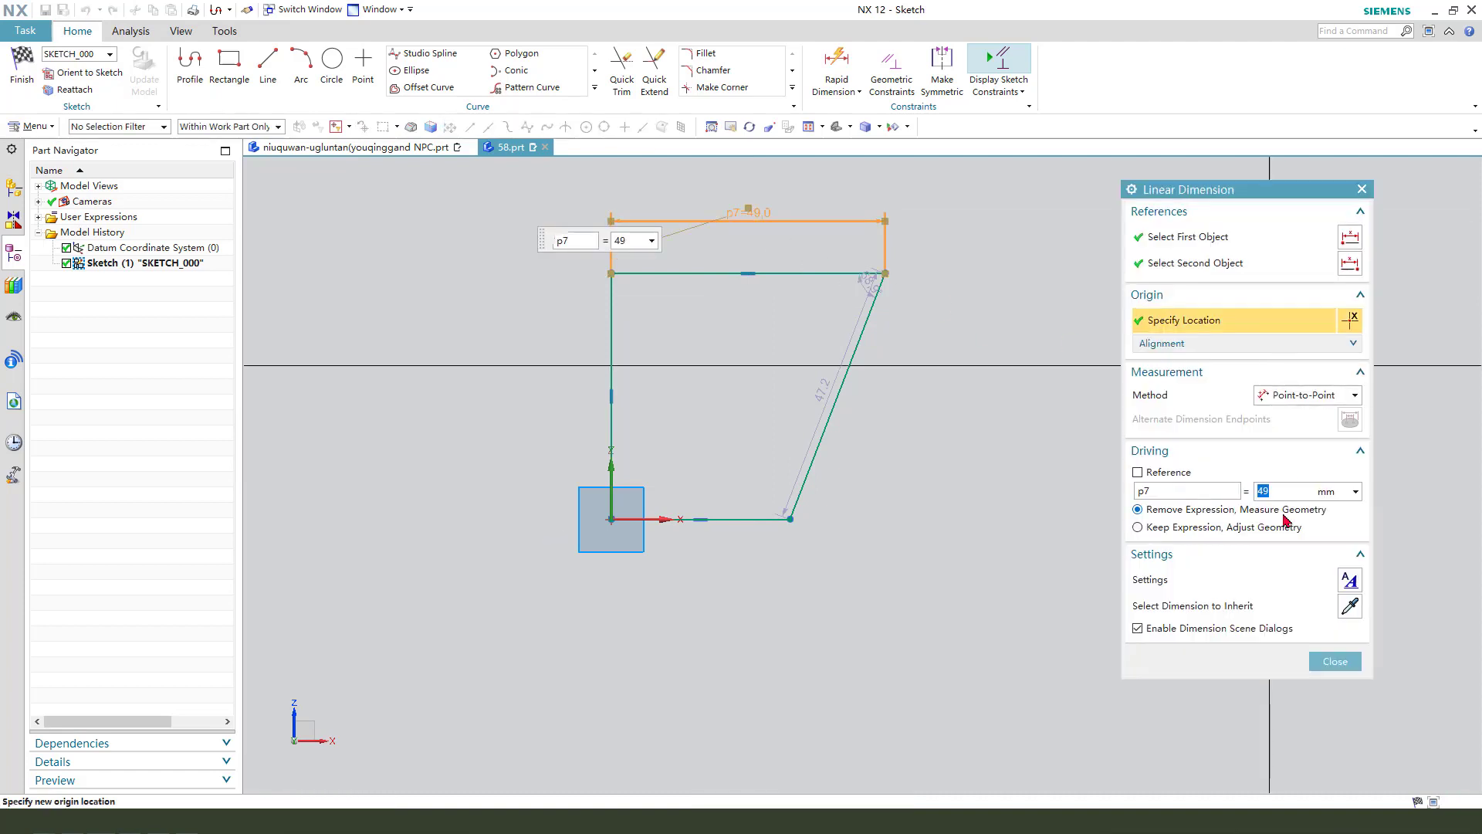
left_click(1334, 661)
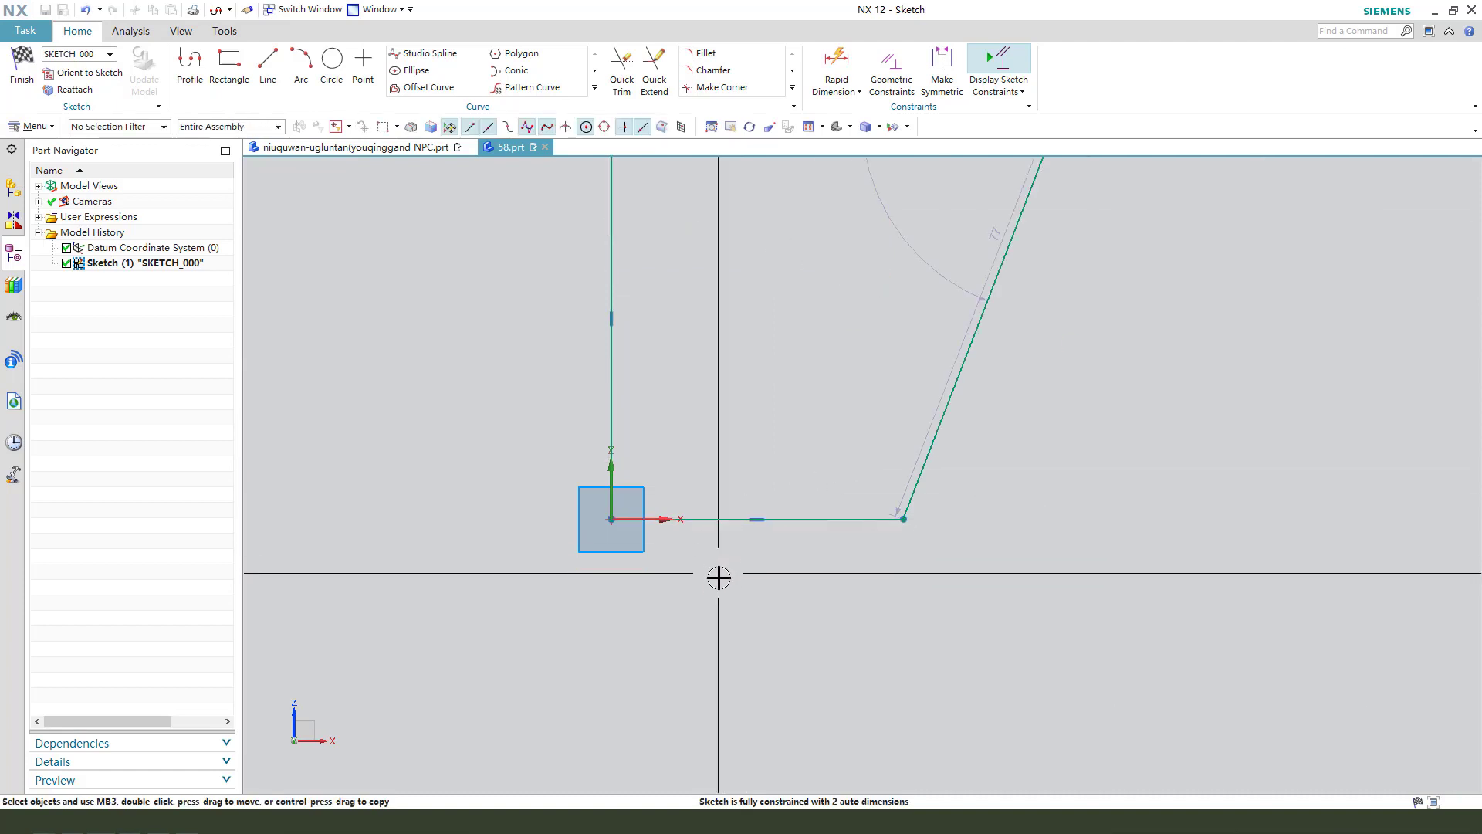
Dimension the outline height 70 and base 50, and convert the left edge to reference
left_click(835, 66)
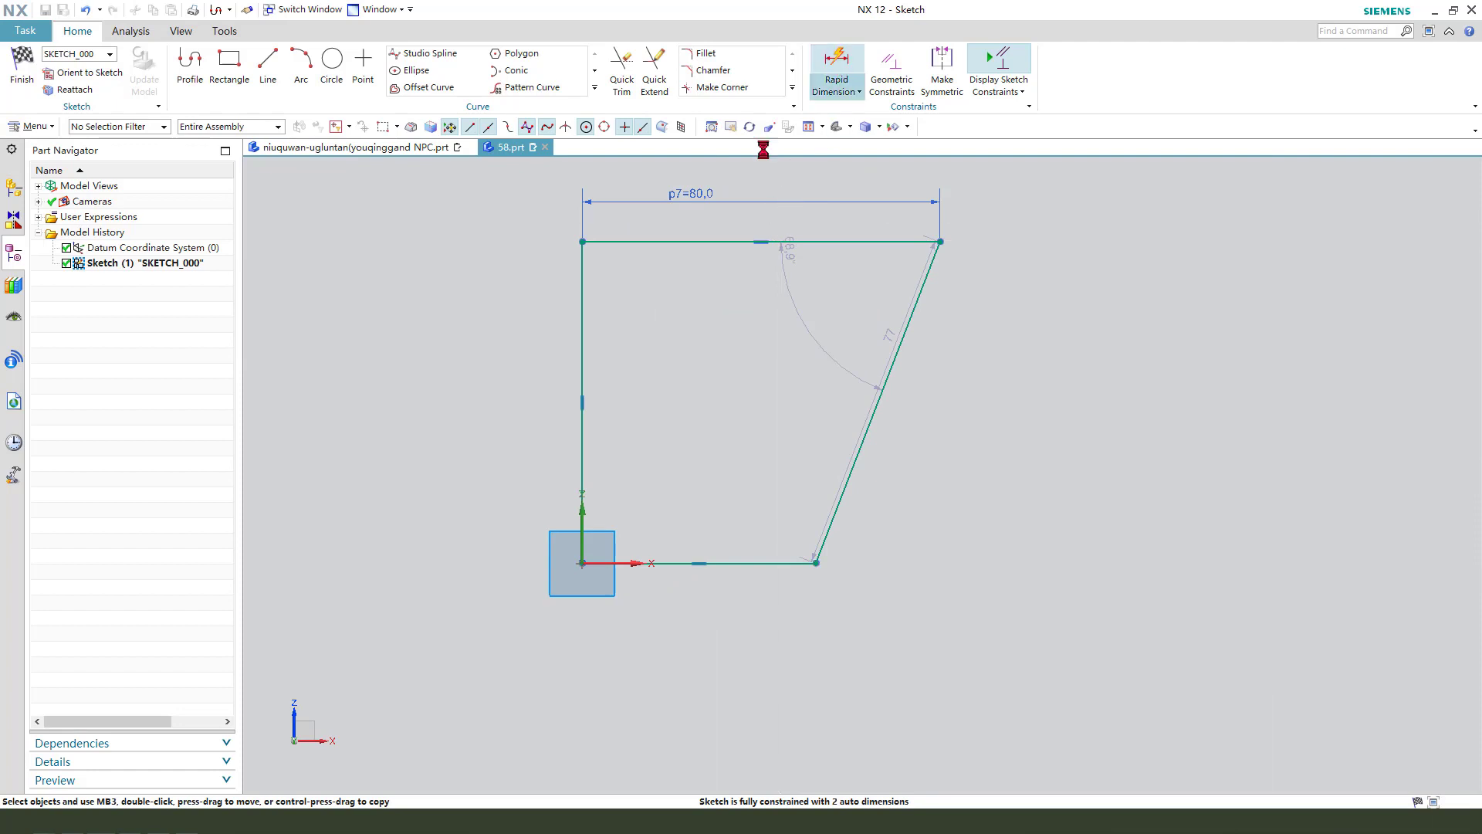
left_click(836, 60)
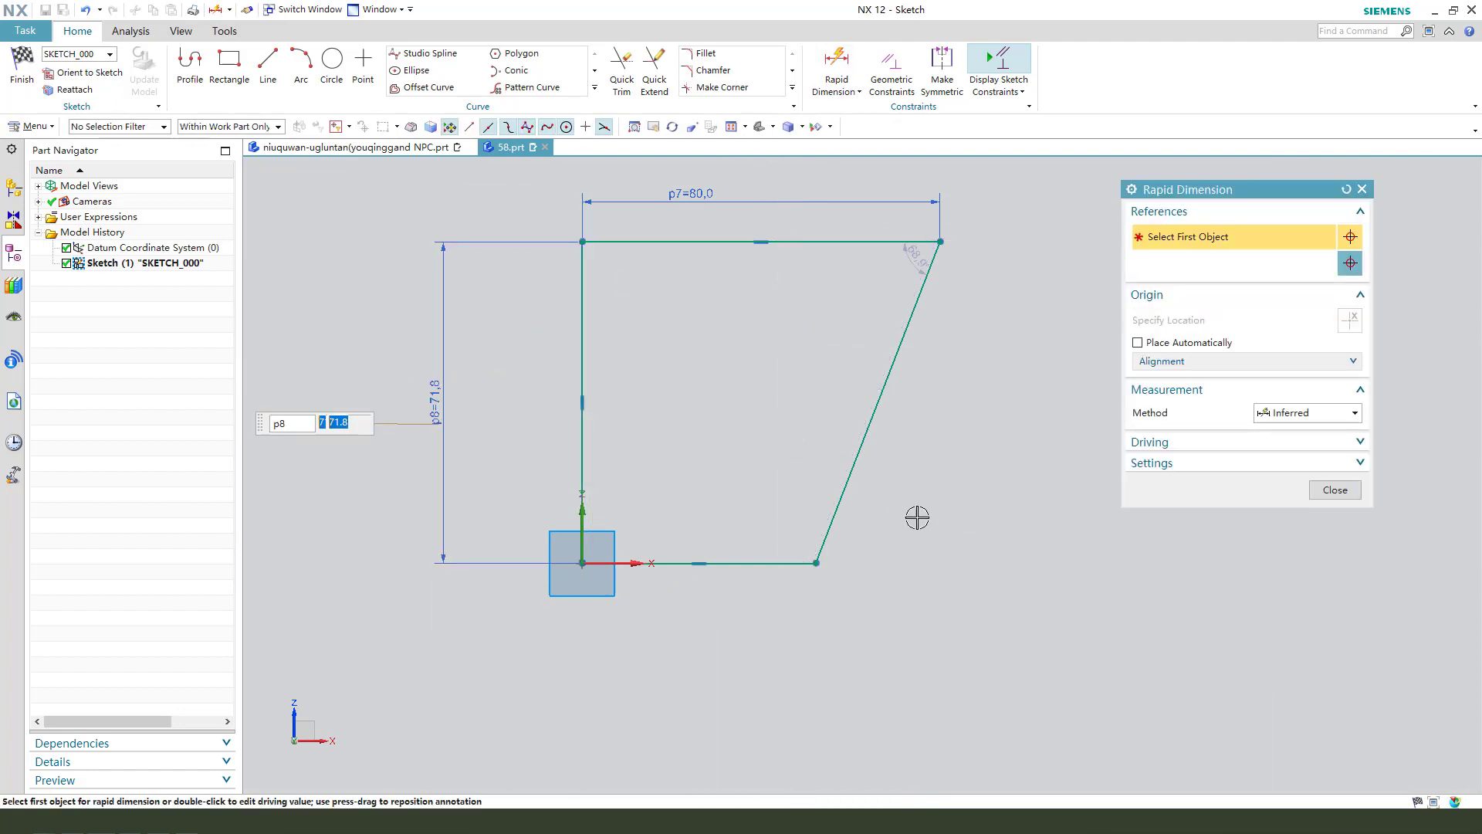
type("70")
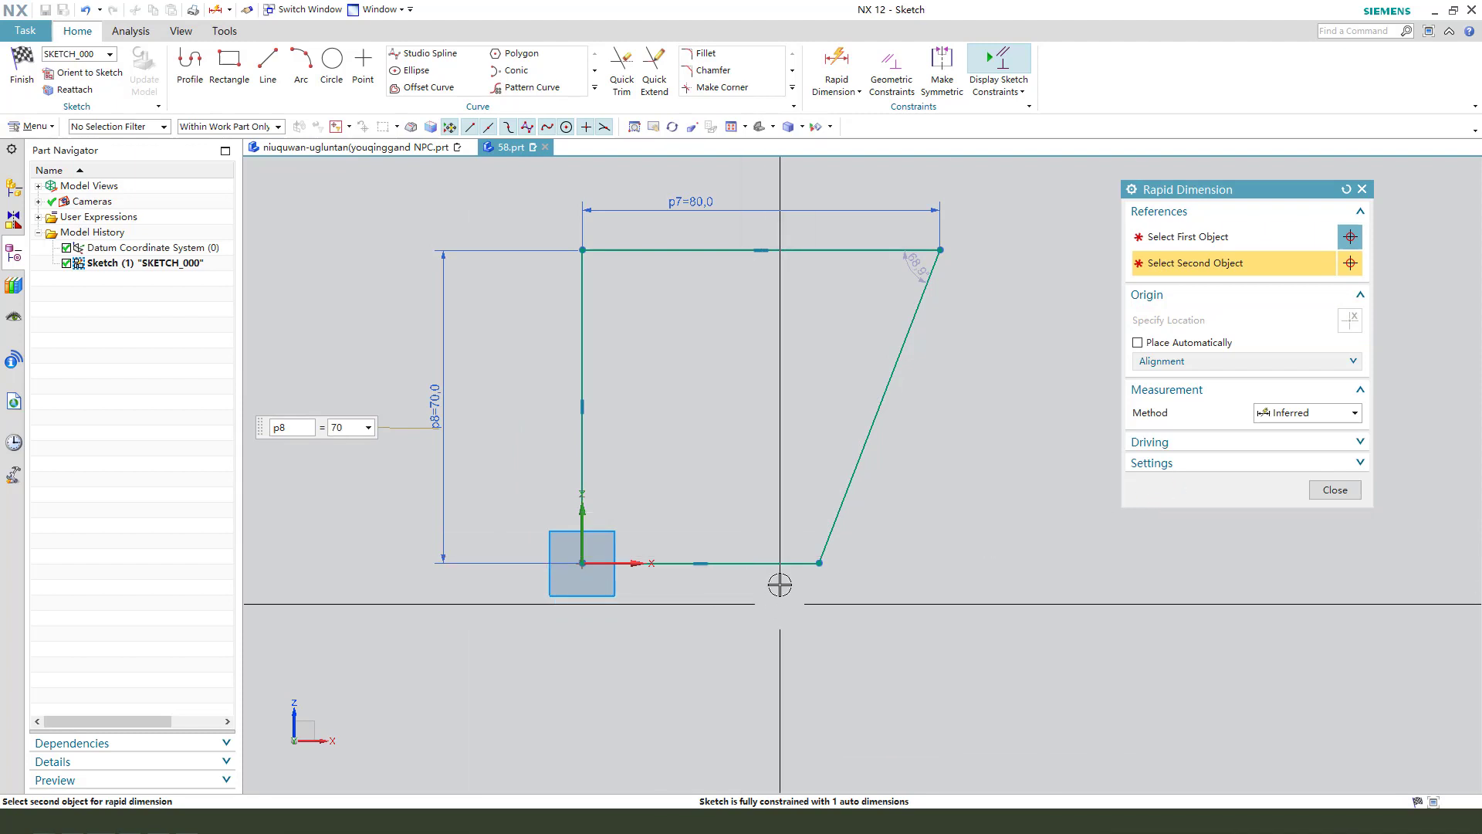
left_click(835, 58)
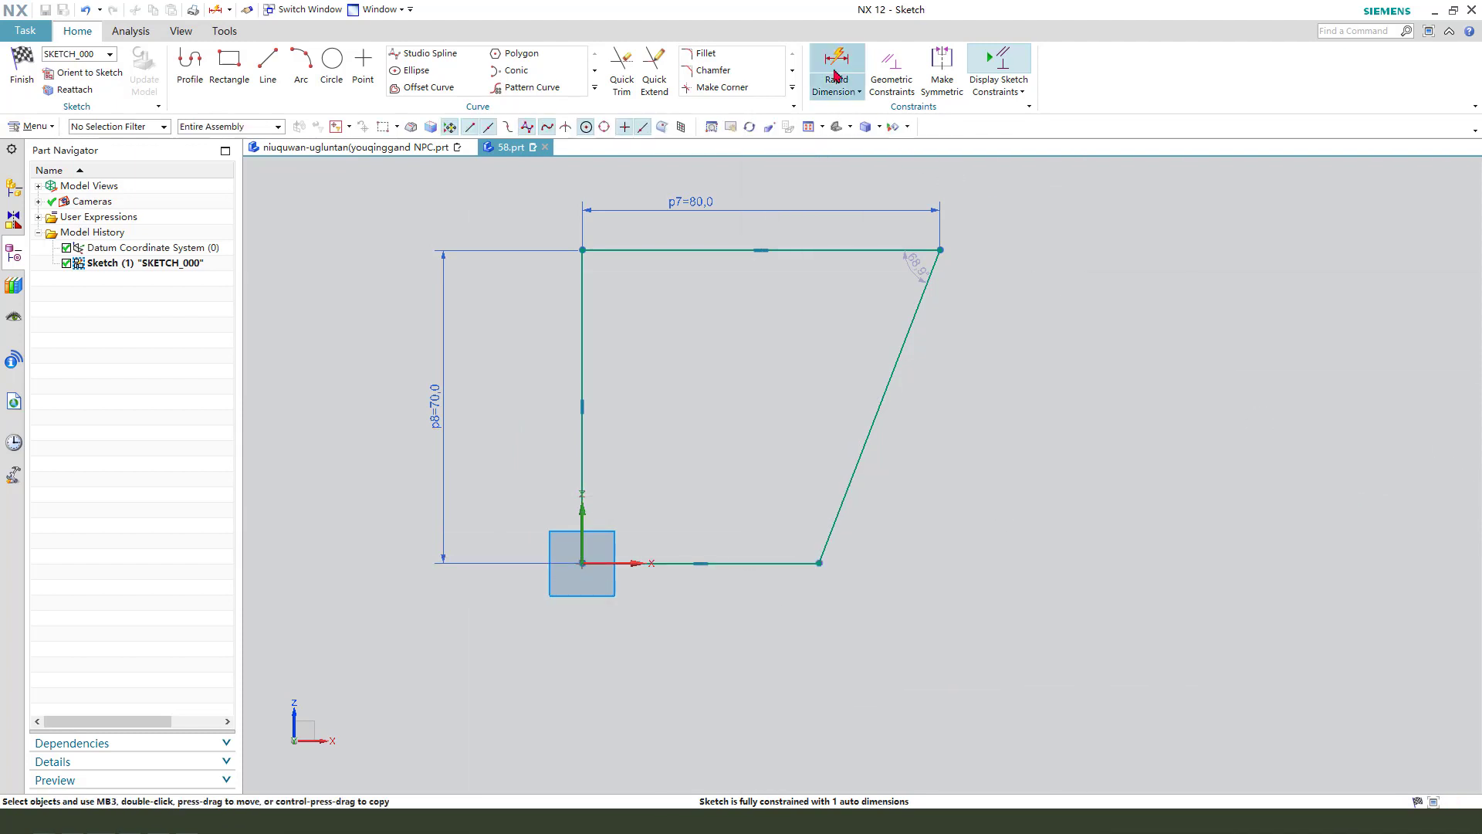
left_click(835, 71)
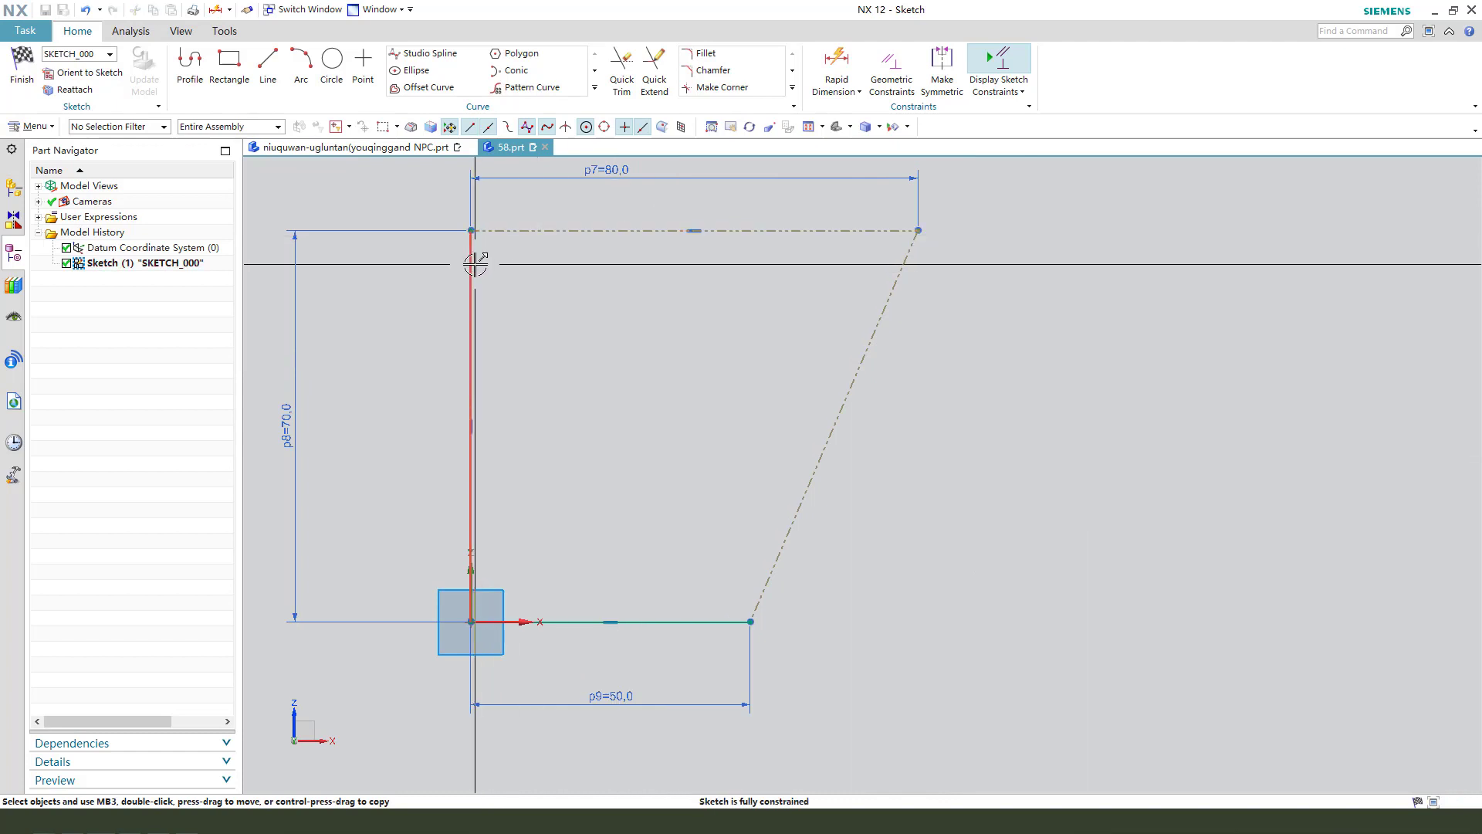
left_click(567, 619)
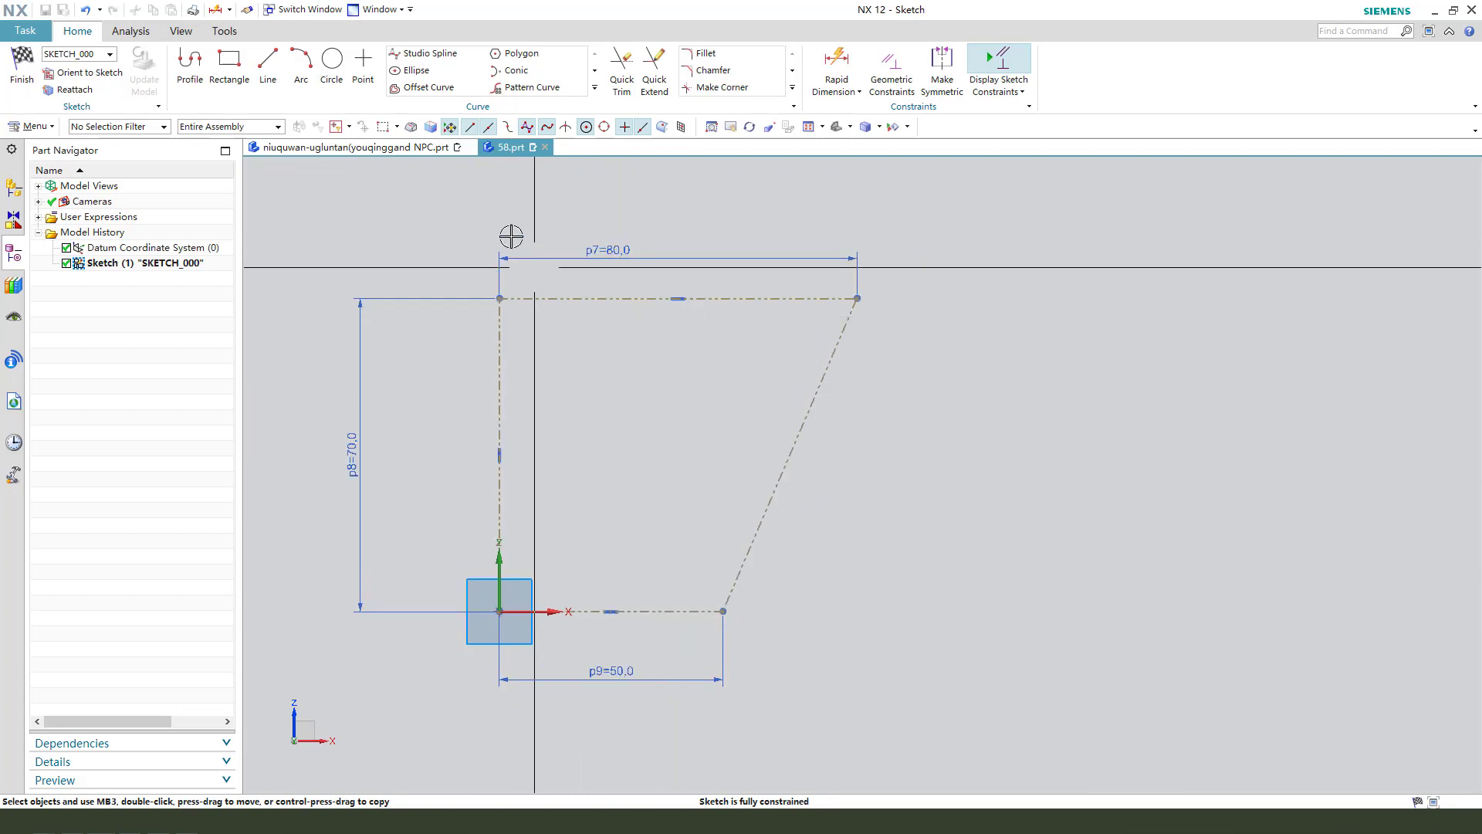
Draw an S-shaped studio spline by poles from the top-right to bottom-right corner
left_click(426, 54)
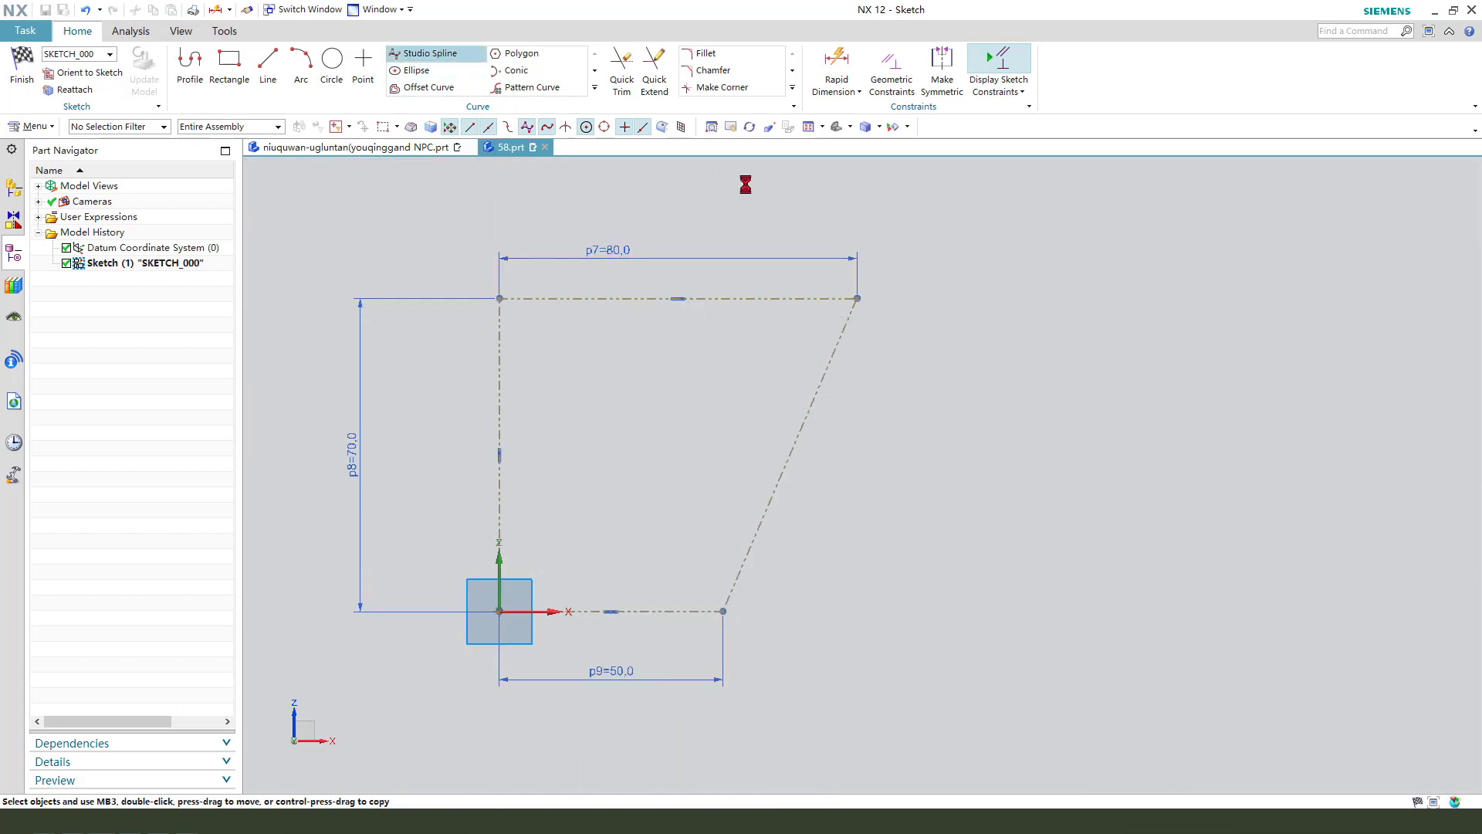
left_click(428, 54)
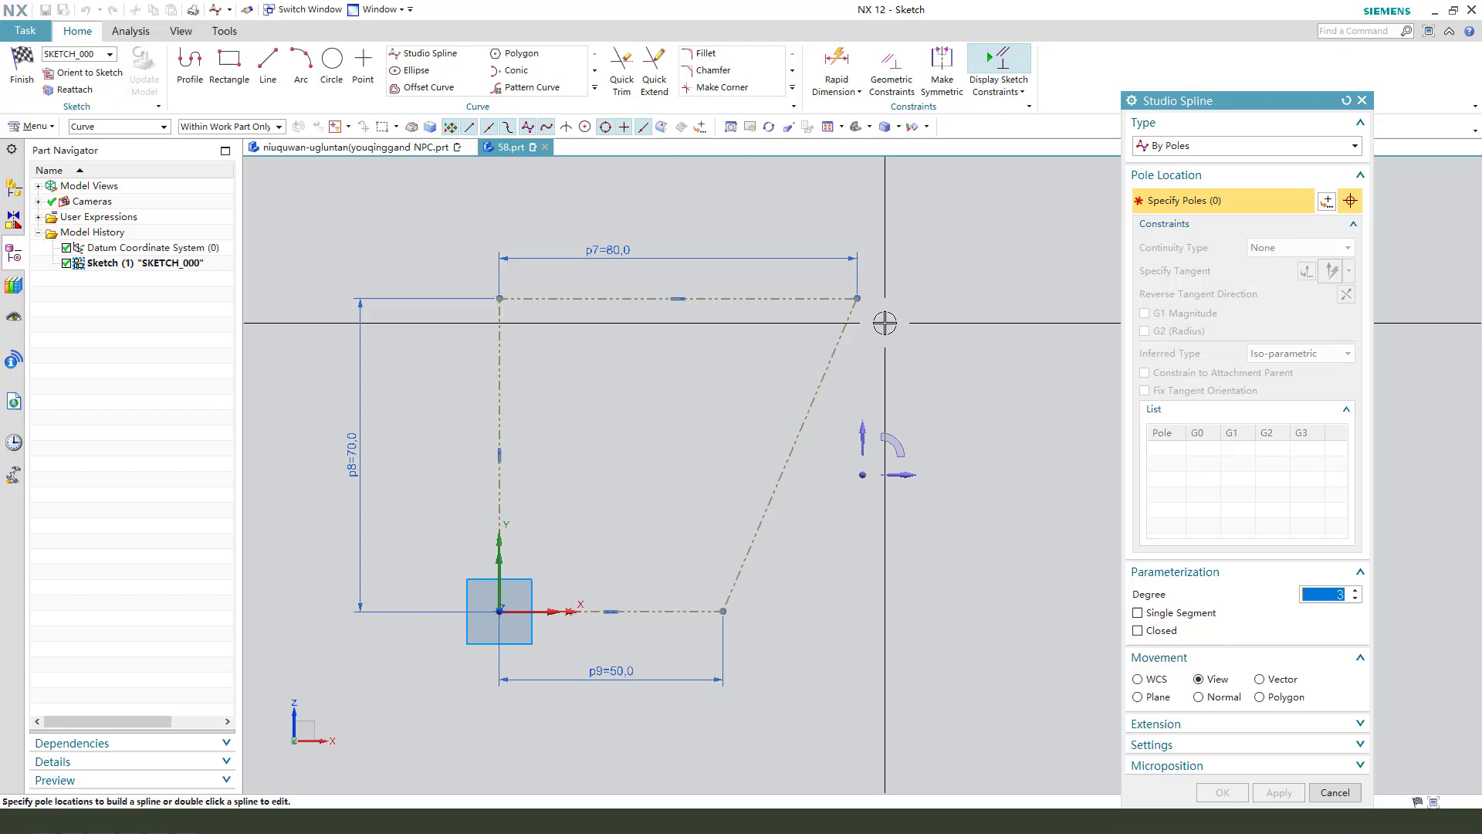
mouse_move(854, 297)
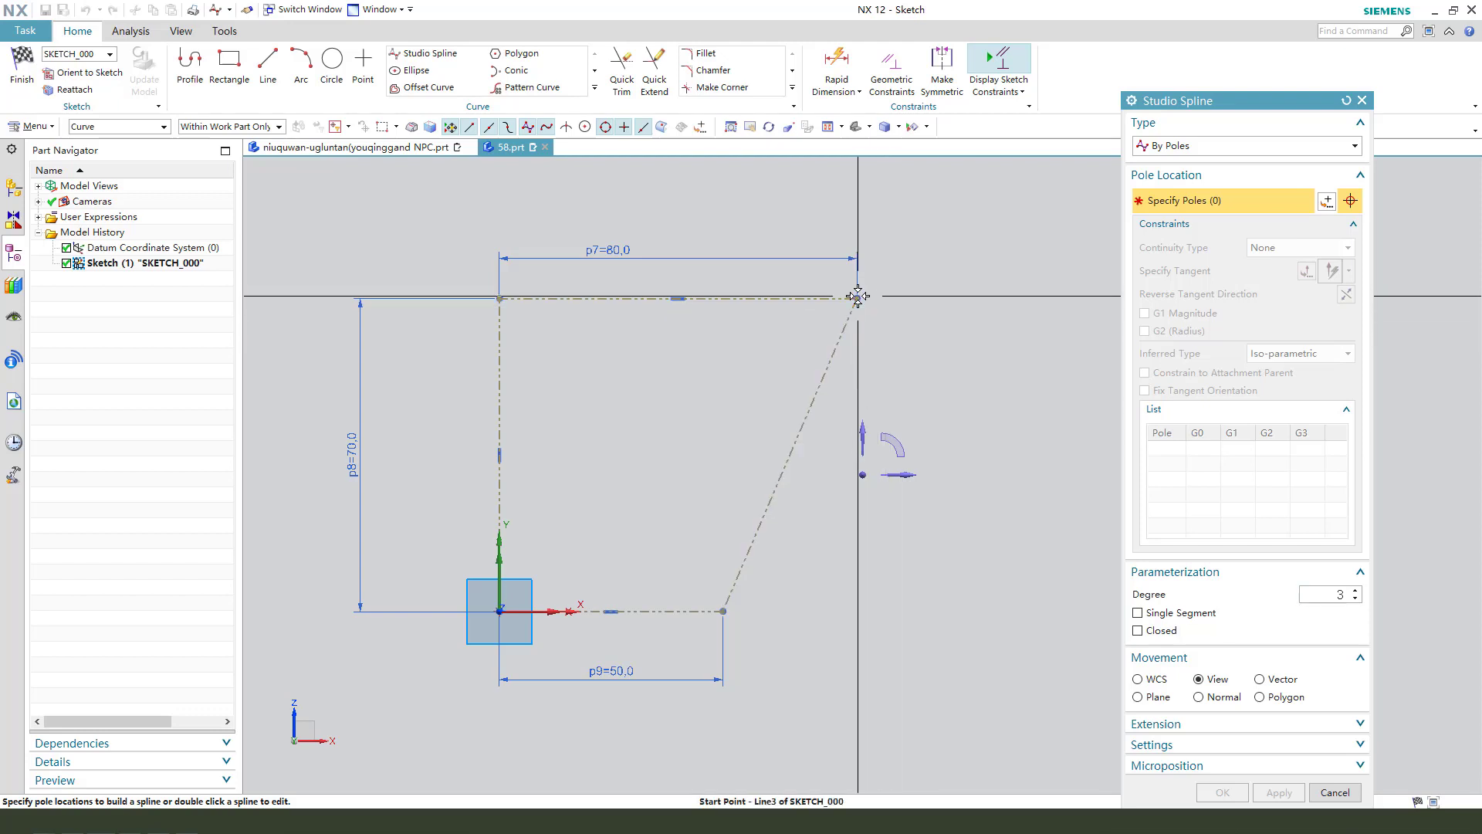
left_click(855, 298)
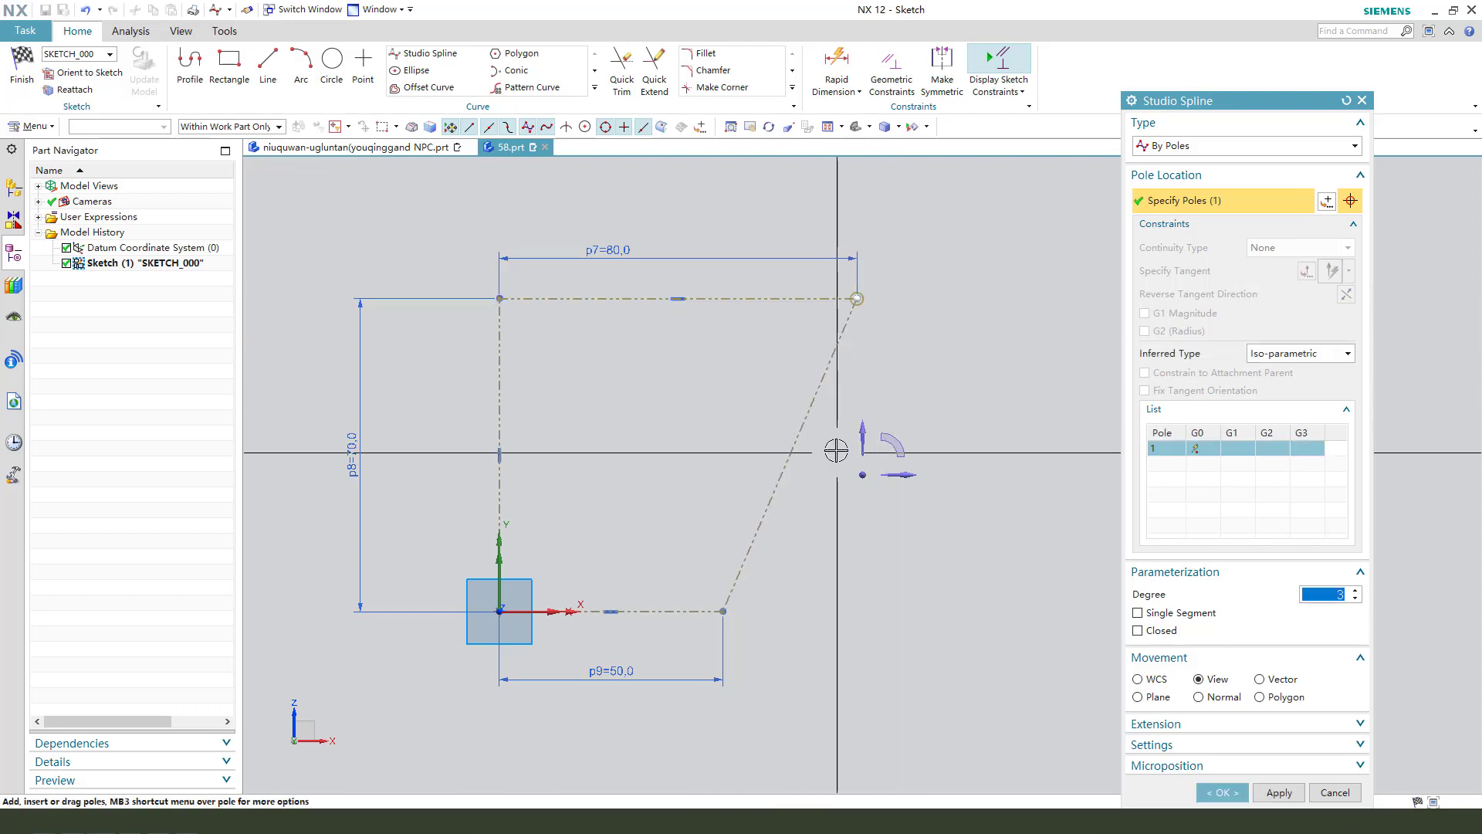
left_click(721, 612)
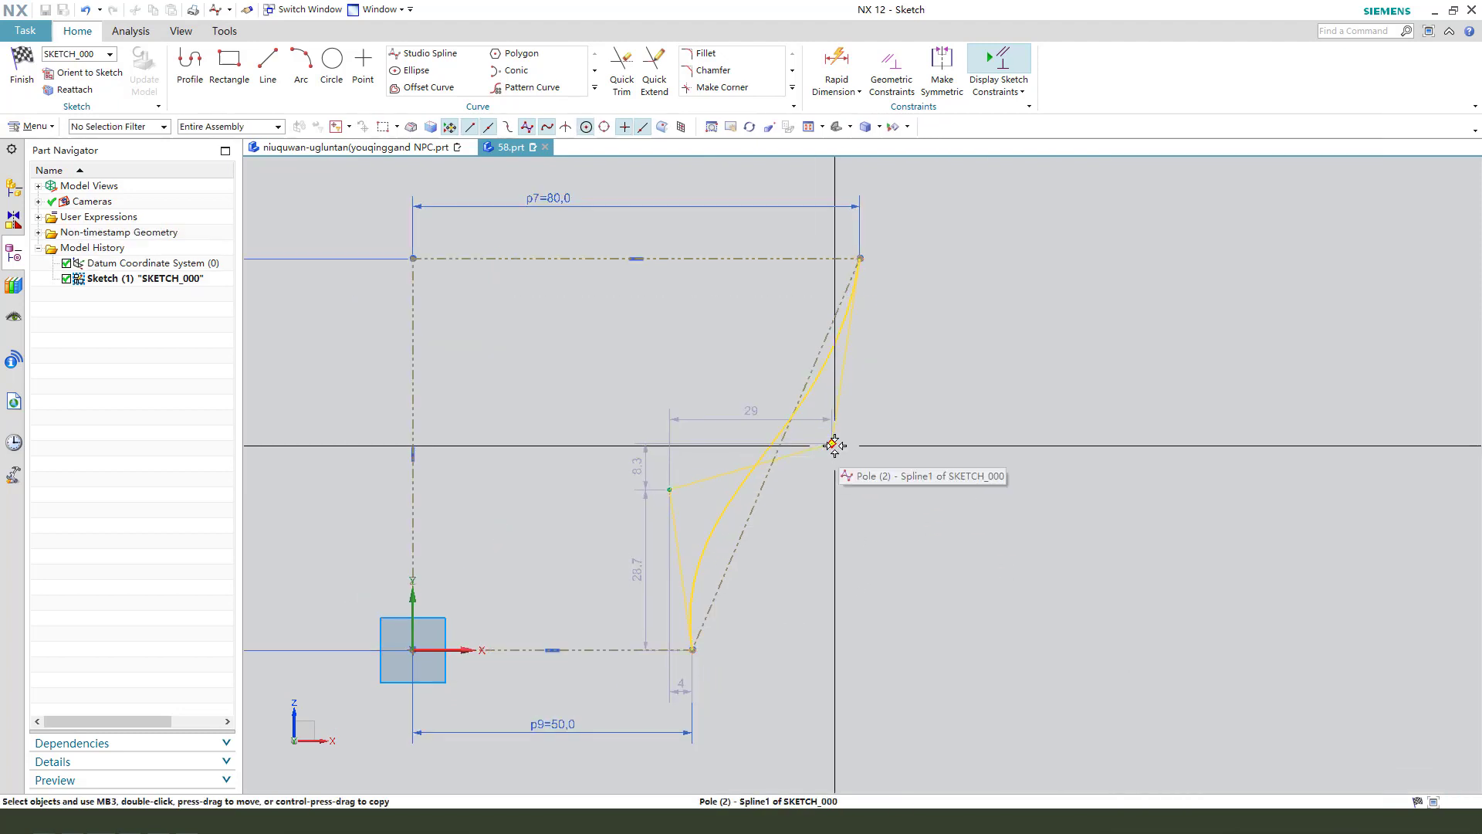
left_click(833, 443)
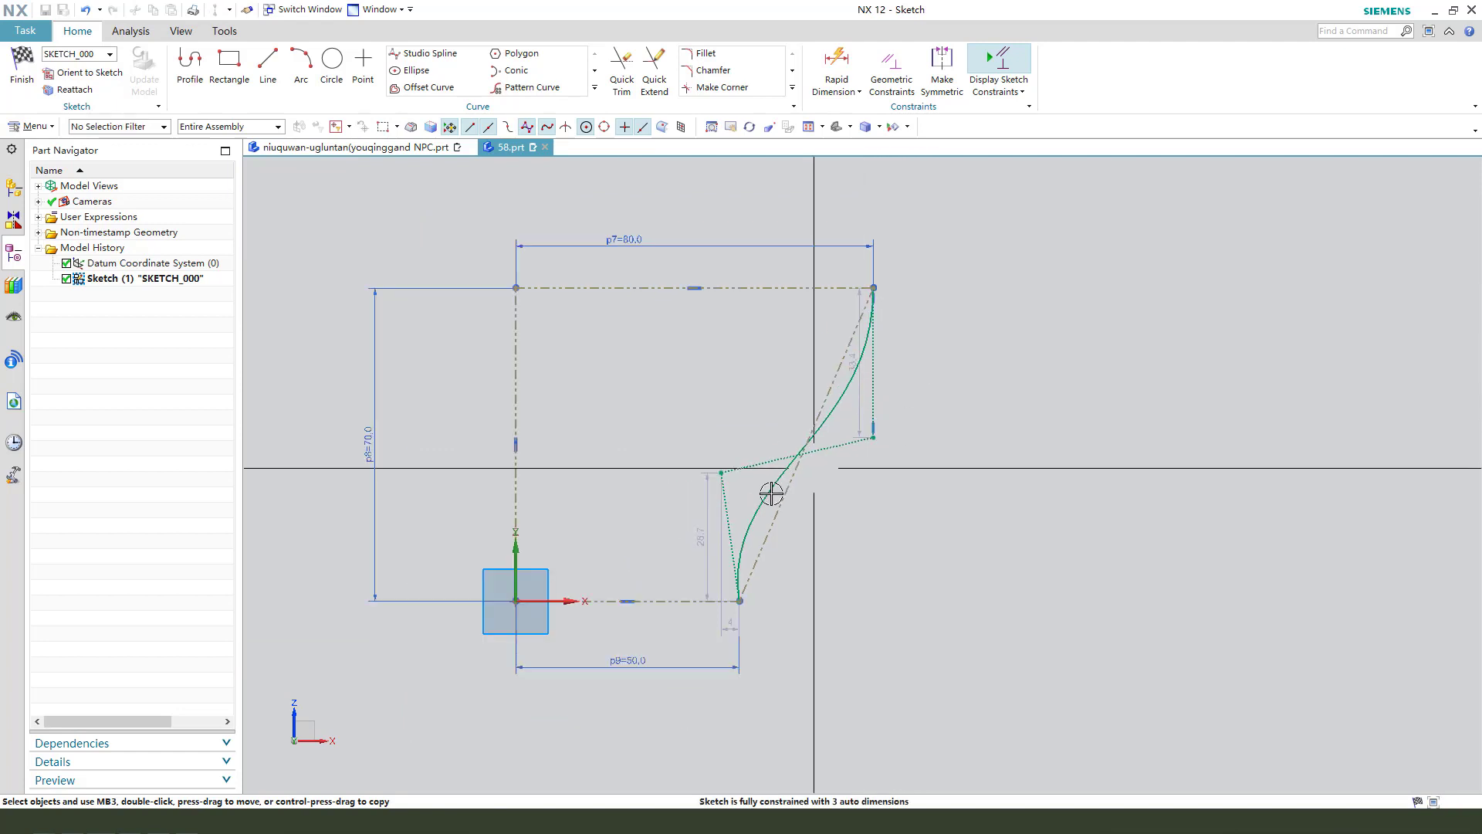
Dimension the spline's lower pole offset to 20 and upper pole offset to 30
left_click(740, 601)
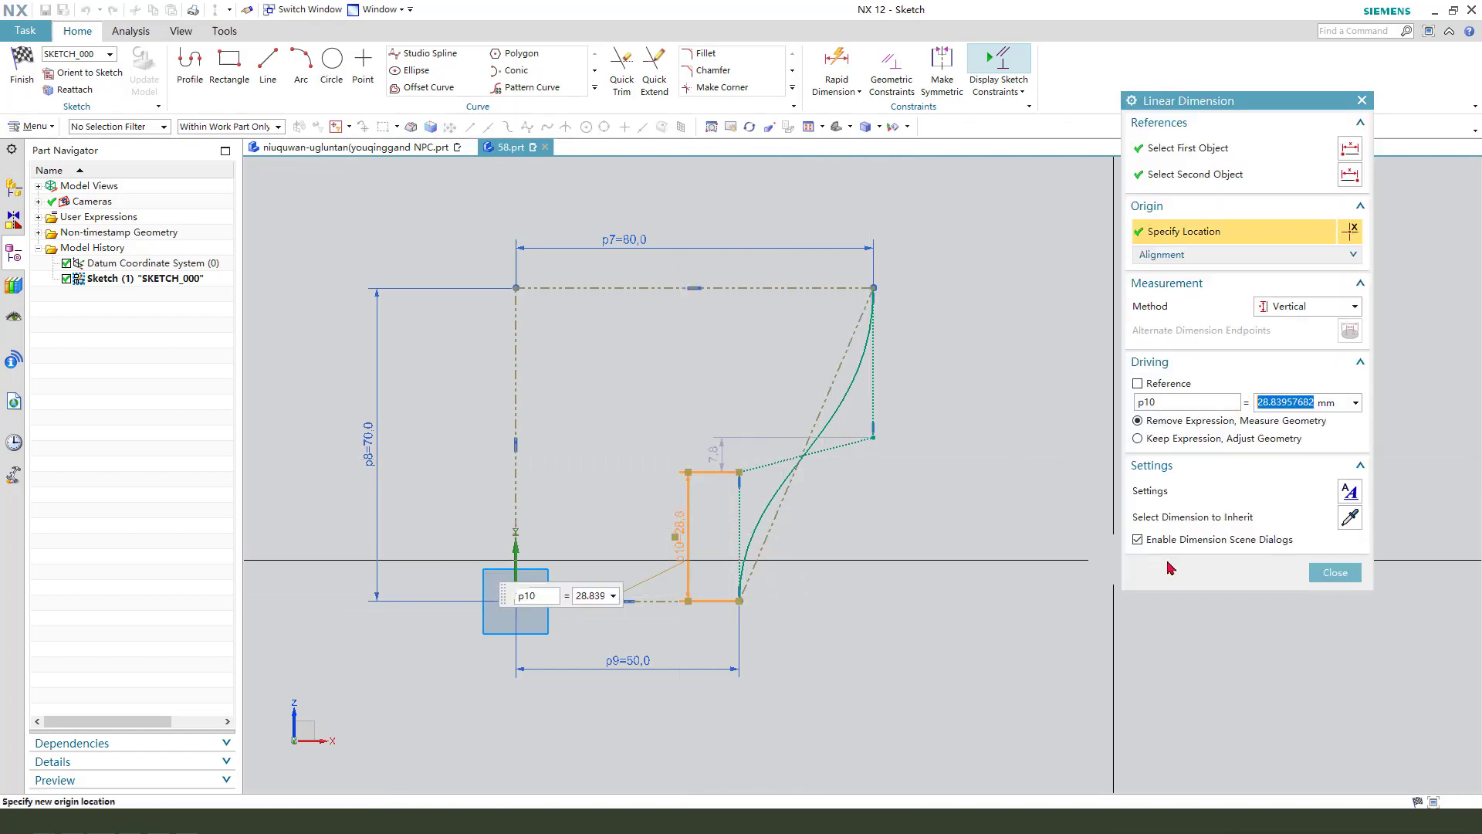
left_click(1333, 572)
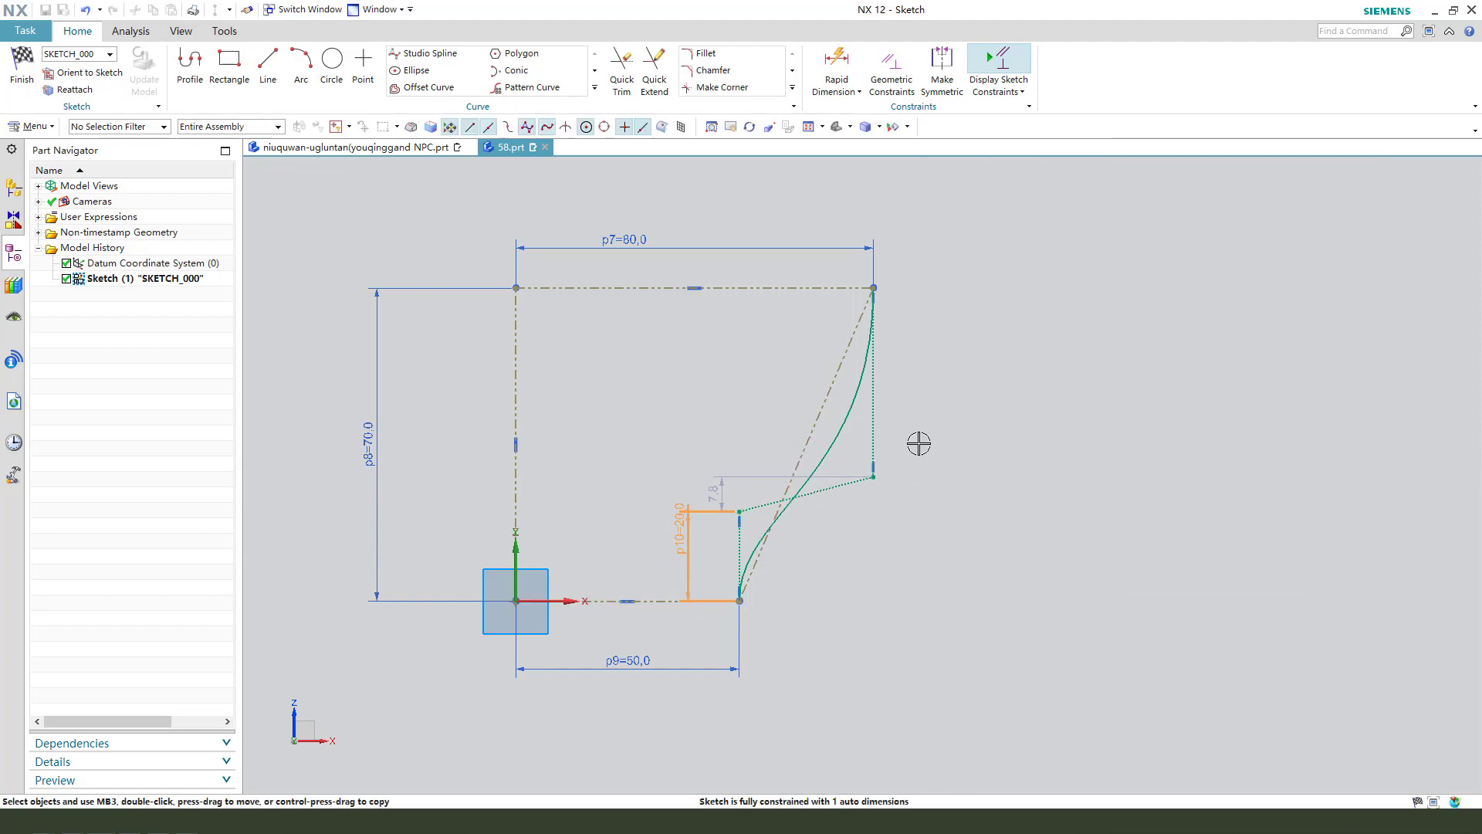
left_click(836, 68)
type("30")
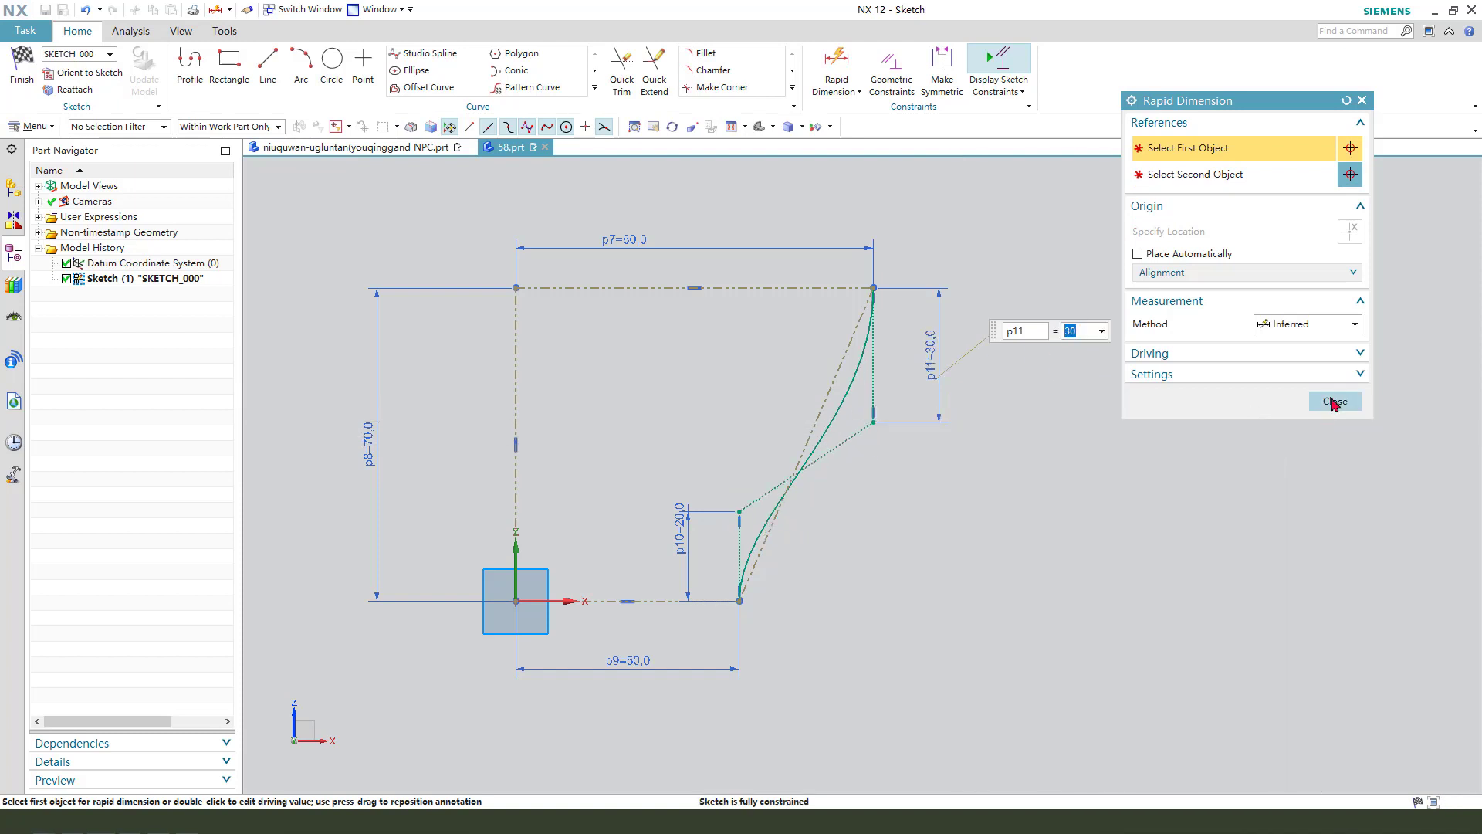
left_click(1334, 400)
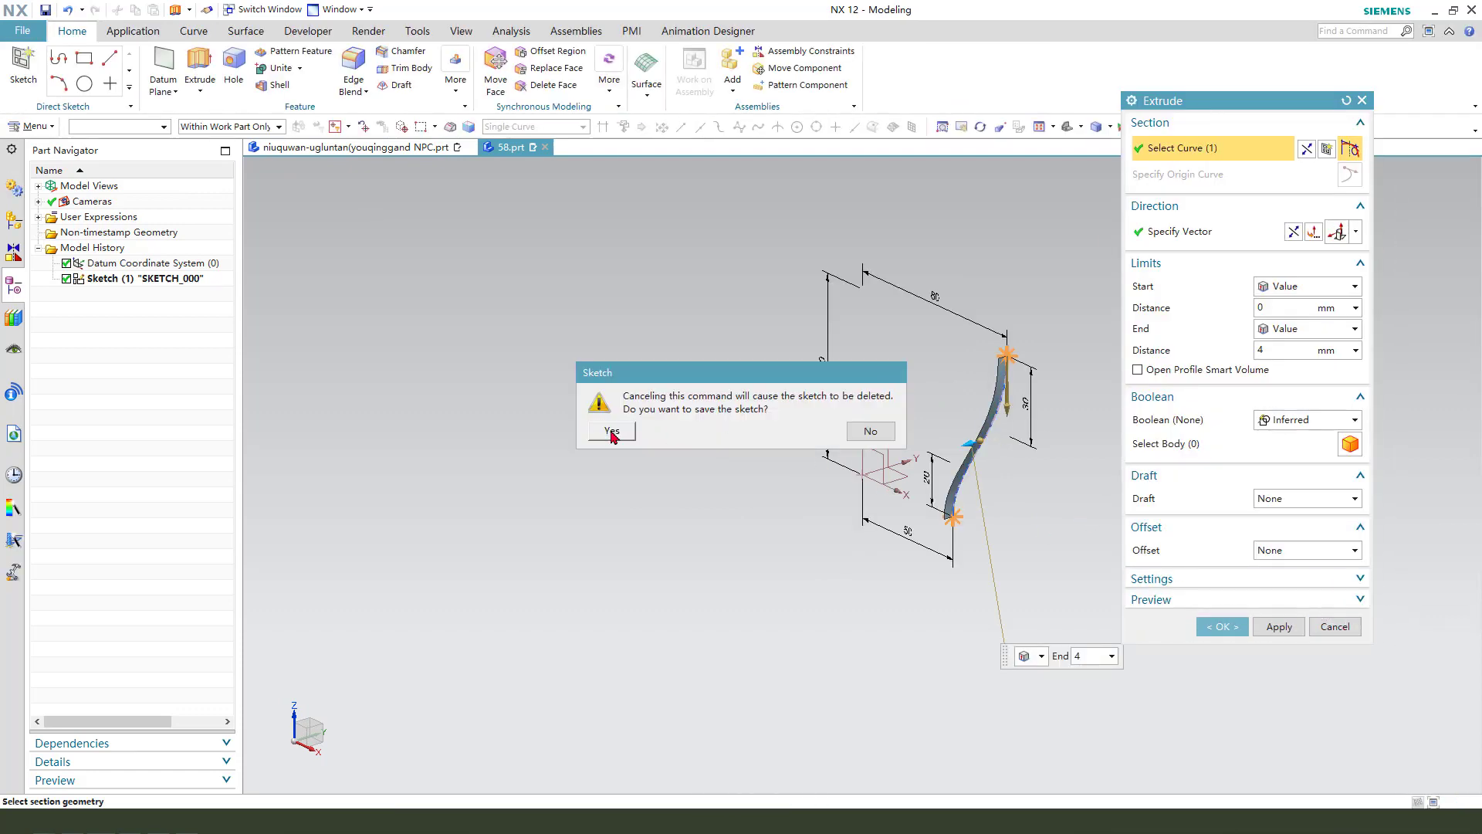
Keep the sketch, then revolve the spline 360° about Z with Body Type Sheet
left_click(611, 430)
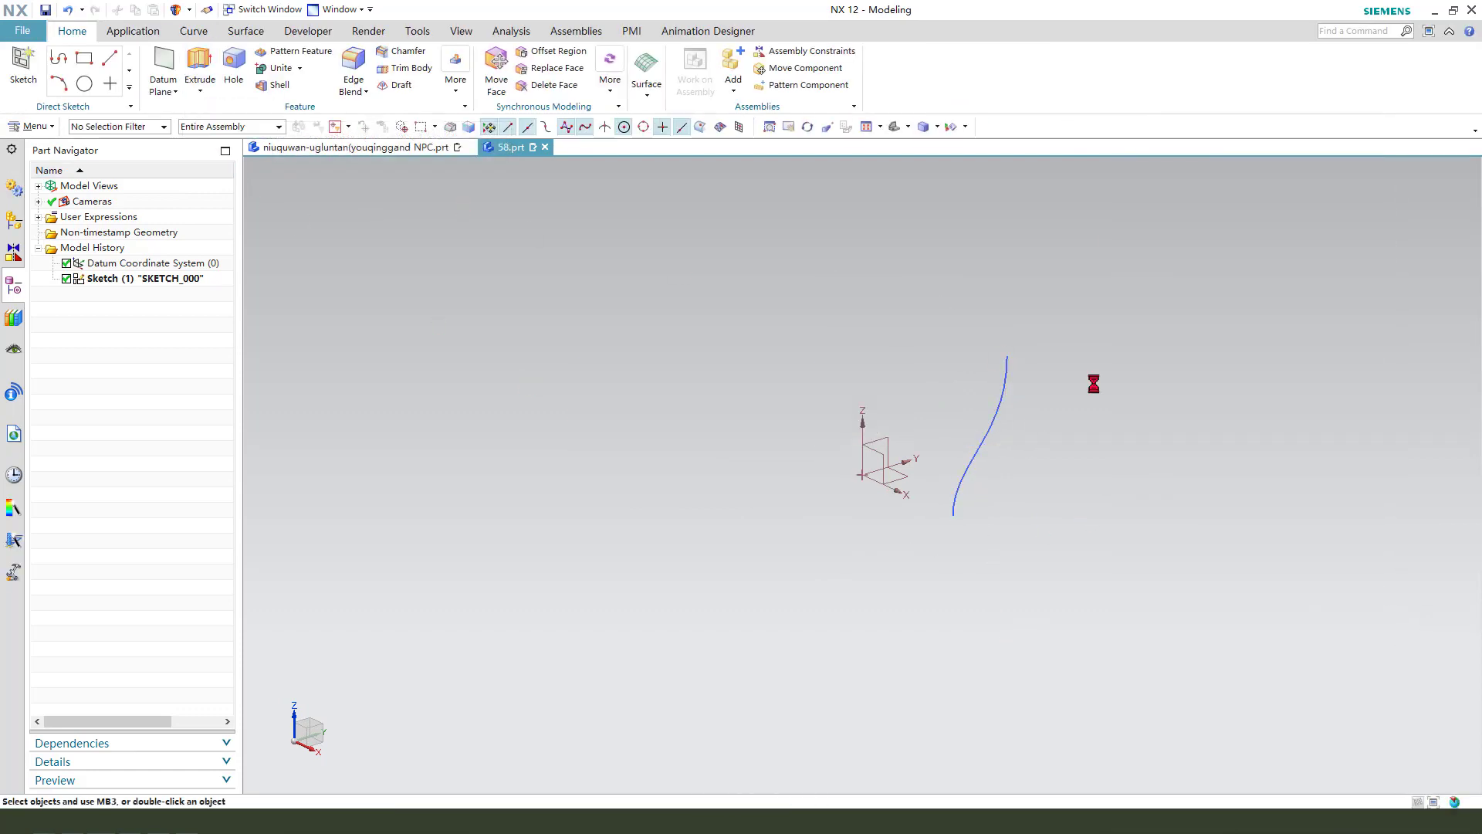
left_click(199, 66)
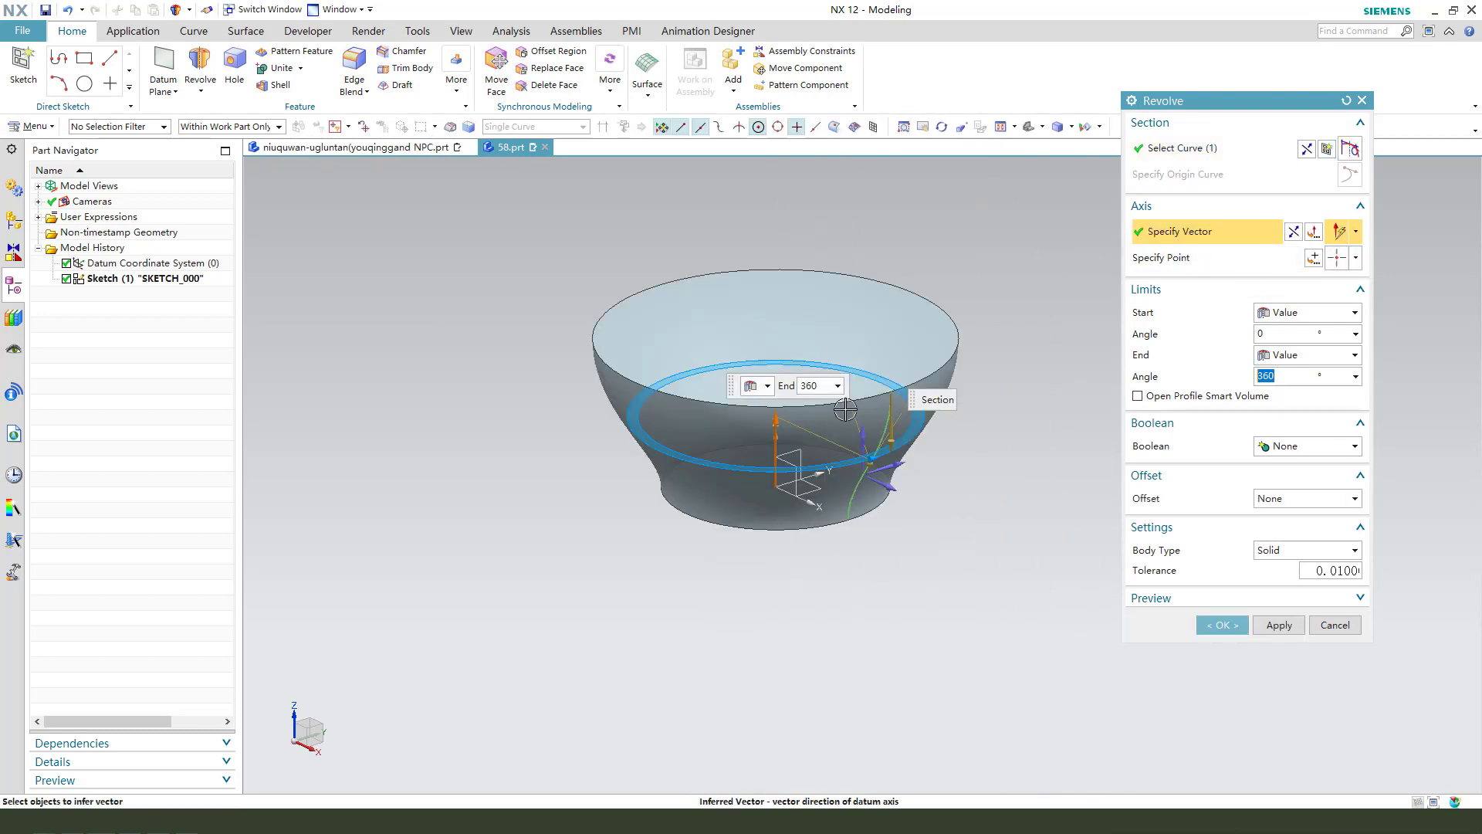
left_click(1350, 549)
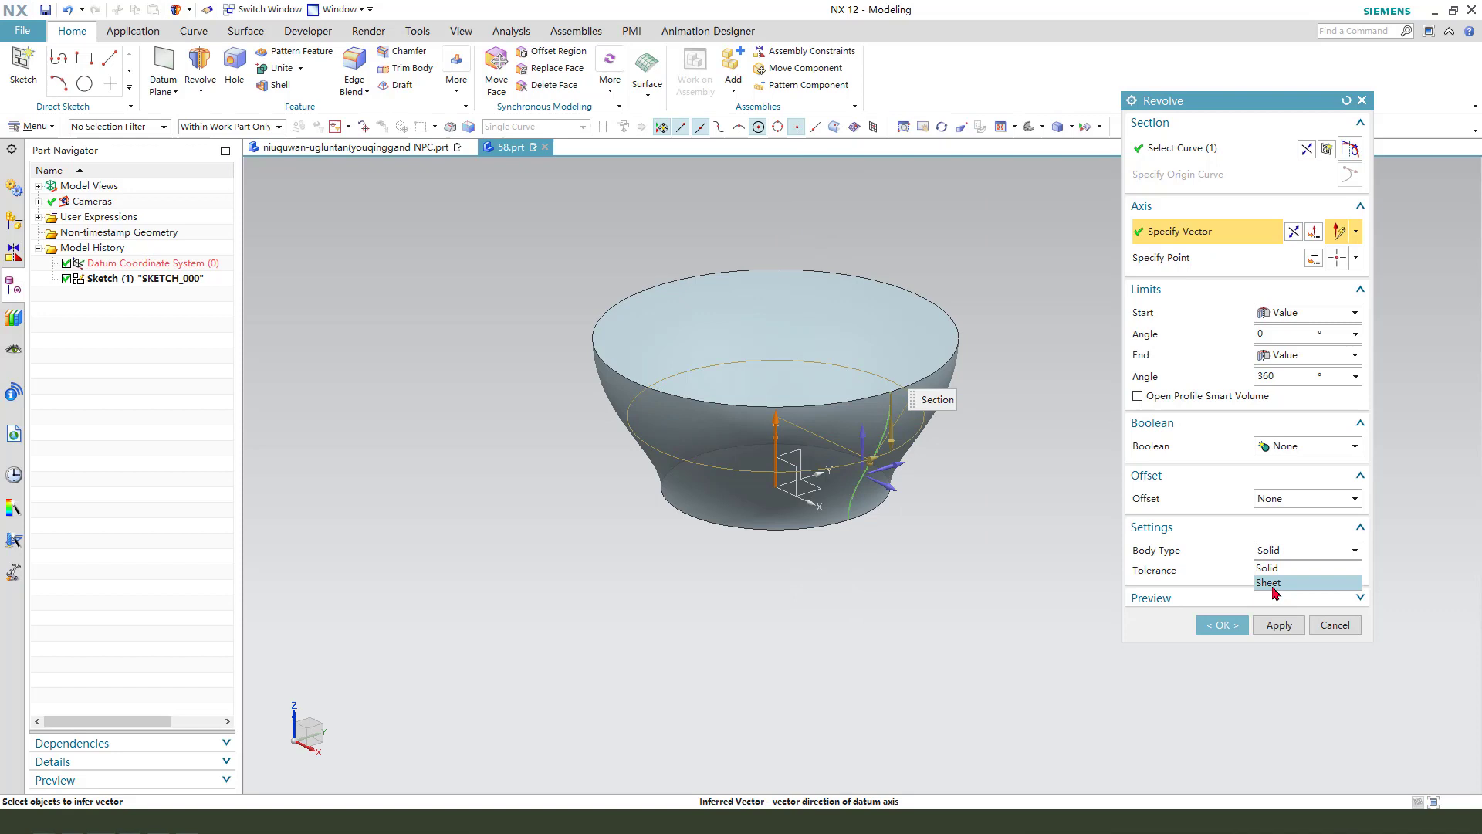
left_click(1220, 625)
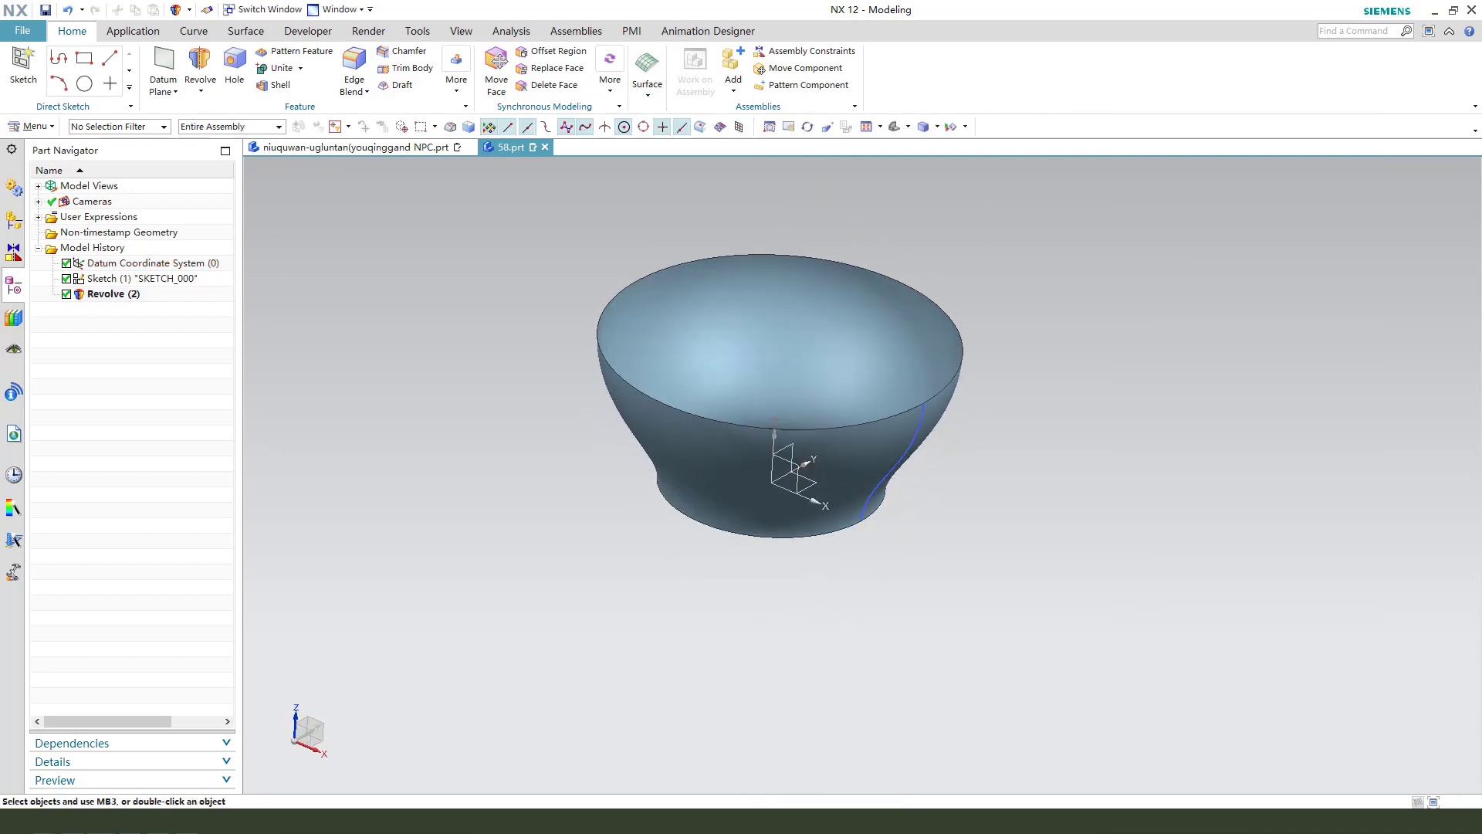
mouse_move(199, 66)
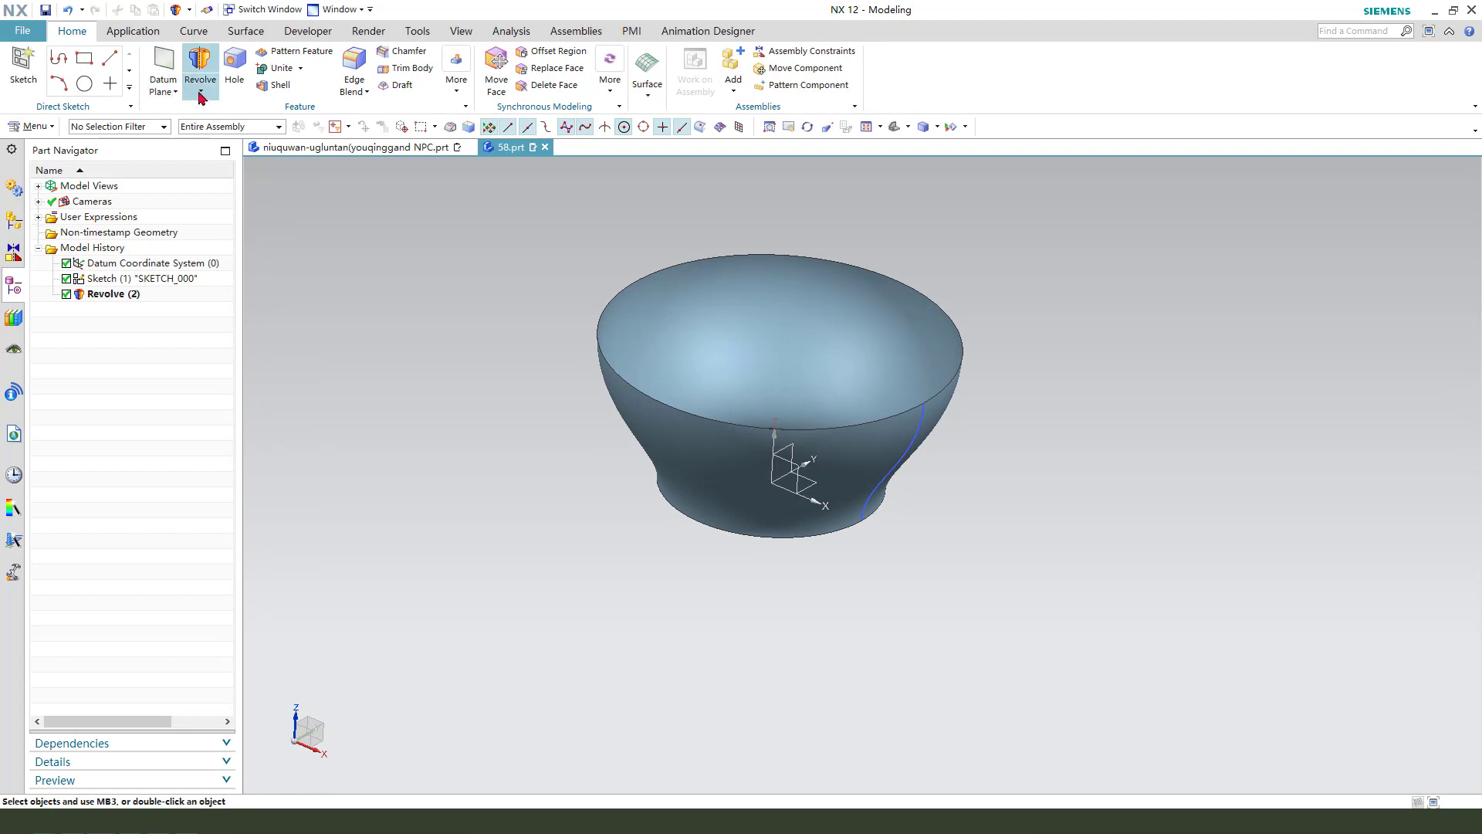
left_click(199, 71)
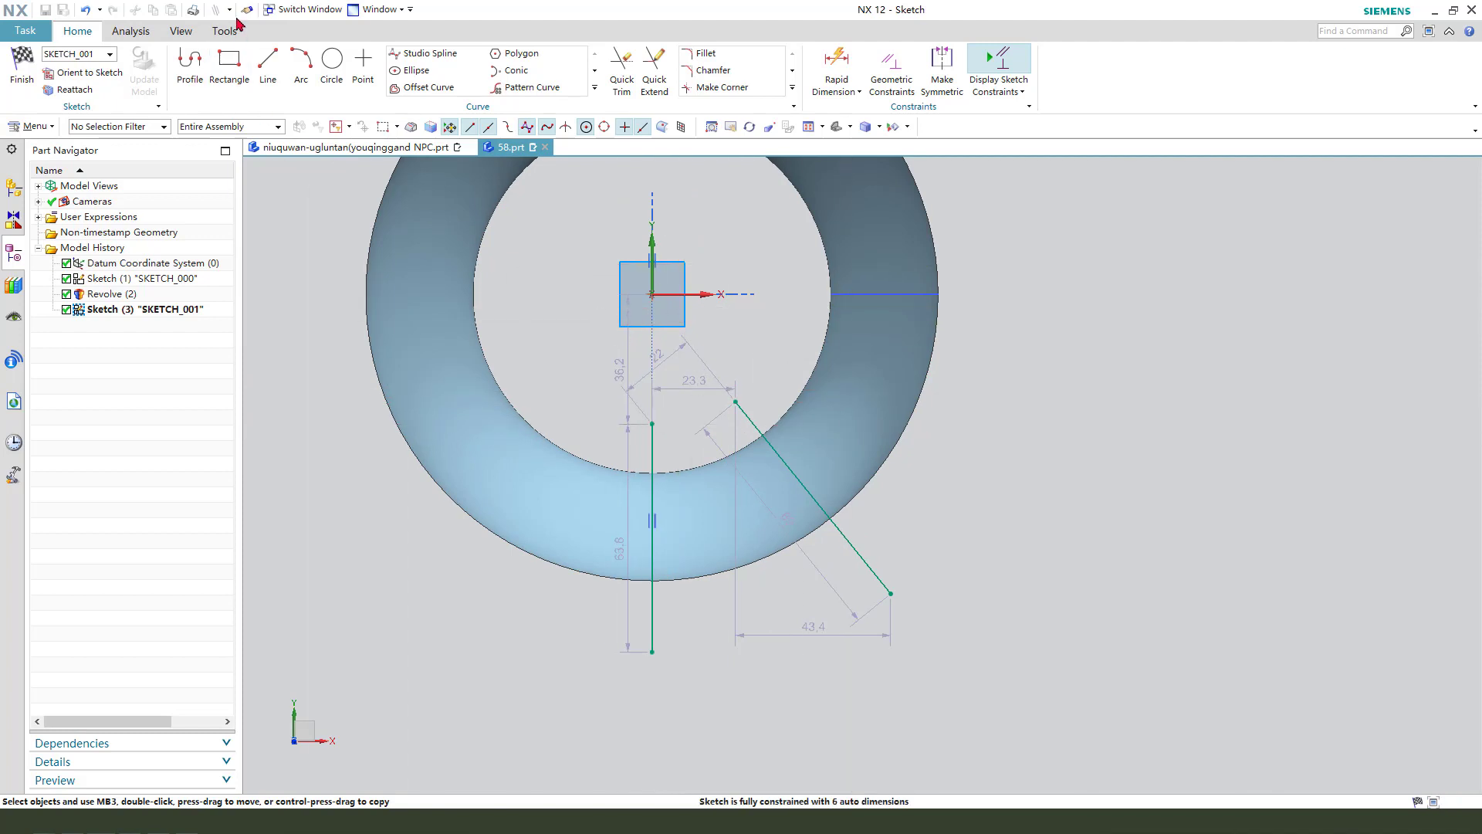
Dimension the guide lines to 40 mm and 70 mm with a 45° angle between them
left_click(268, 64)
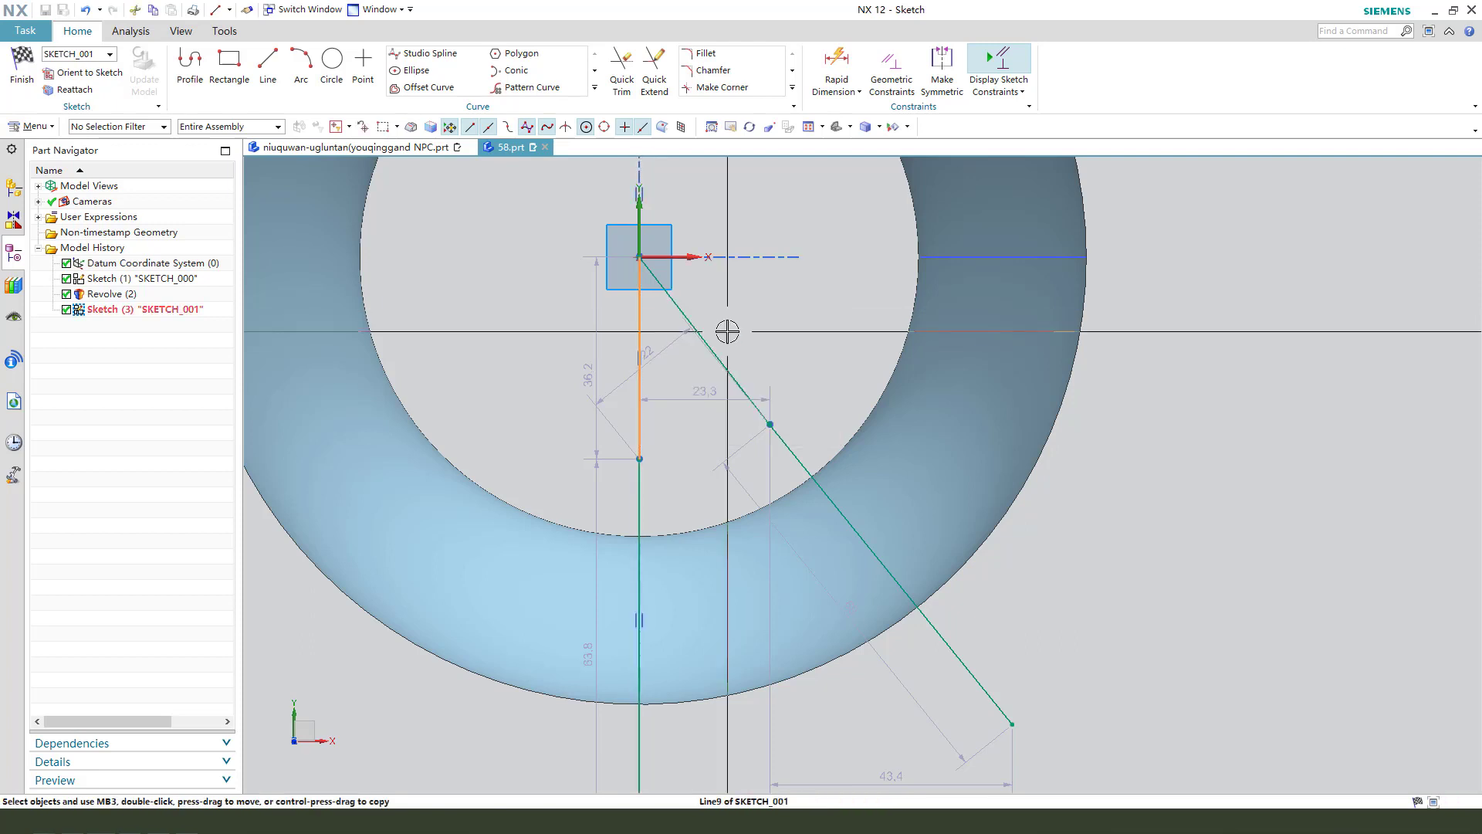
left_click(770, 425)
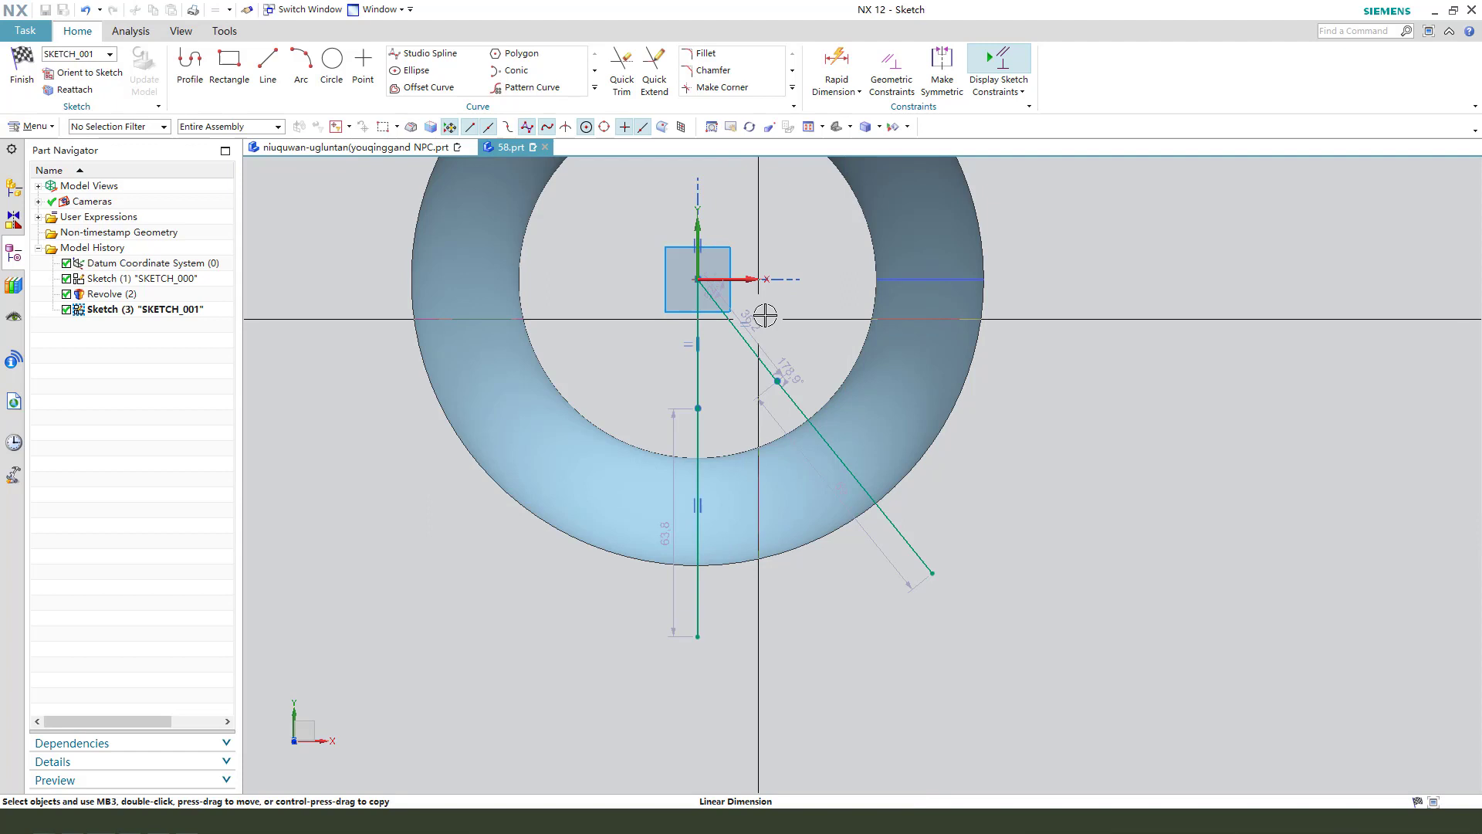
left_click(760, 315)
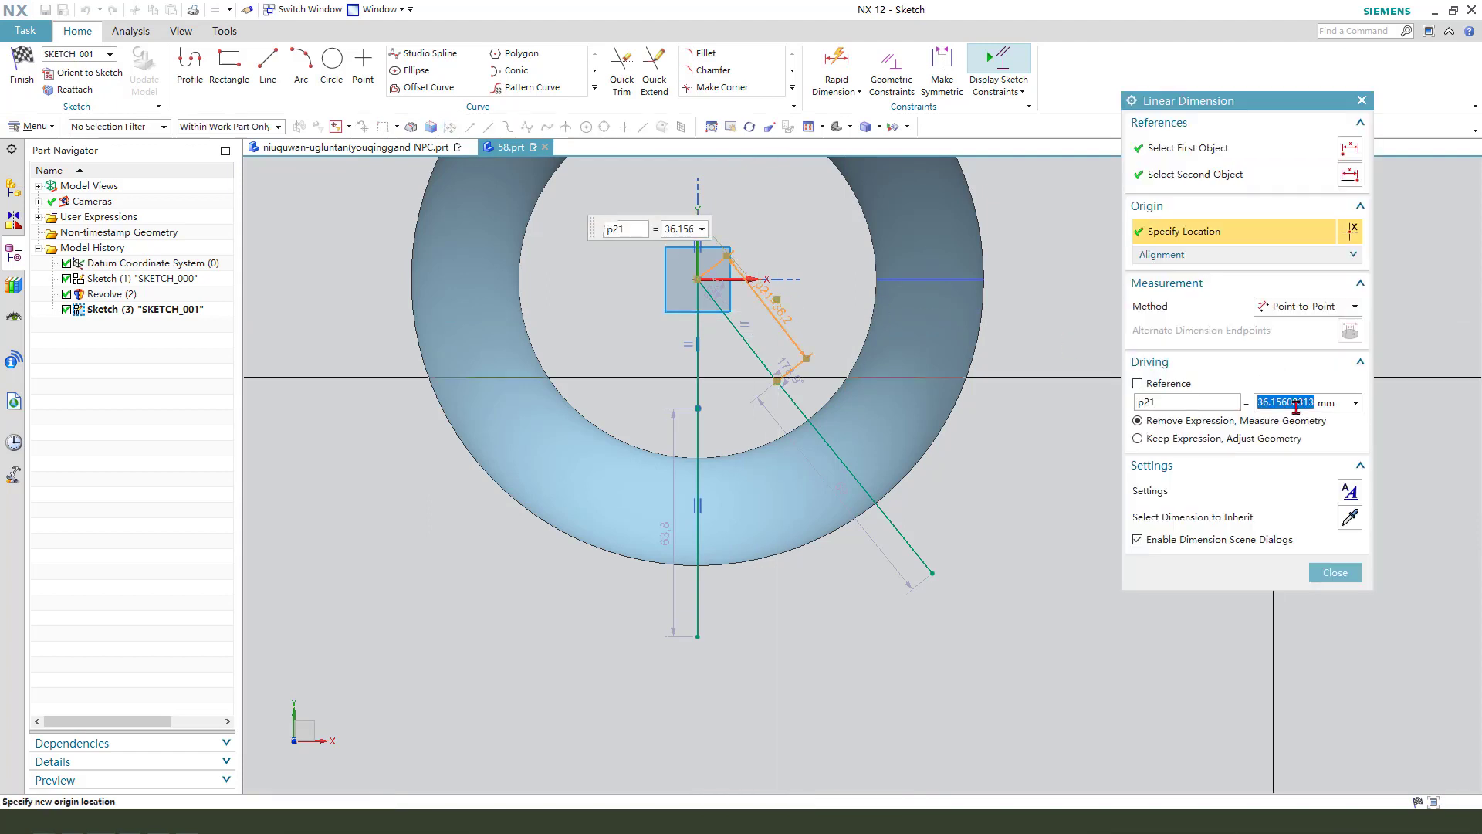
left_click(1333, 572)
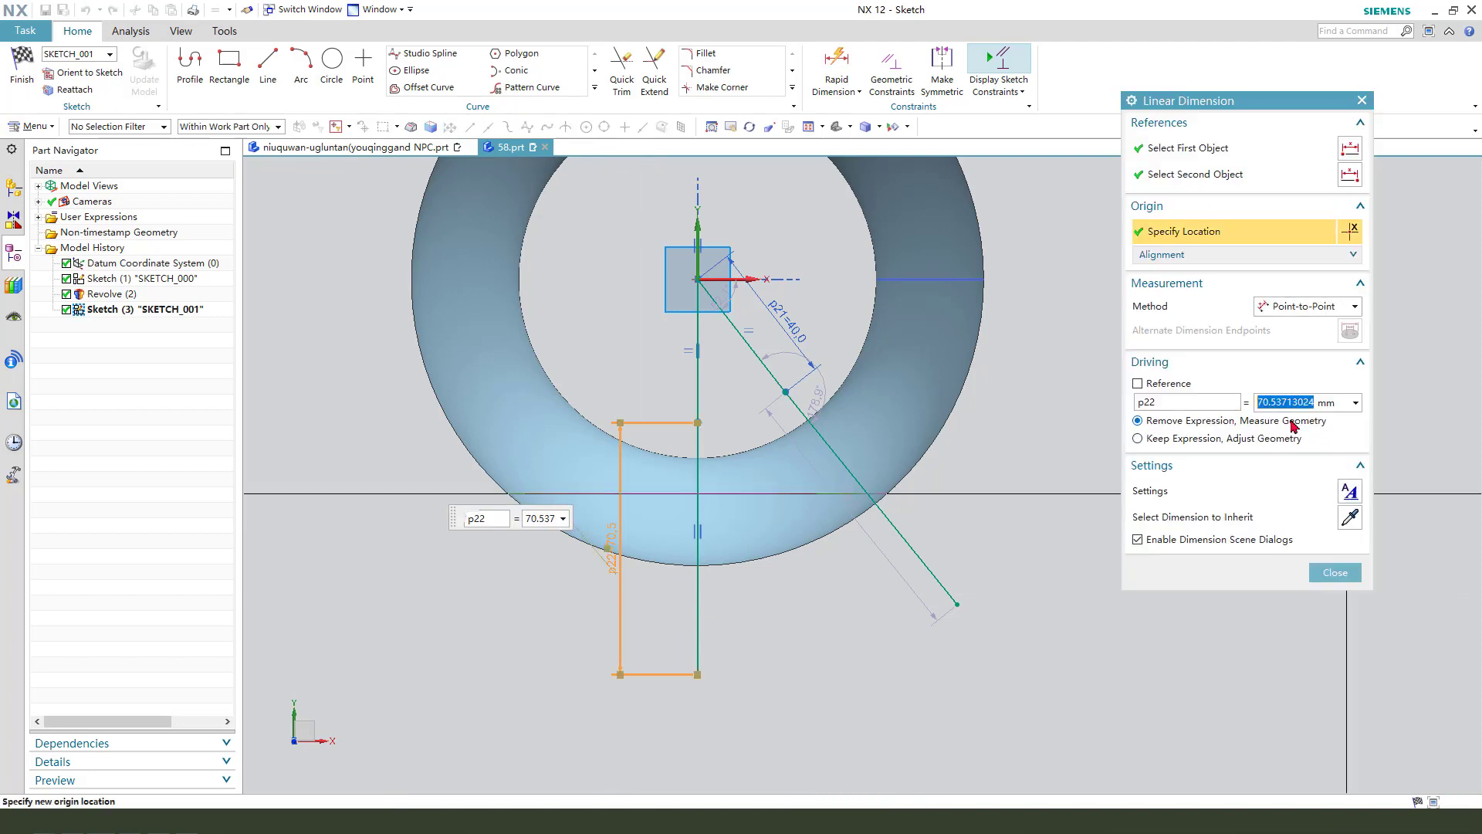
left_click(1333, 572)
type("45")
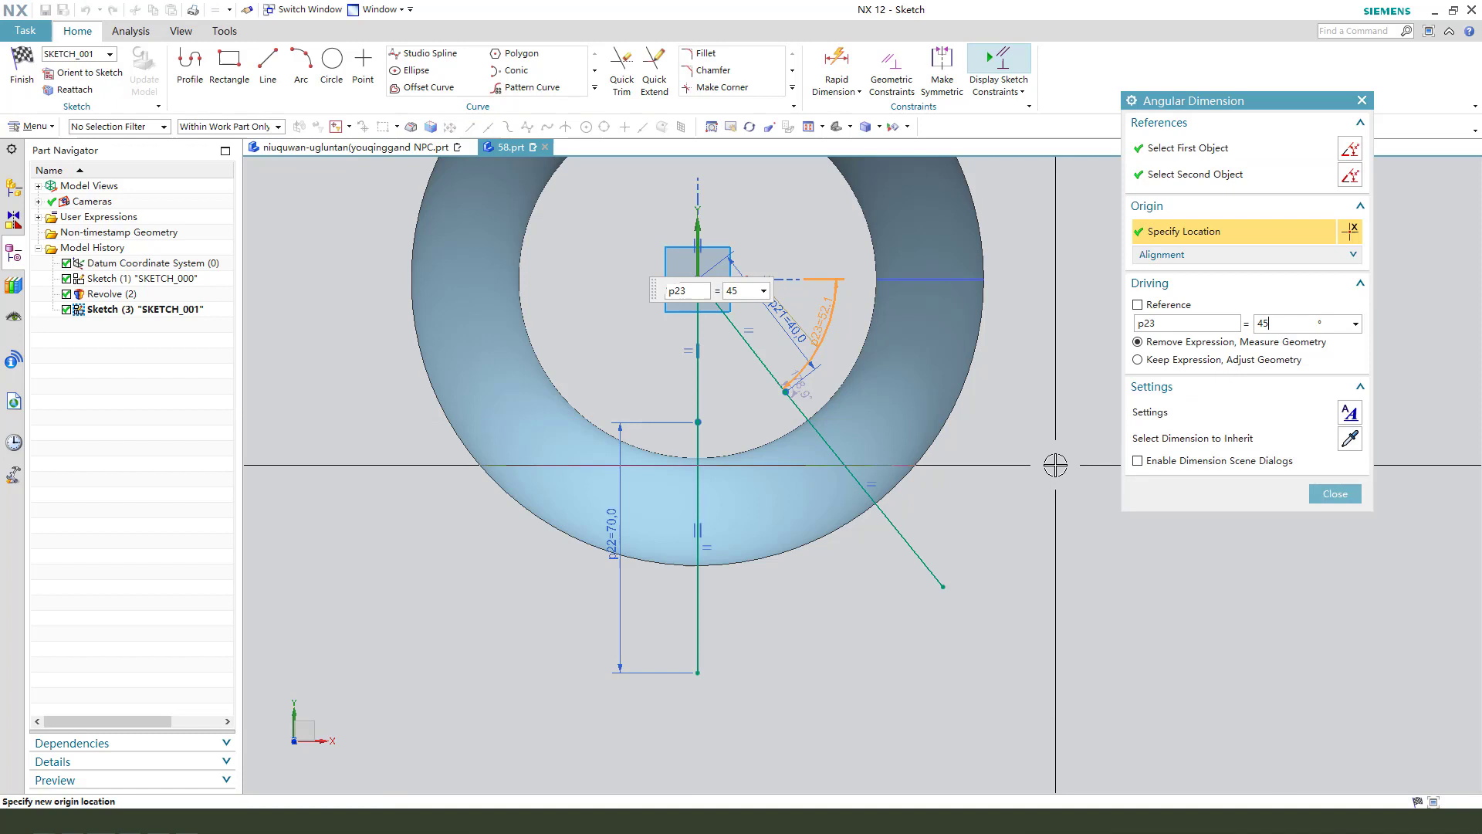
left_click(1333, 493)
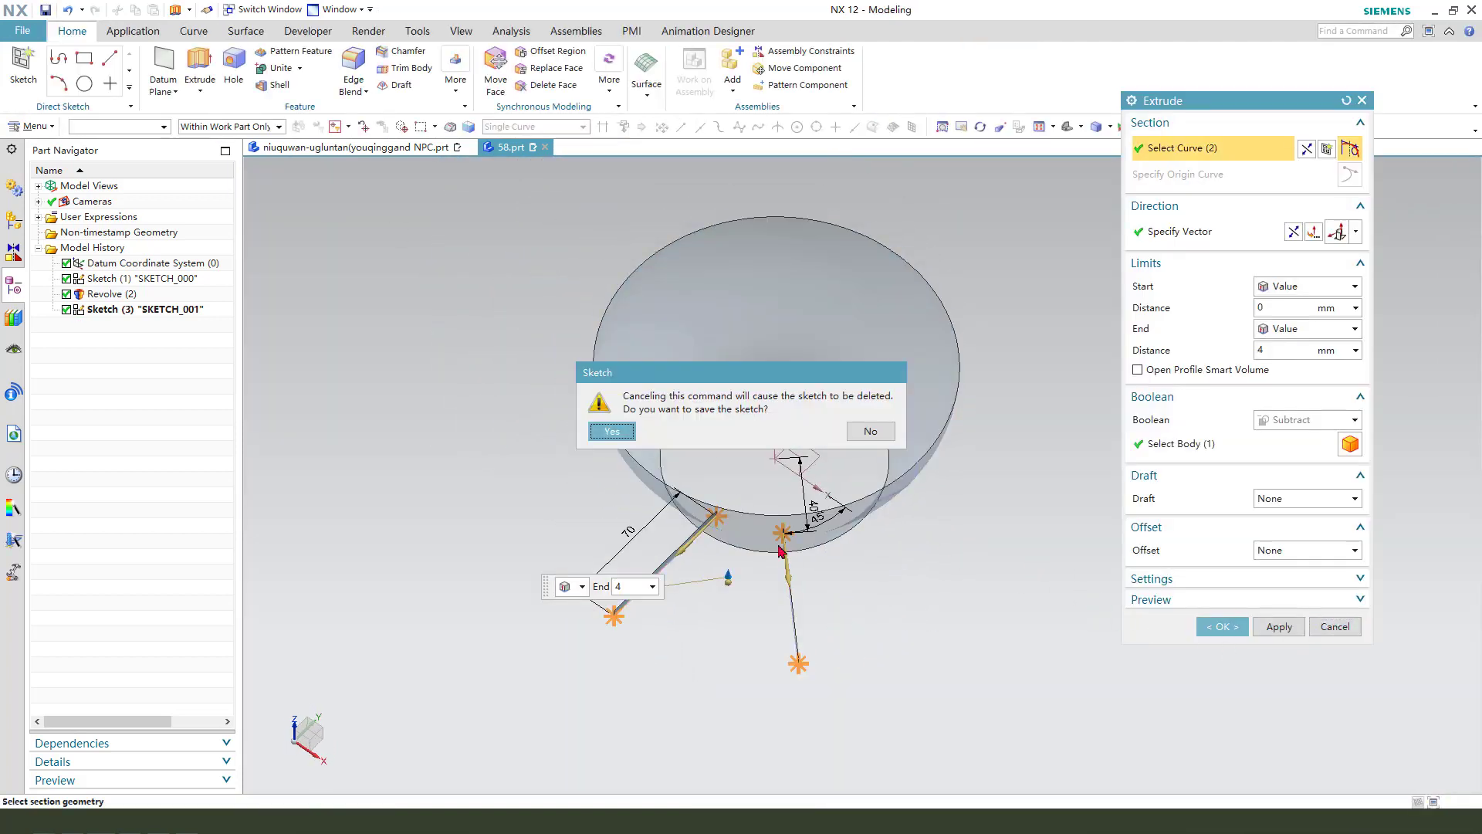
Keep the sketch and extrude the guide lines into sheets, starting at 70 mm, Boolean None
left_click(610, 431)
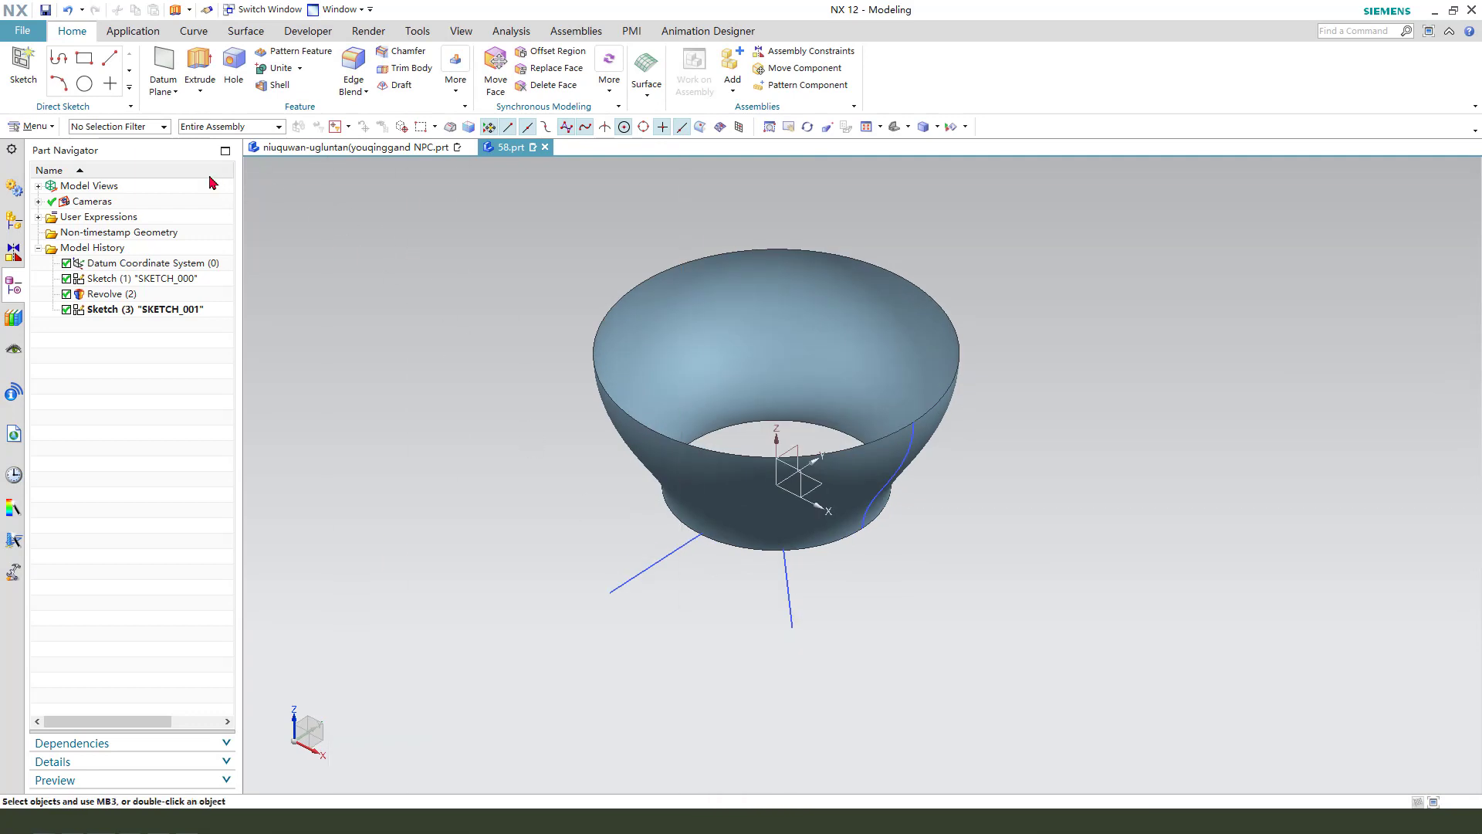
left_click(199, 70)
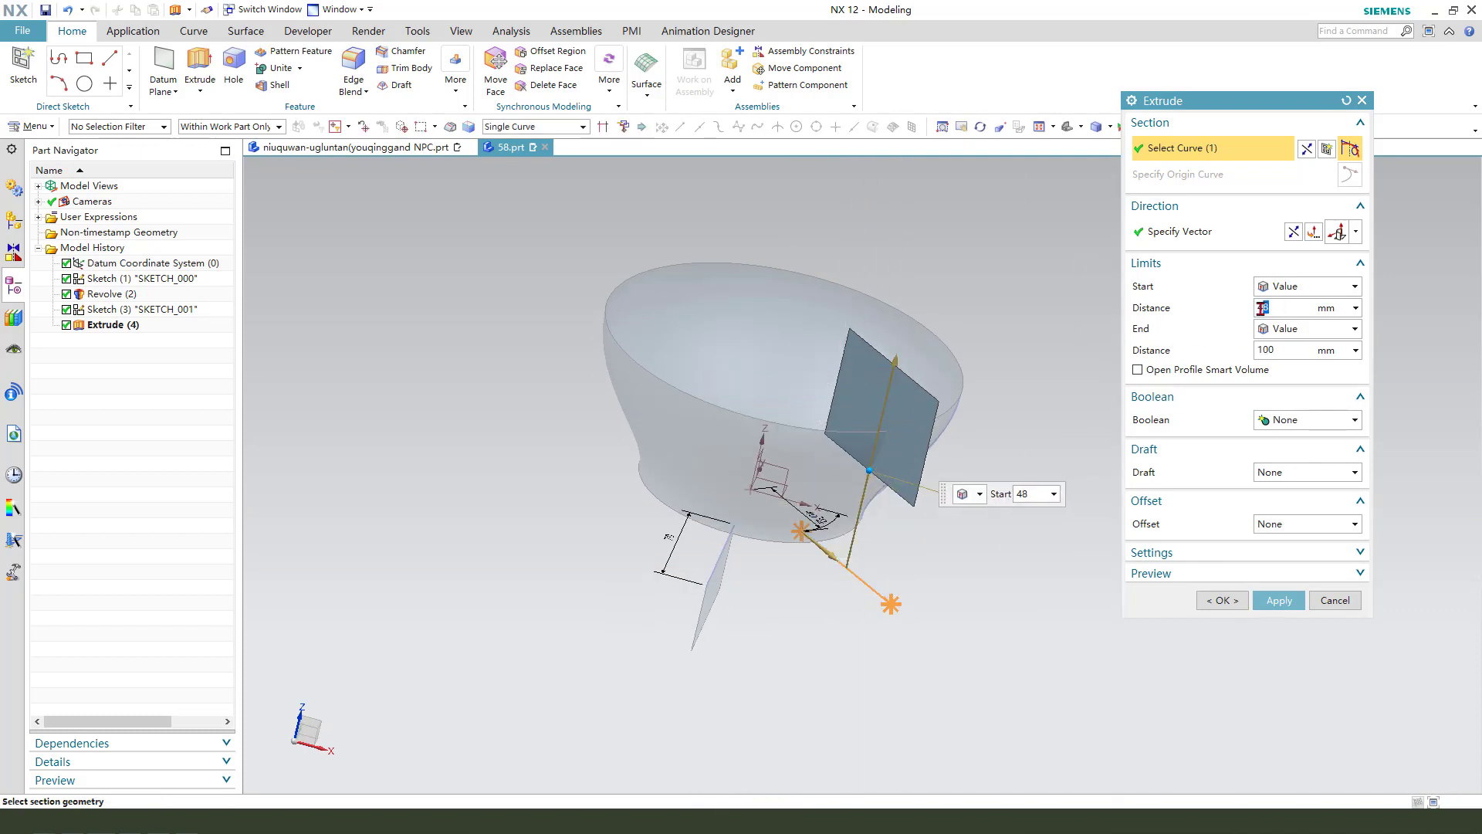
type("70")
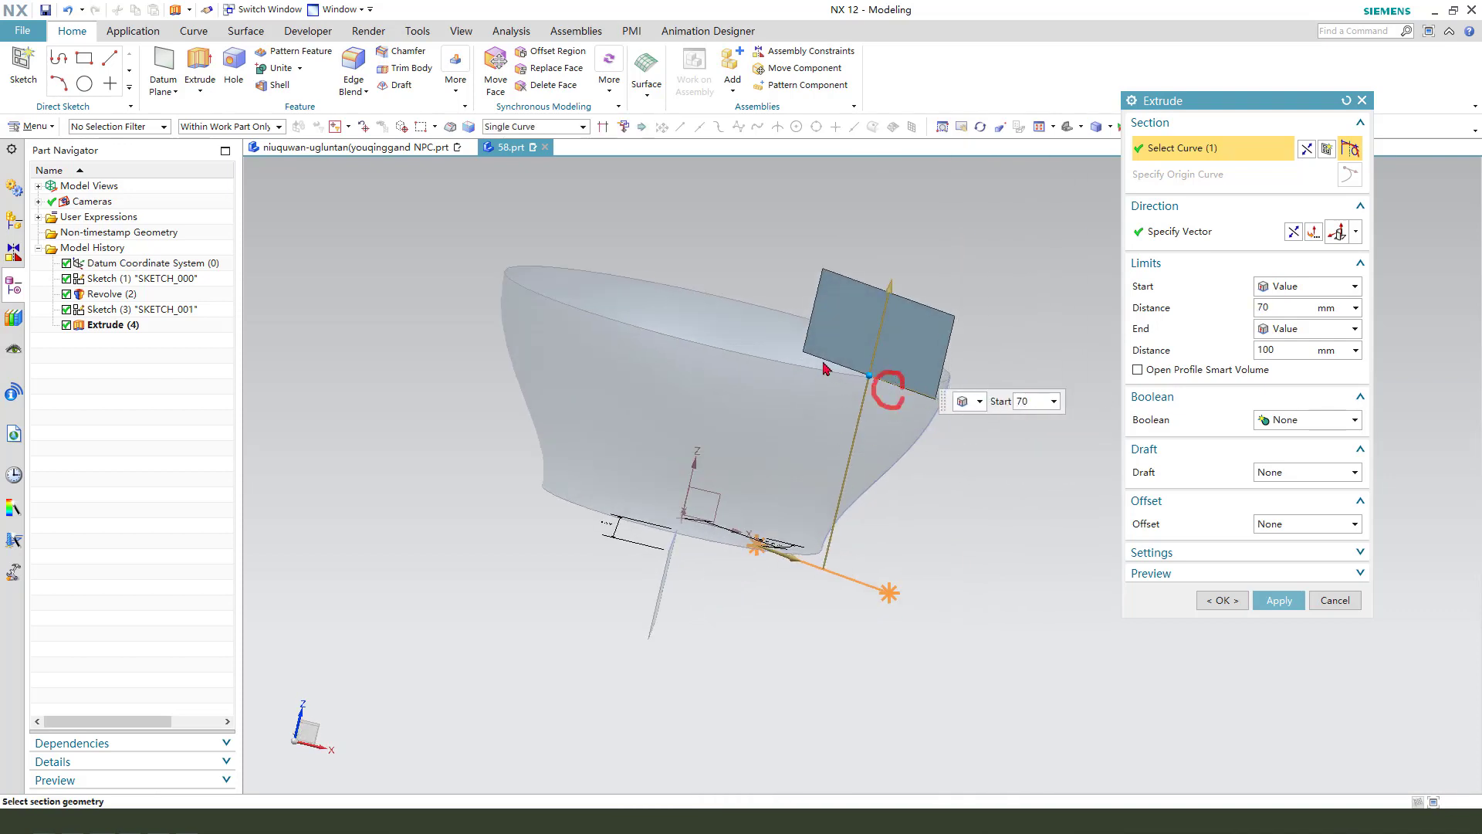
left_click(1221, 601)
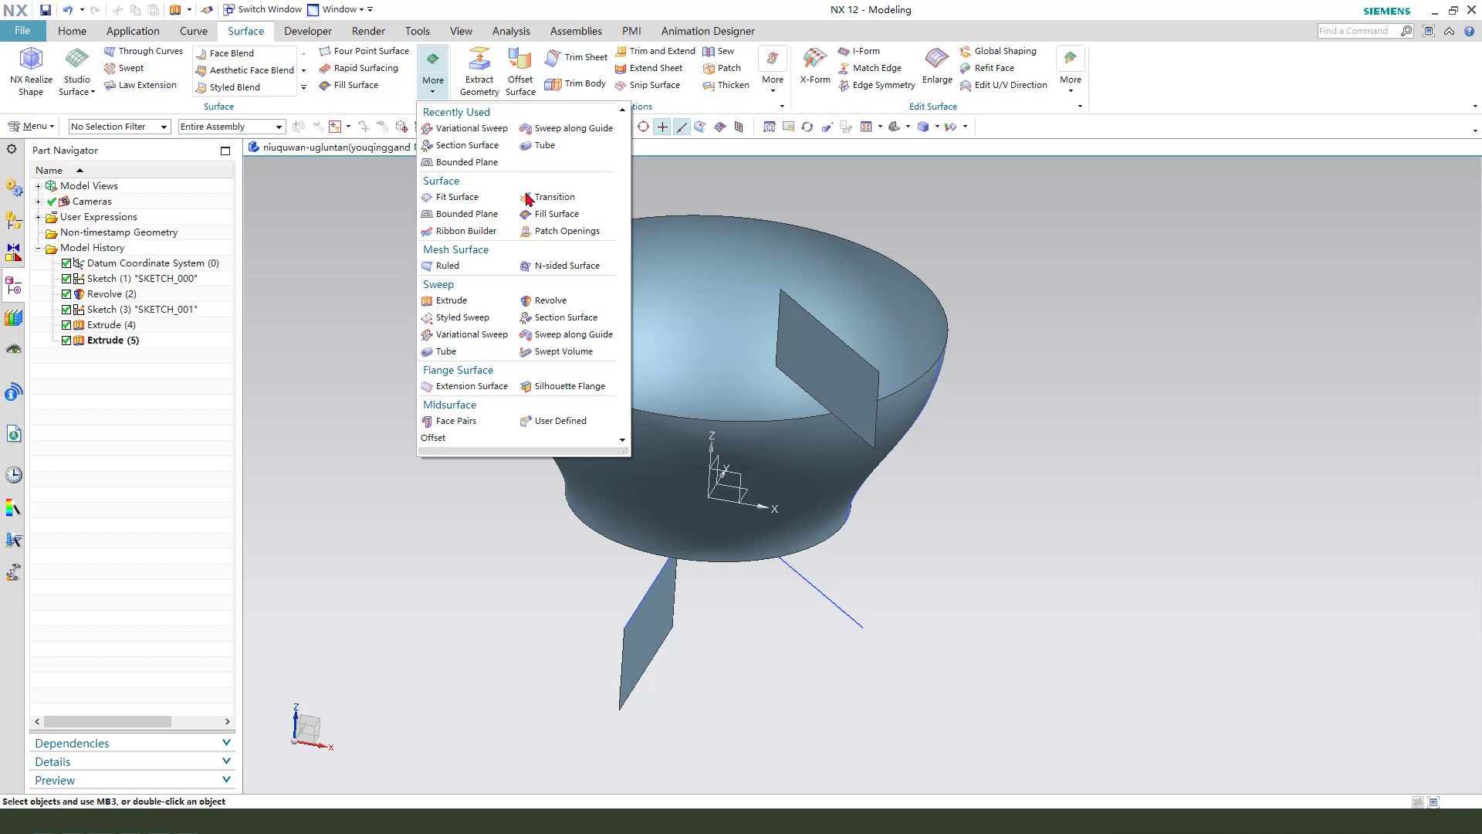
mouse_move(464, 316)
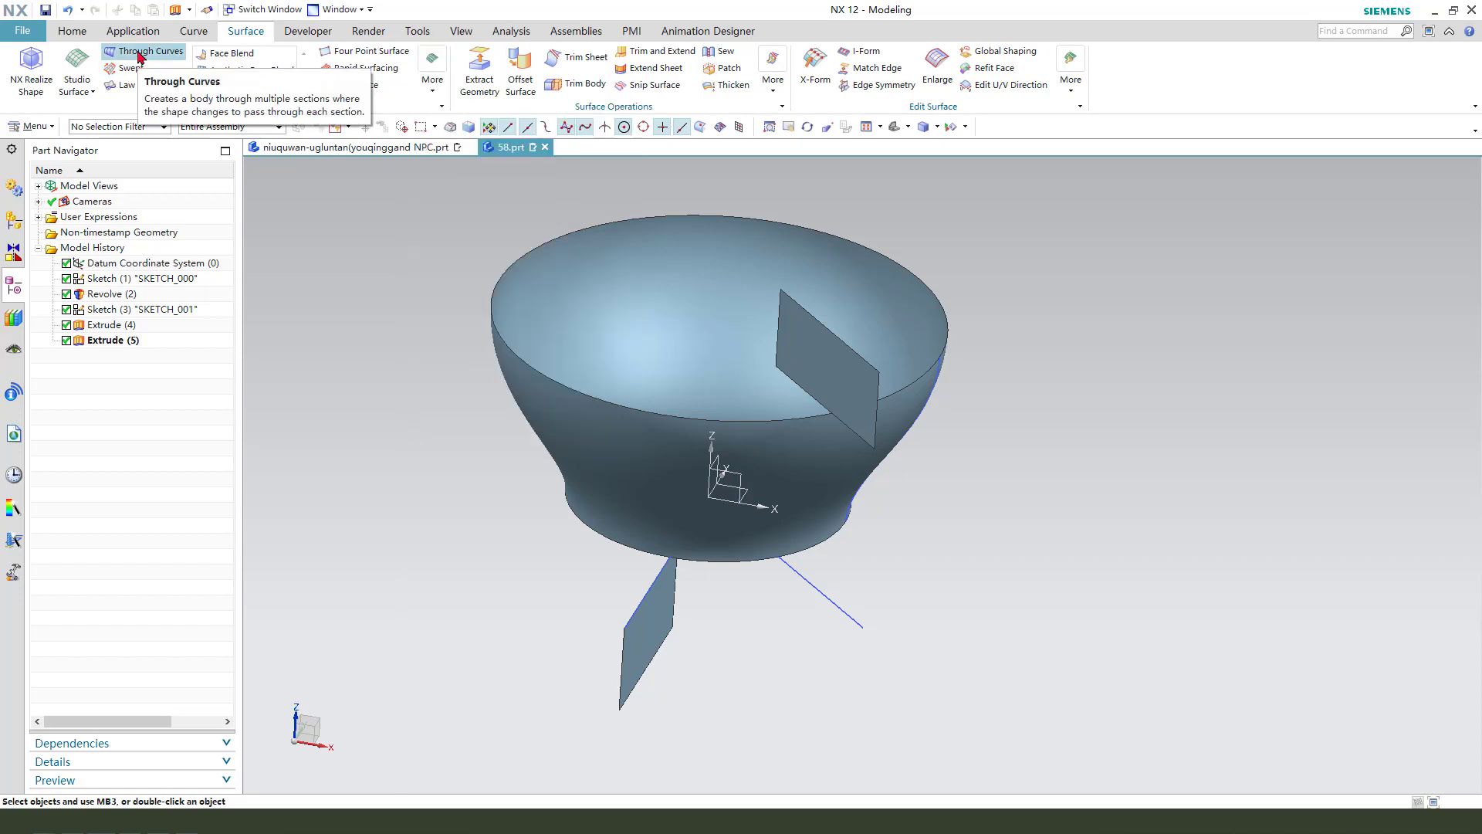
Loft a Through Curves surface between both sheet edges with G1 tangency to the sheet faces
left_click(149, 51)
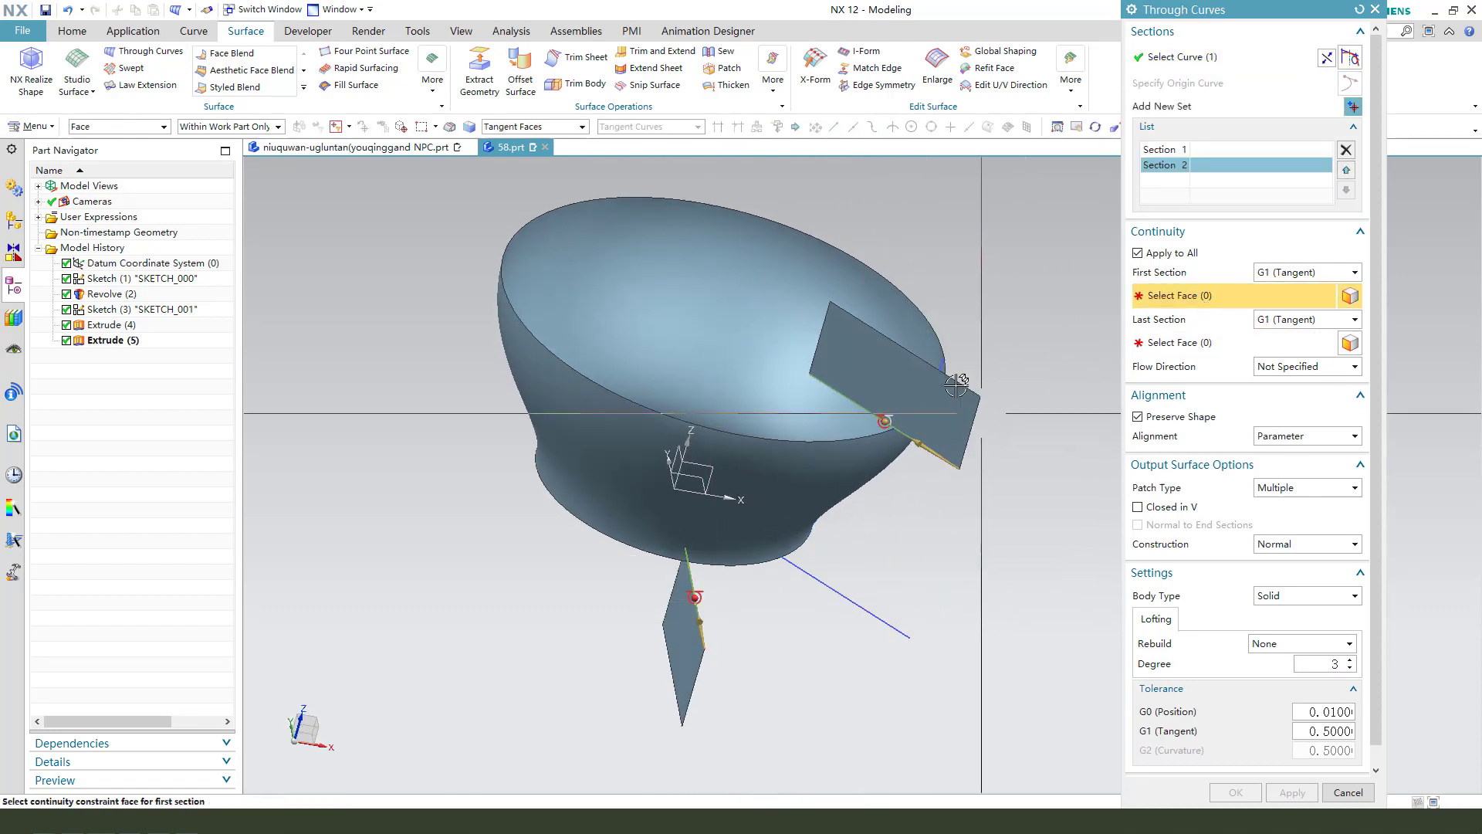
left_click(695, 624)
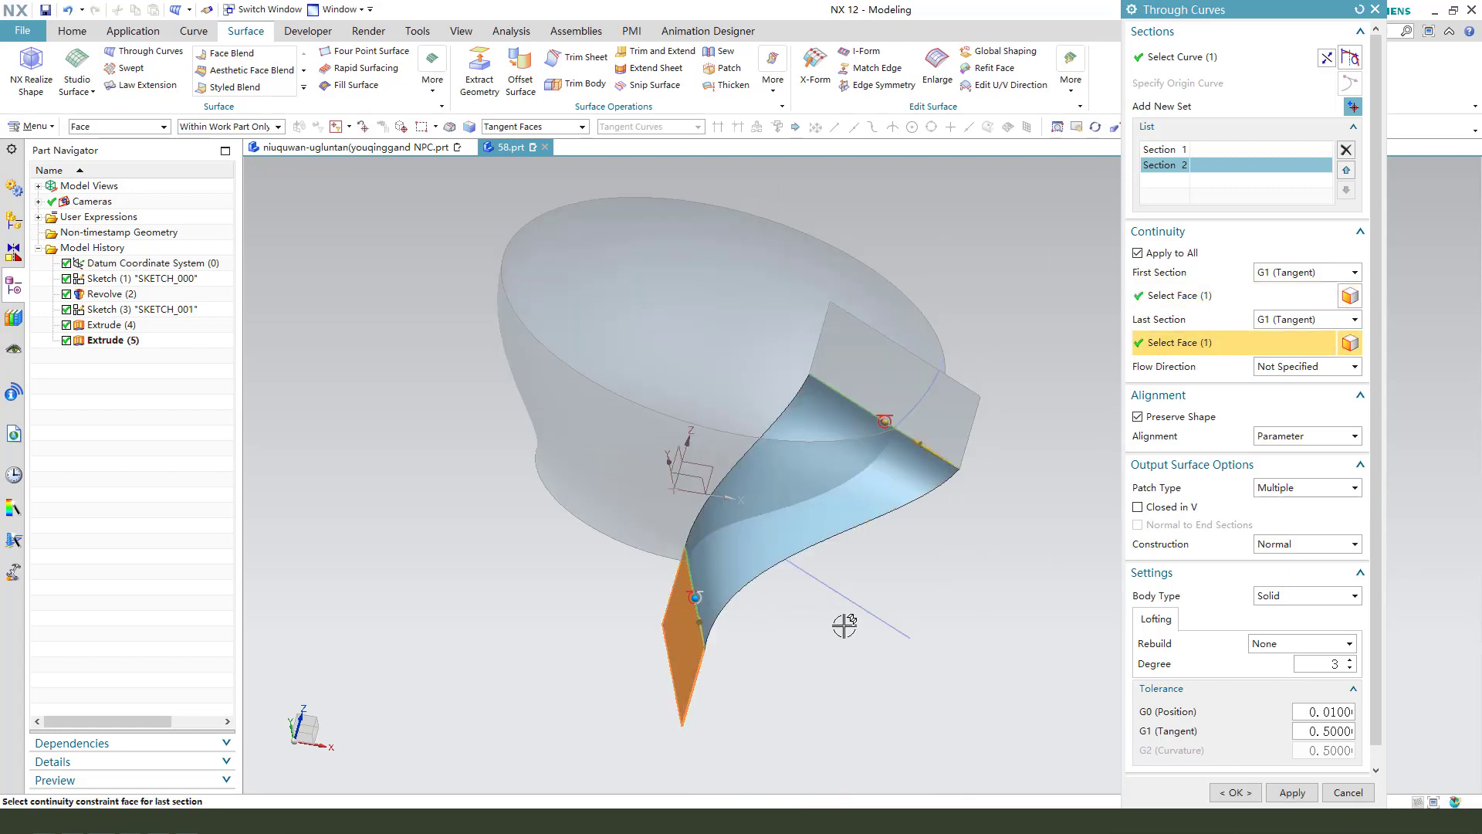
left_click(1233, 792)
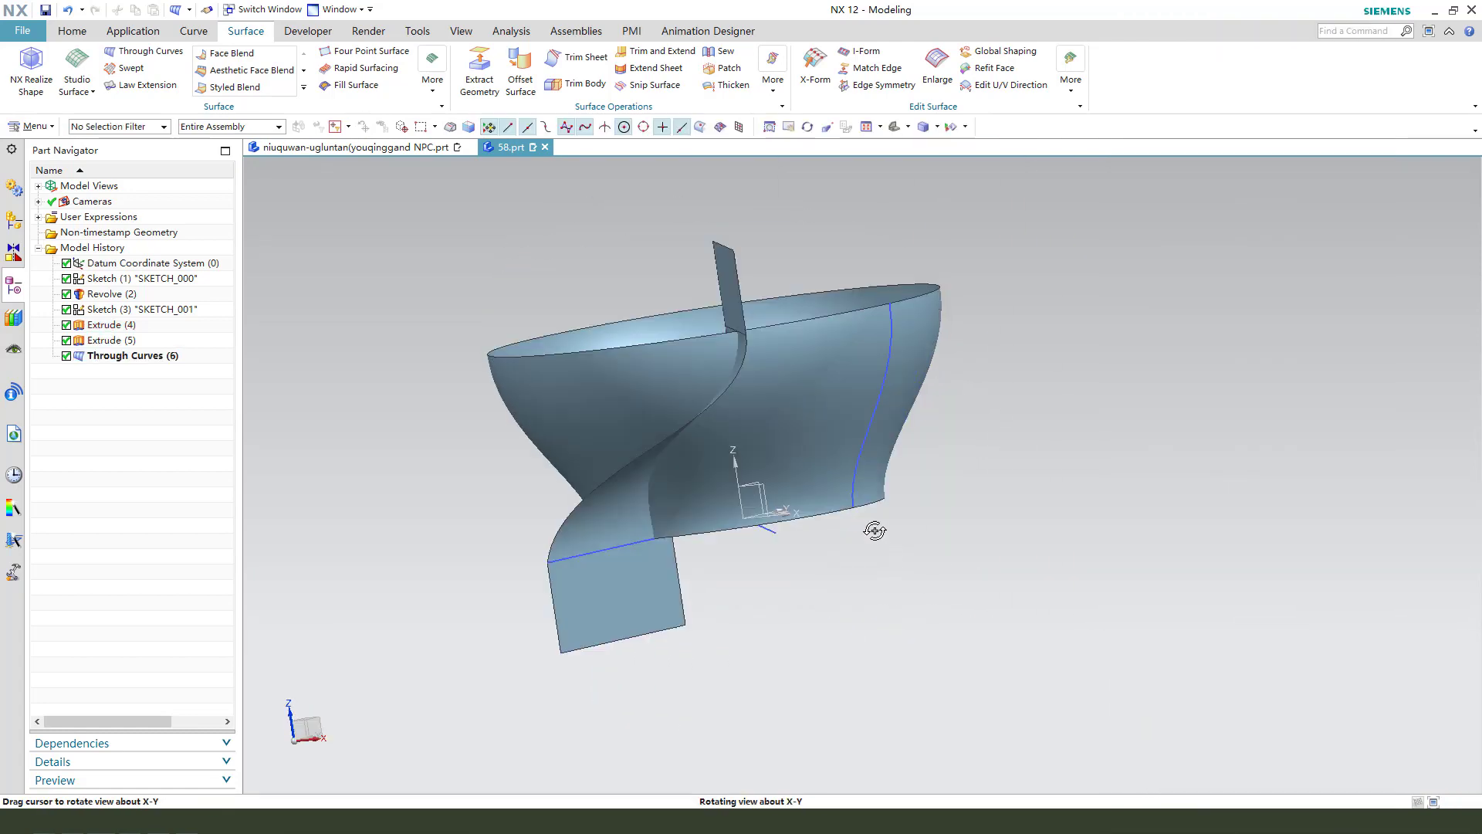
Orbit the model to view the bowl and twisted surface from another side
left_click_drag(875, 529, 955, 580)
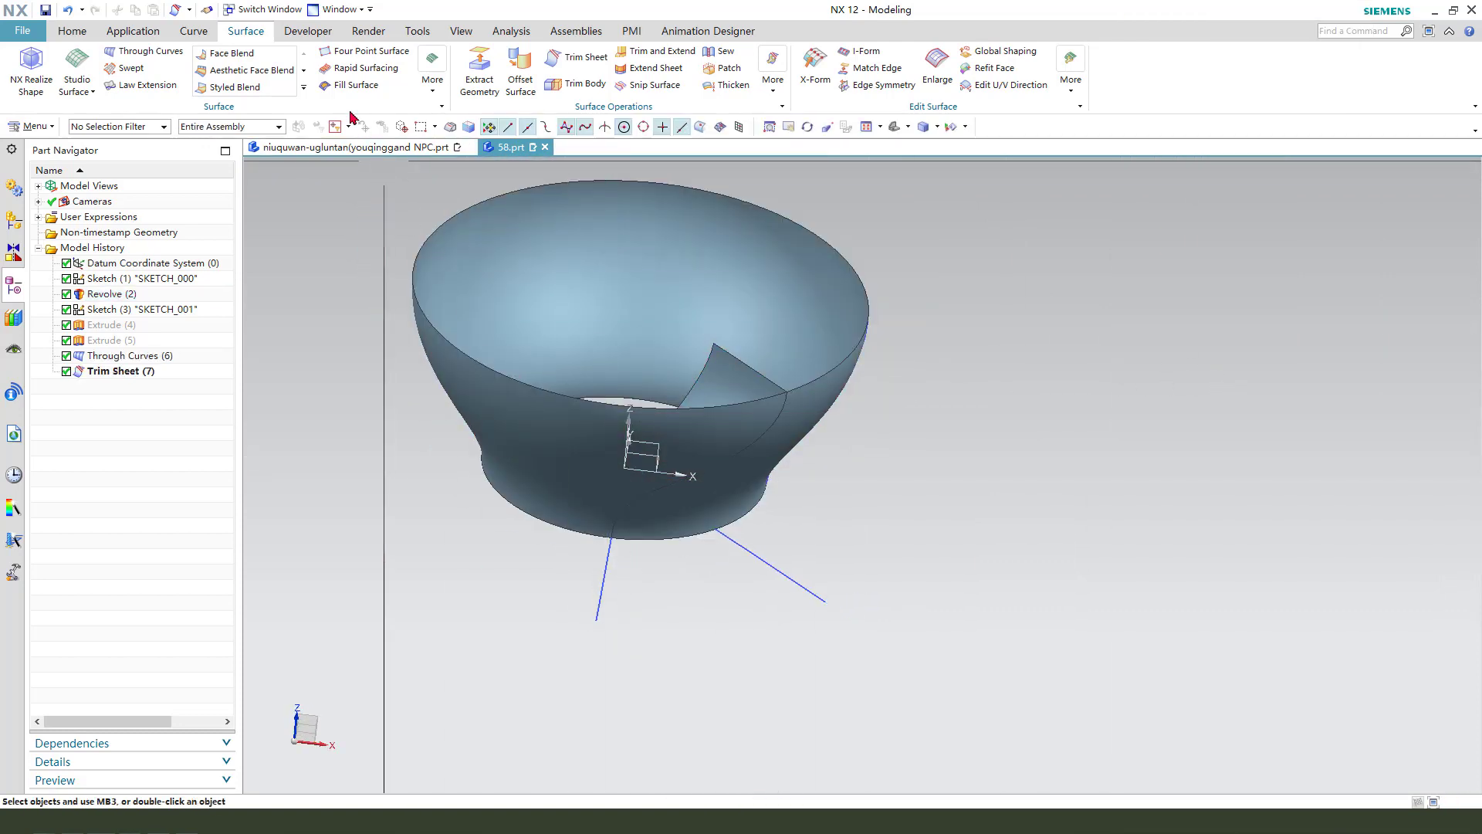
Pattern the trimmed rib circularly about ZC with count 2 and span angle 360/24
left_click(455, 60)
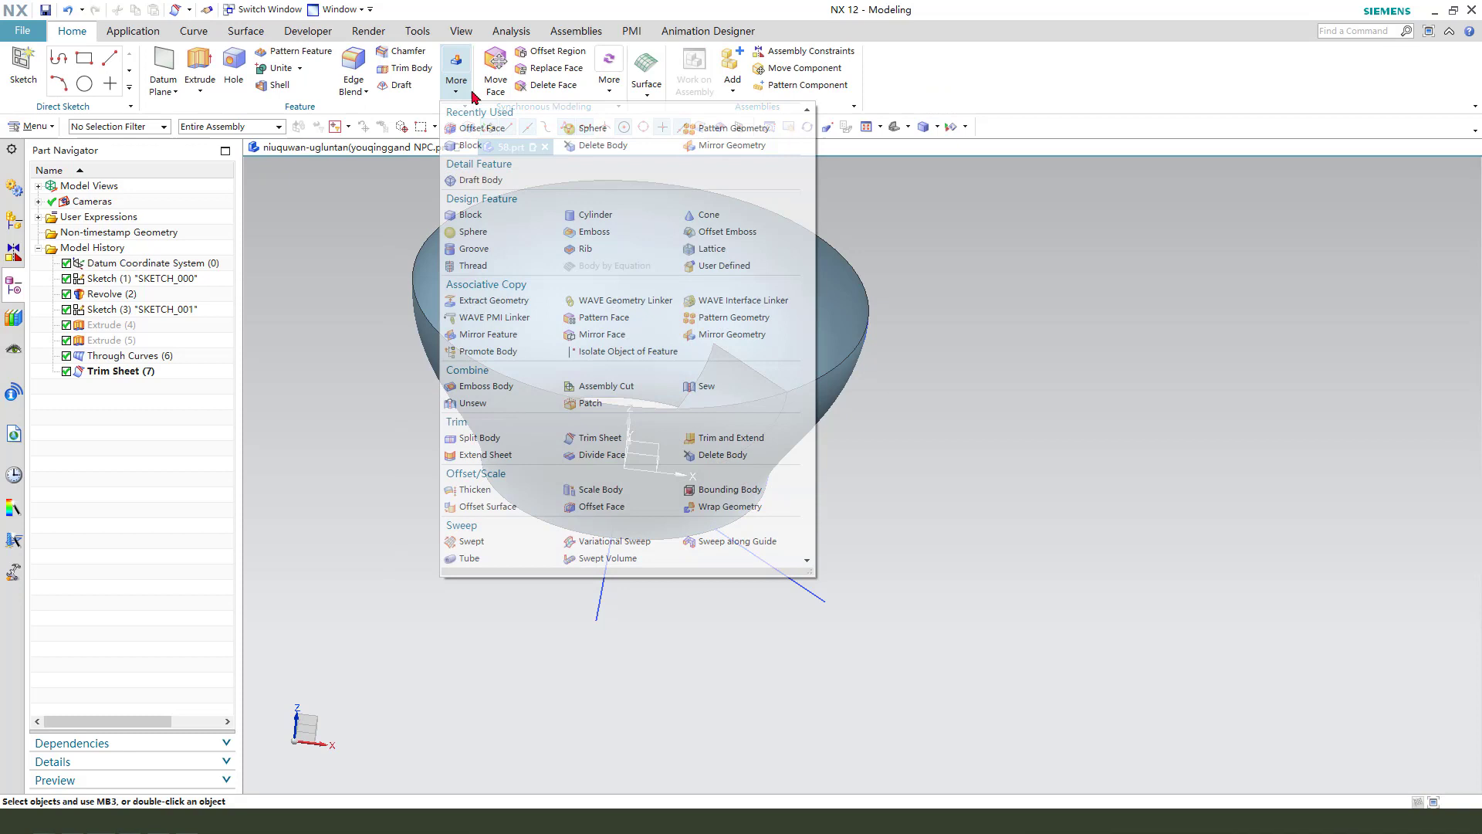
mouse_move(732, 127)
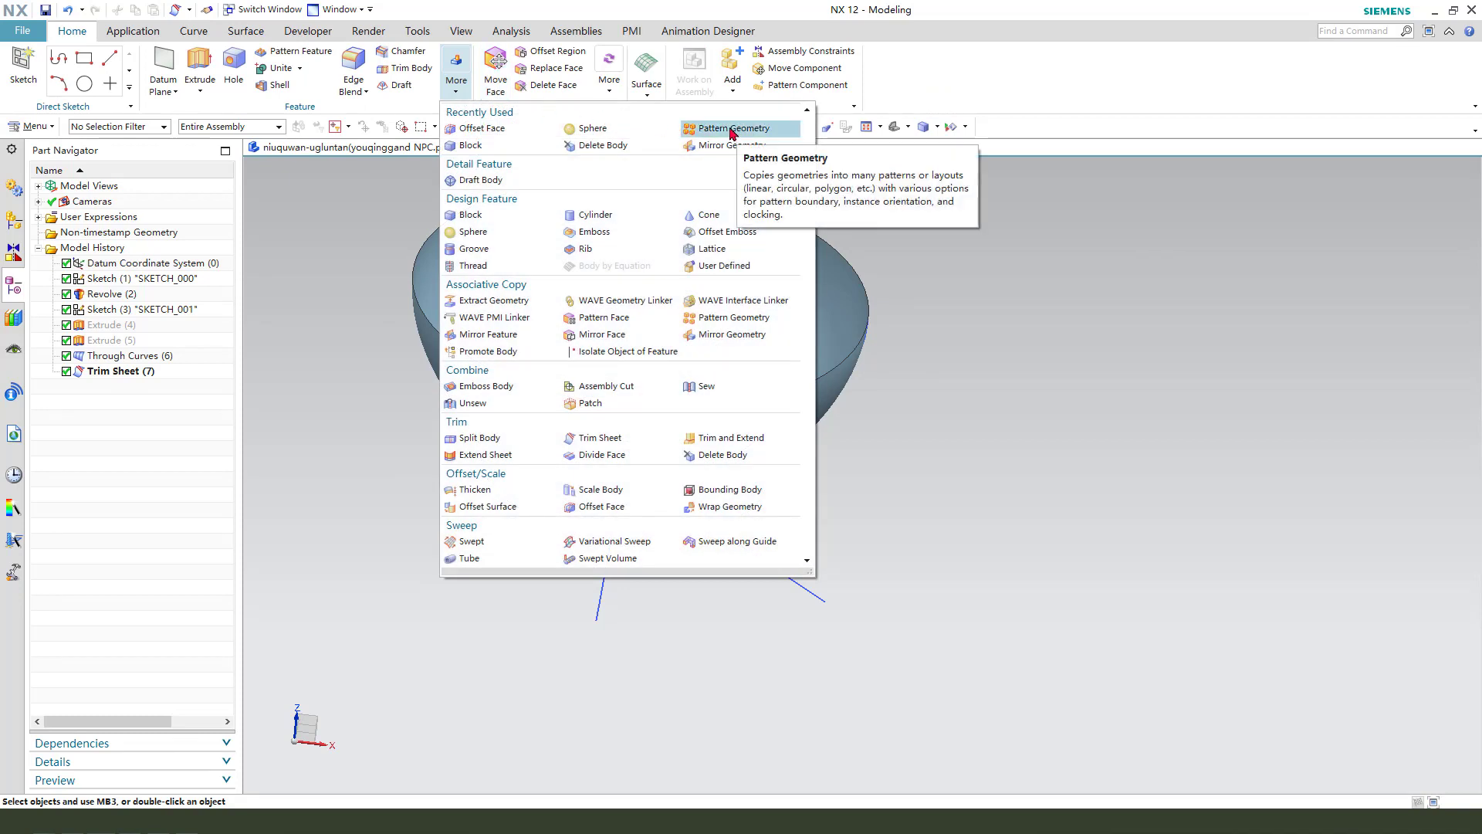
left_click(741, 128)
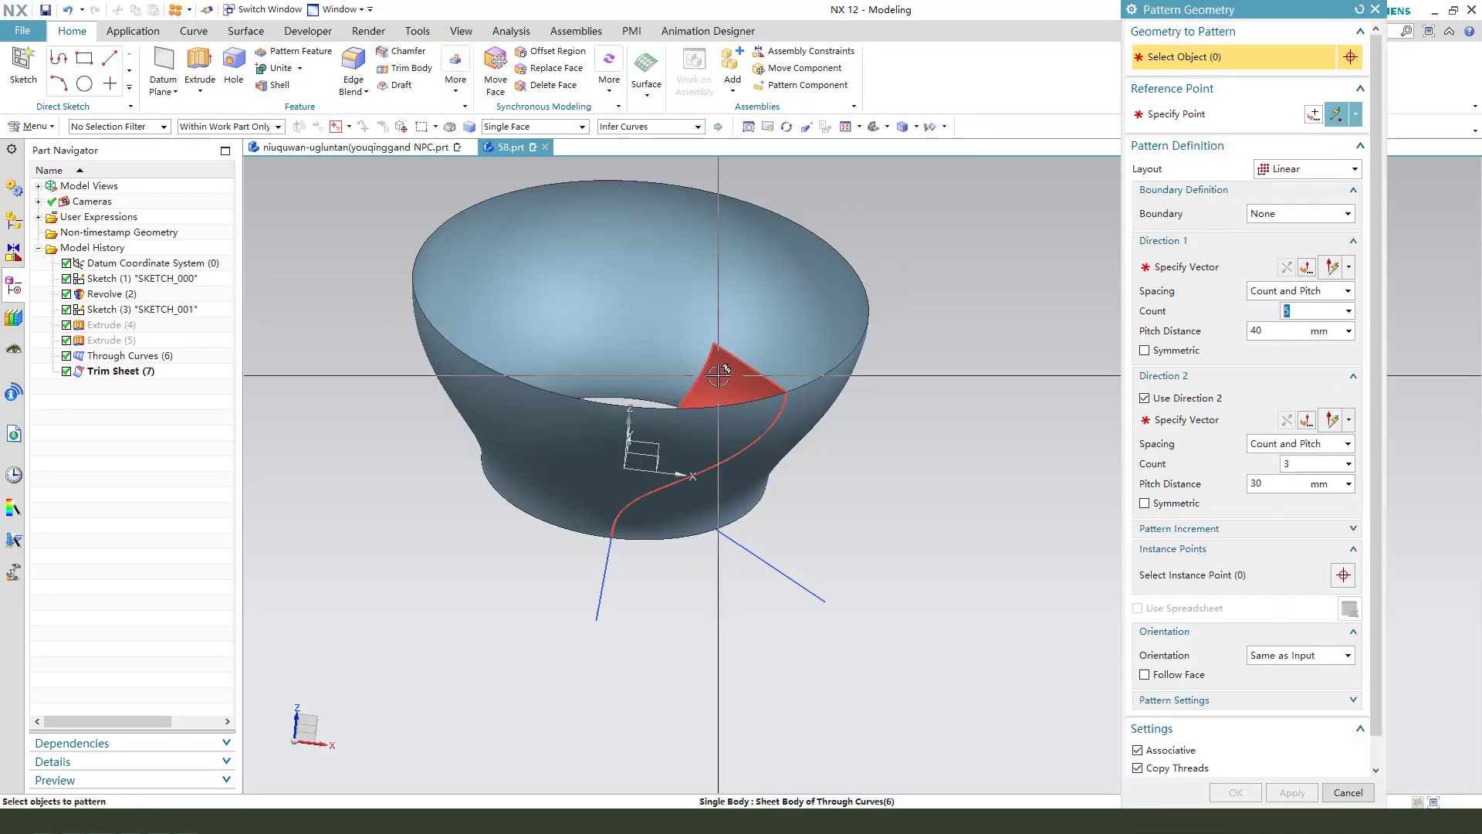
left_click(1350, 168)
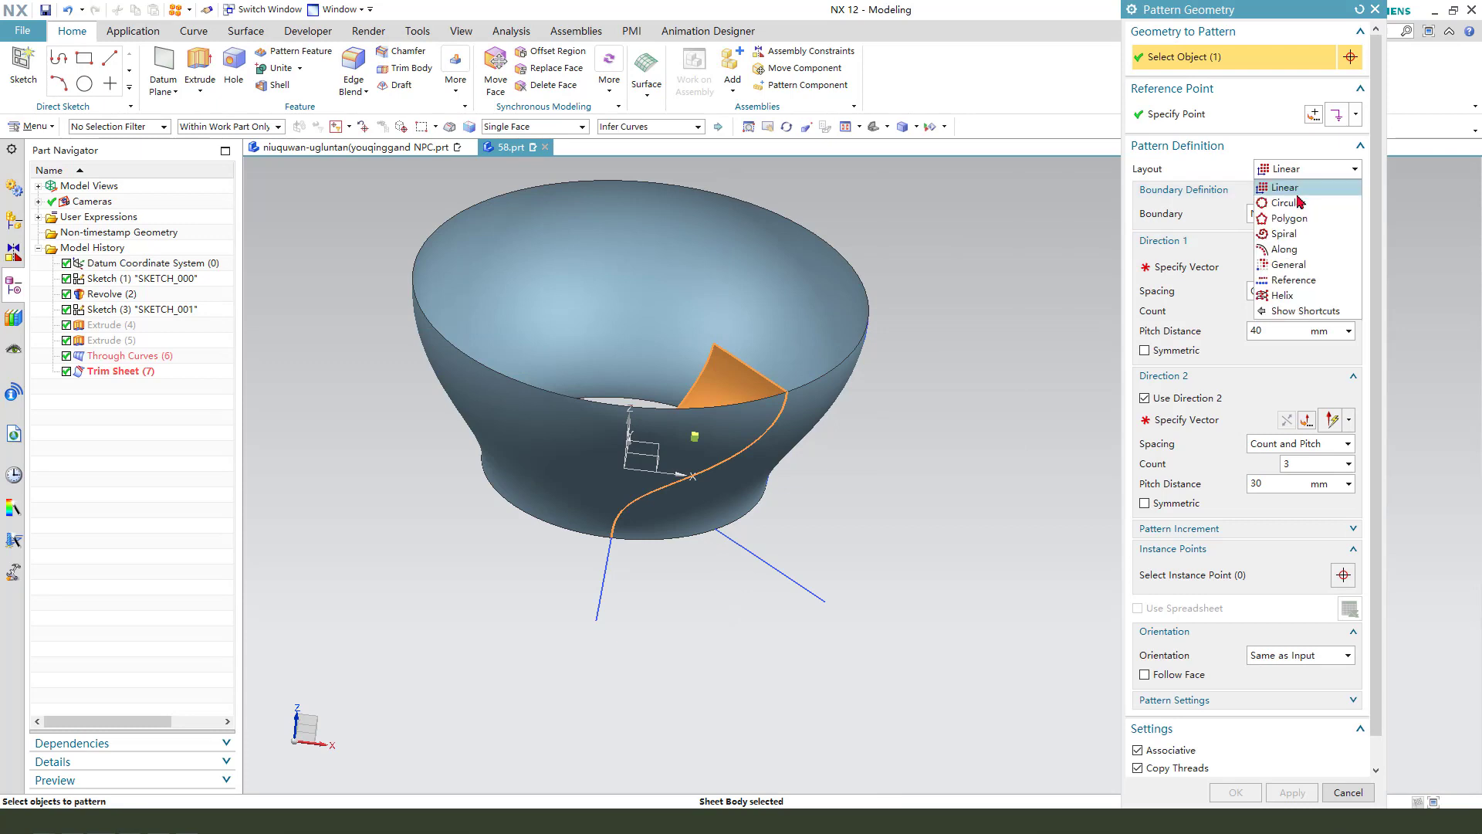
left_click(1284, 202)
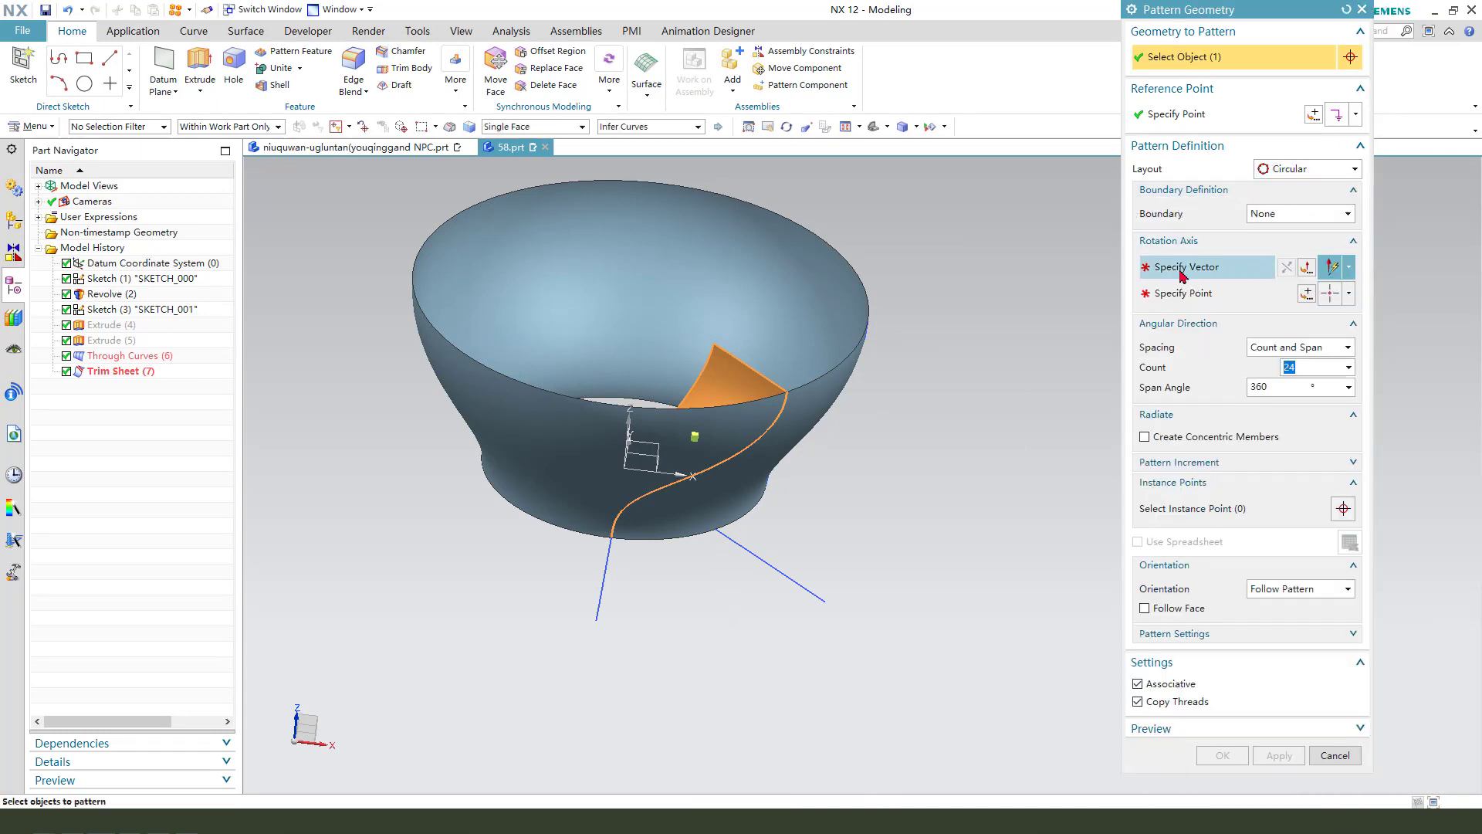
left_click(1185, 266)
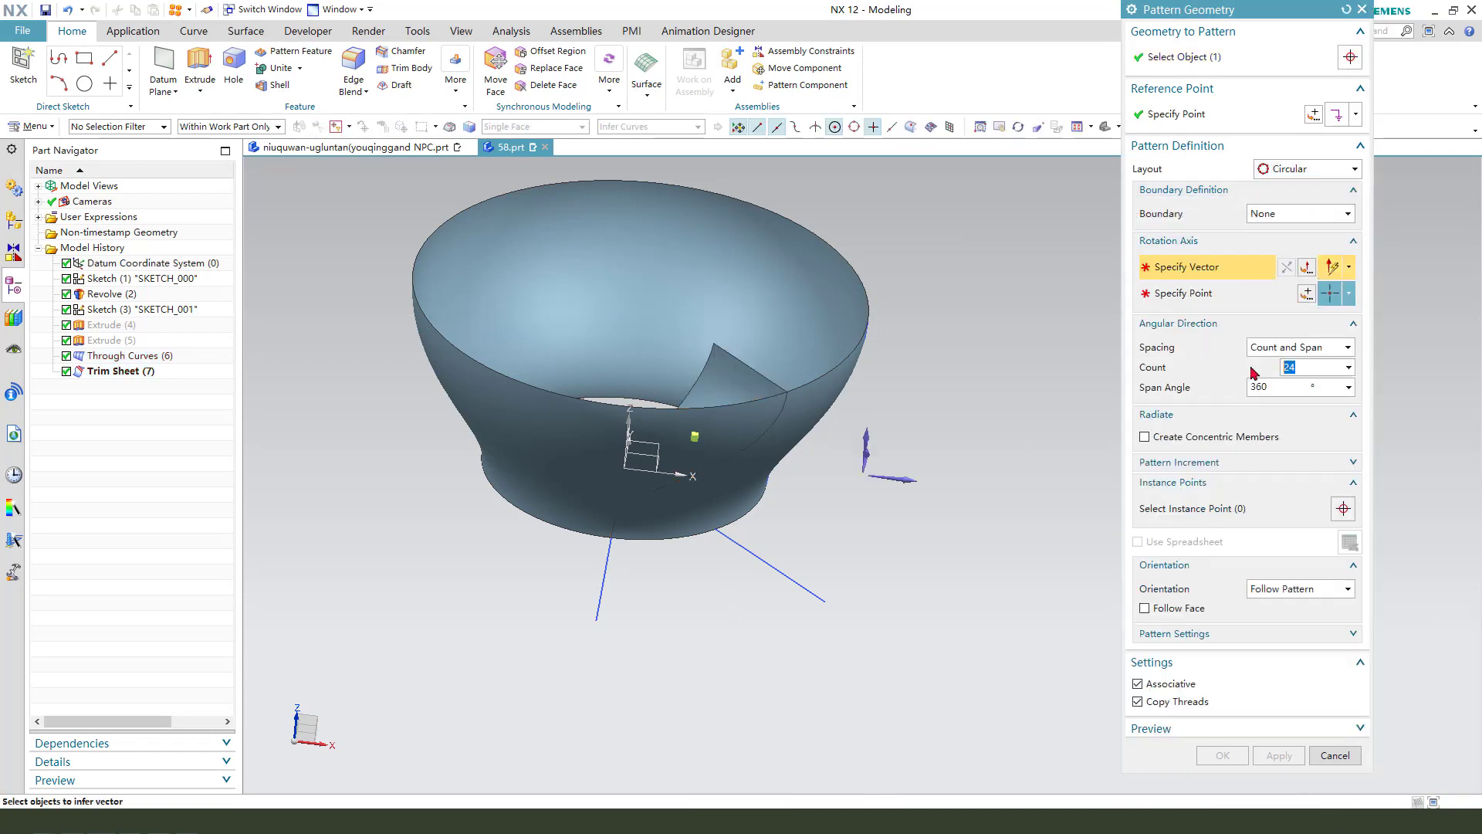
type("2")
left_click(1302, 386)
type("/24")
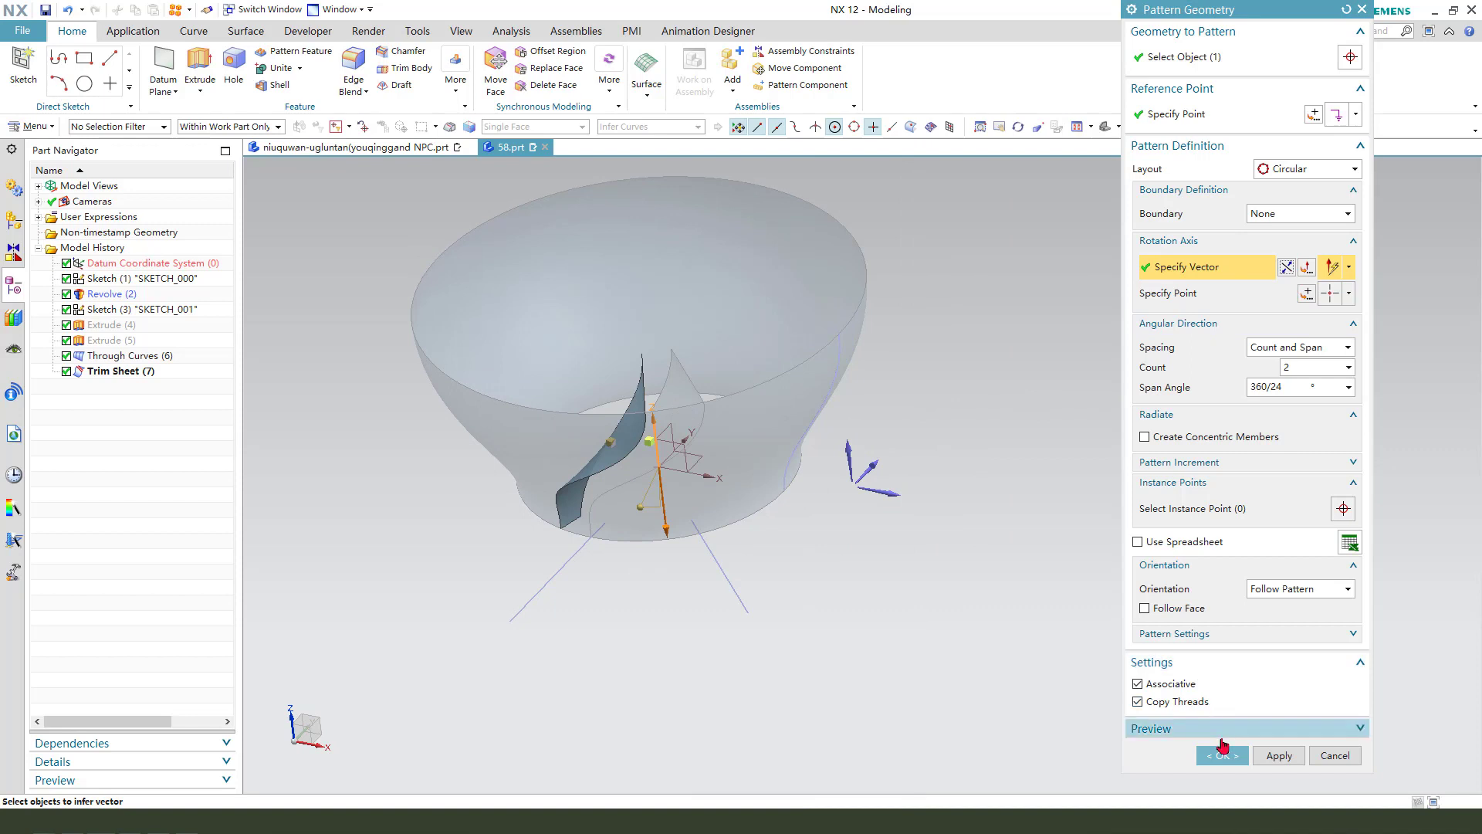
left_click(1221, 754)
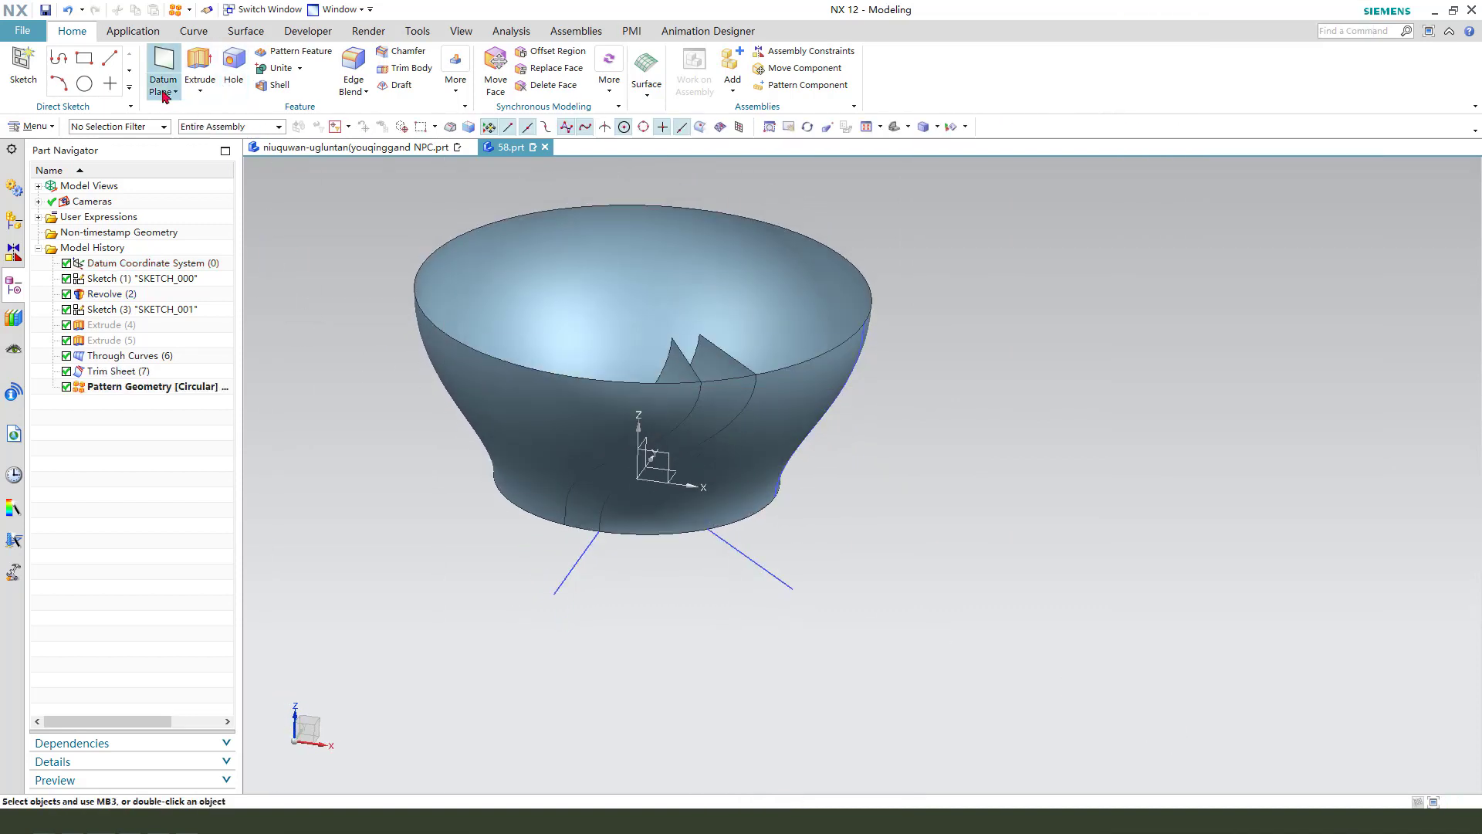
Create an inferred datum plane 70 mm above the base plane and start a sketch on it
left_click(163, 63)
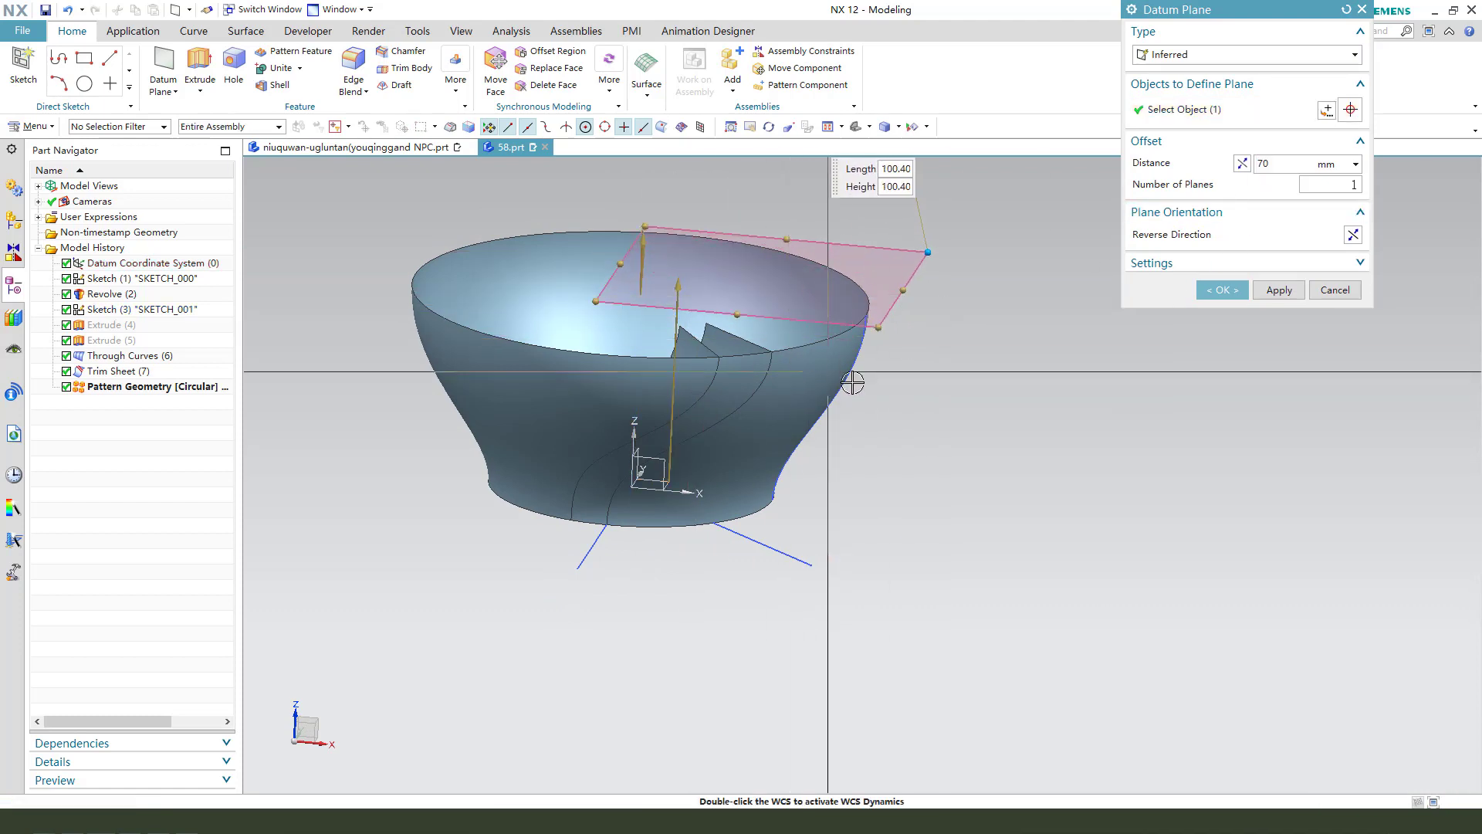
left_click(1220, 290)
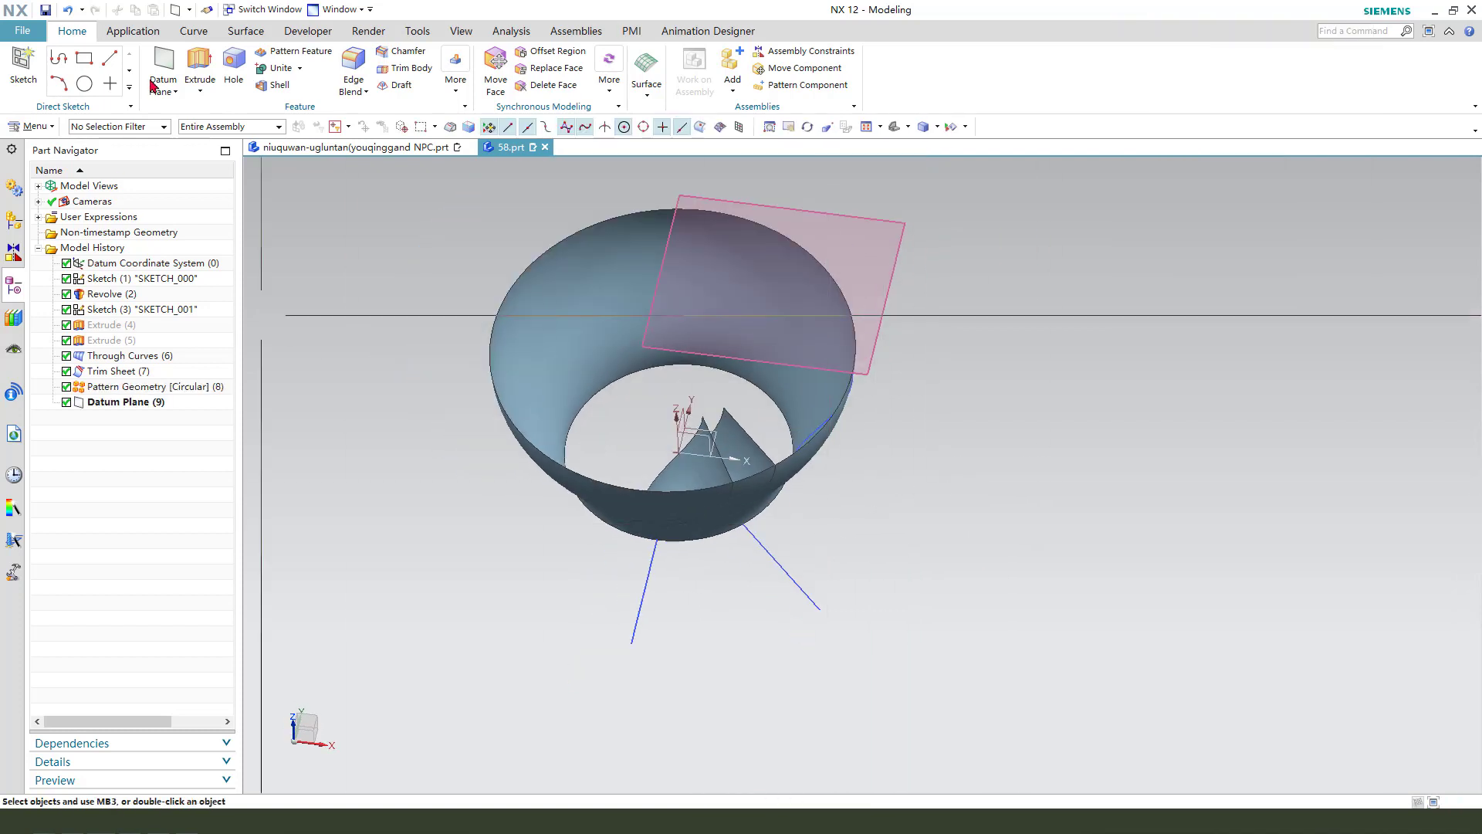
left_click(198, 61)
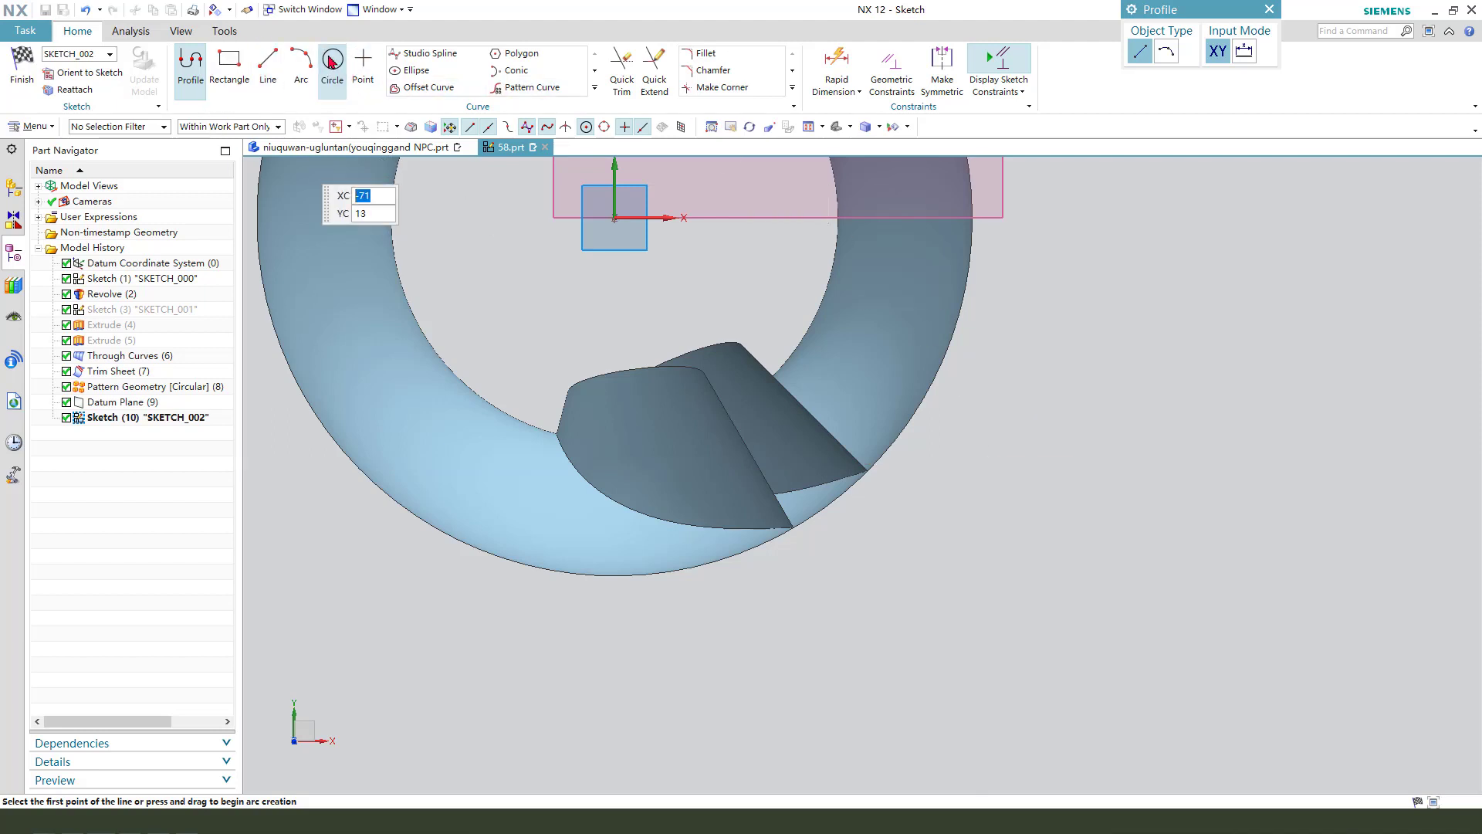
Adjust the small rim-edge circle and draw a reference line along the rib edge
left_click(332, 63)
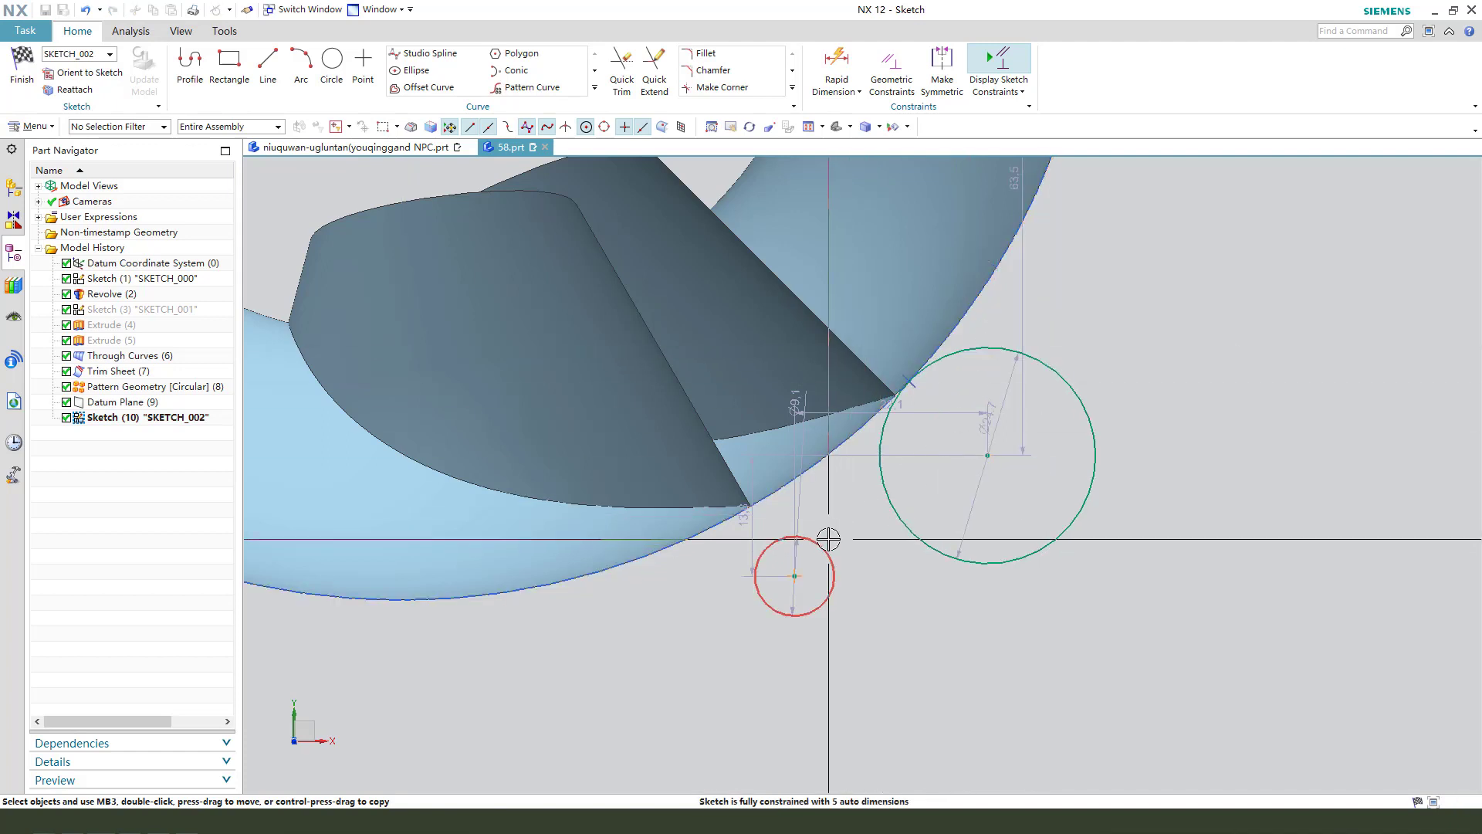
left_click(827, 539)
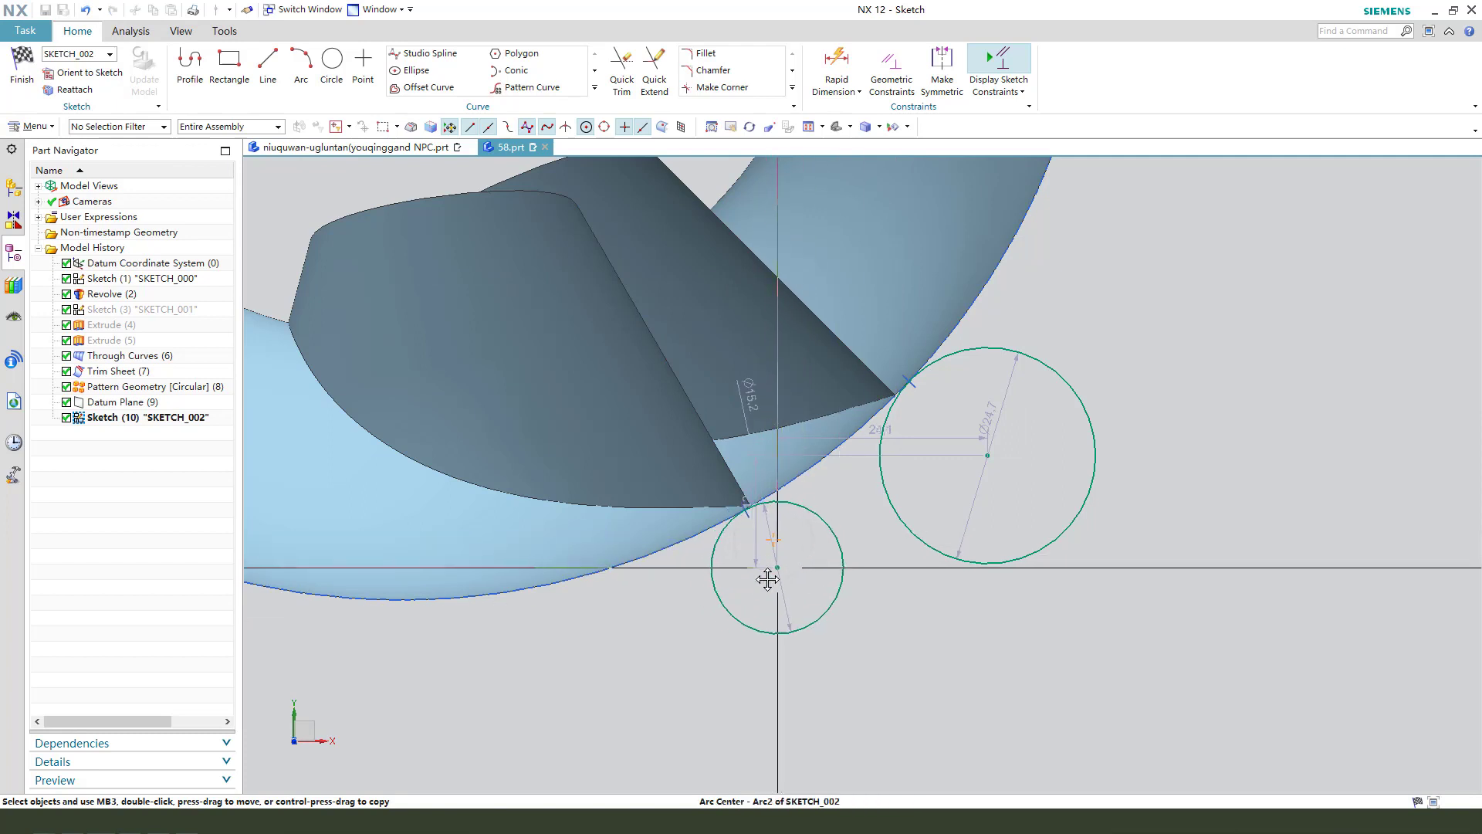
left_click(268, 64)
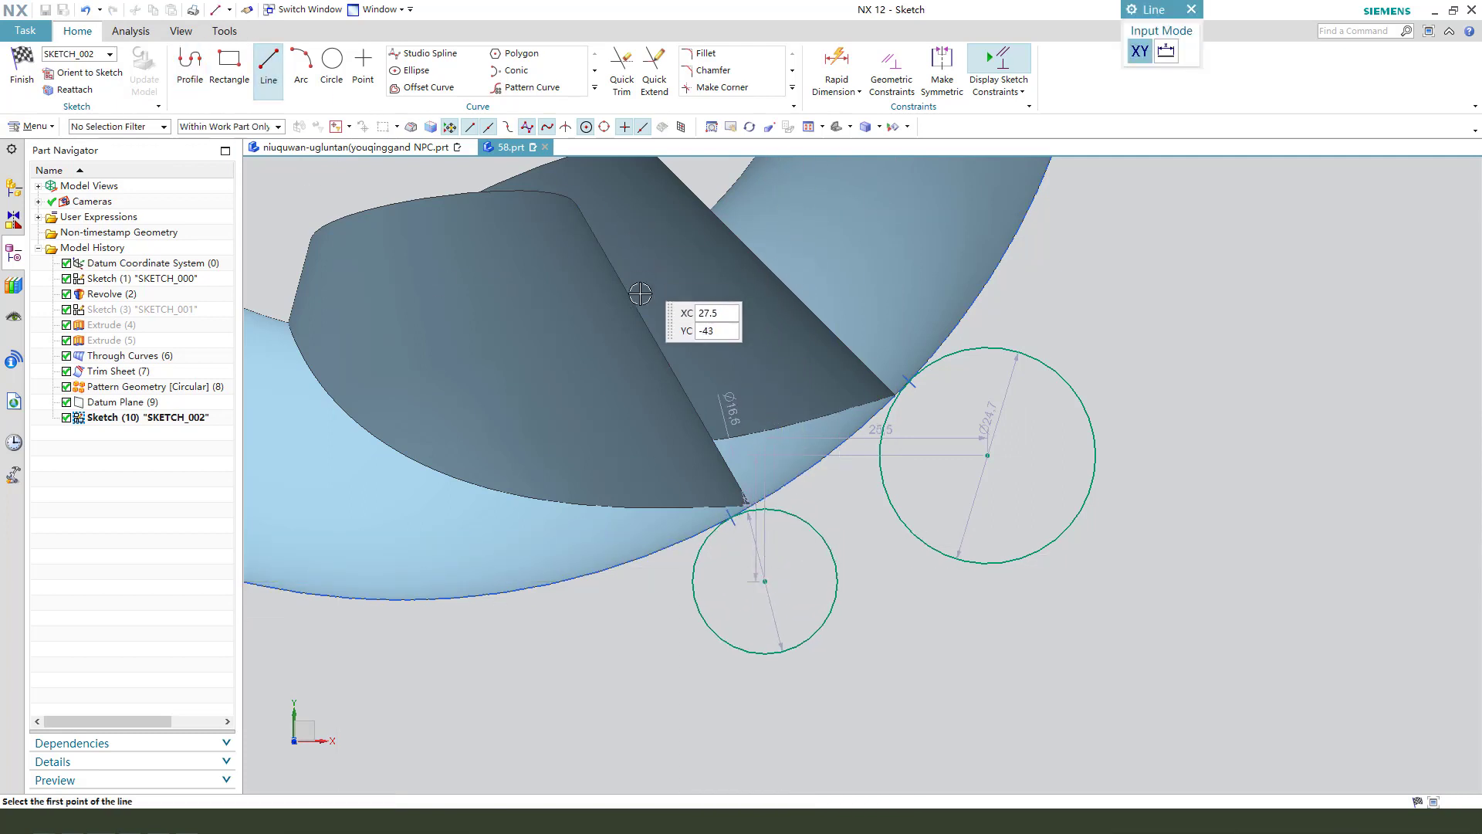
left_click(639, 295)
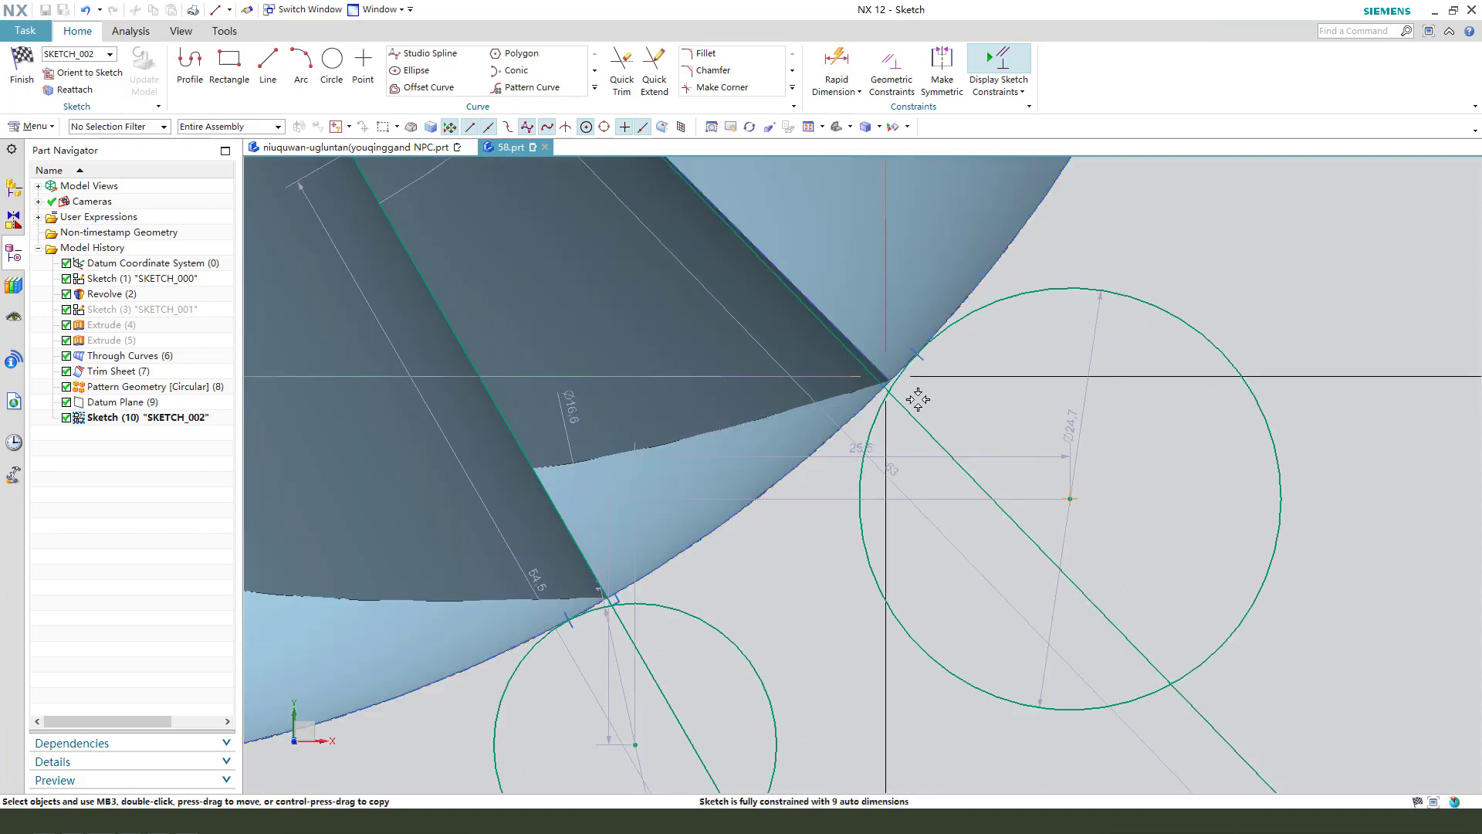
left_click(887, 381)
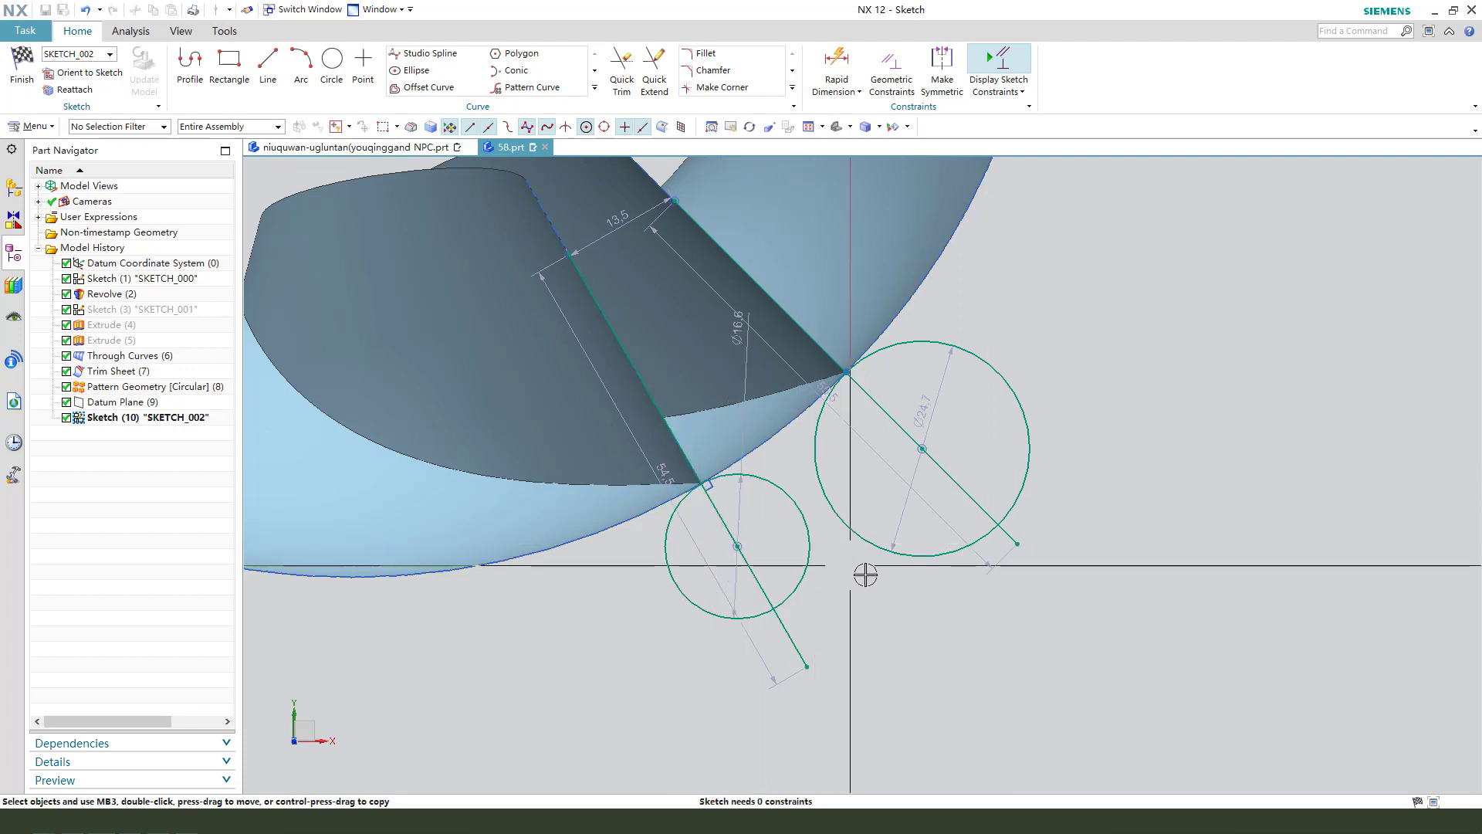
Dimension the right end circle to a 5 mm diameter
left_click(964, 487)
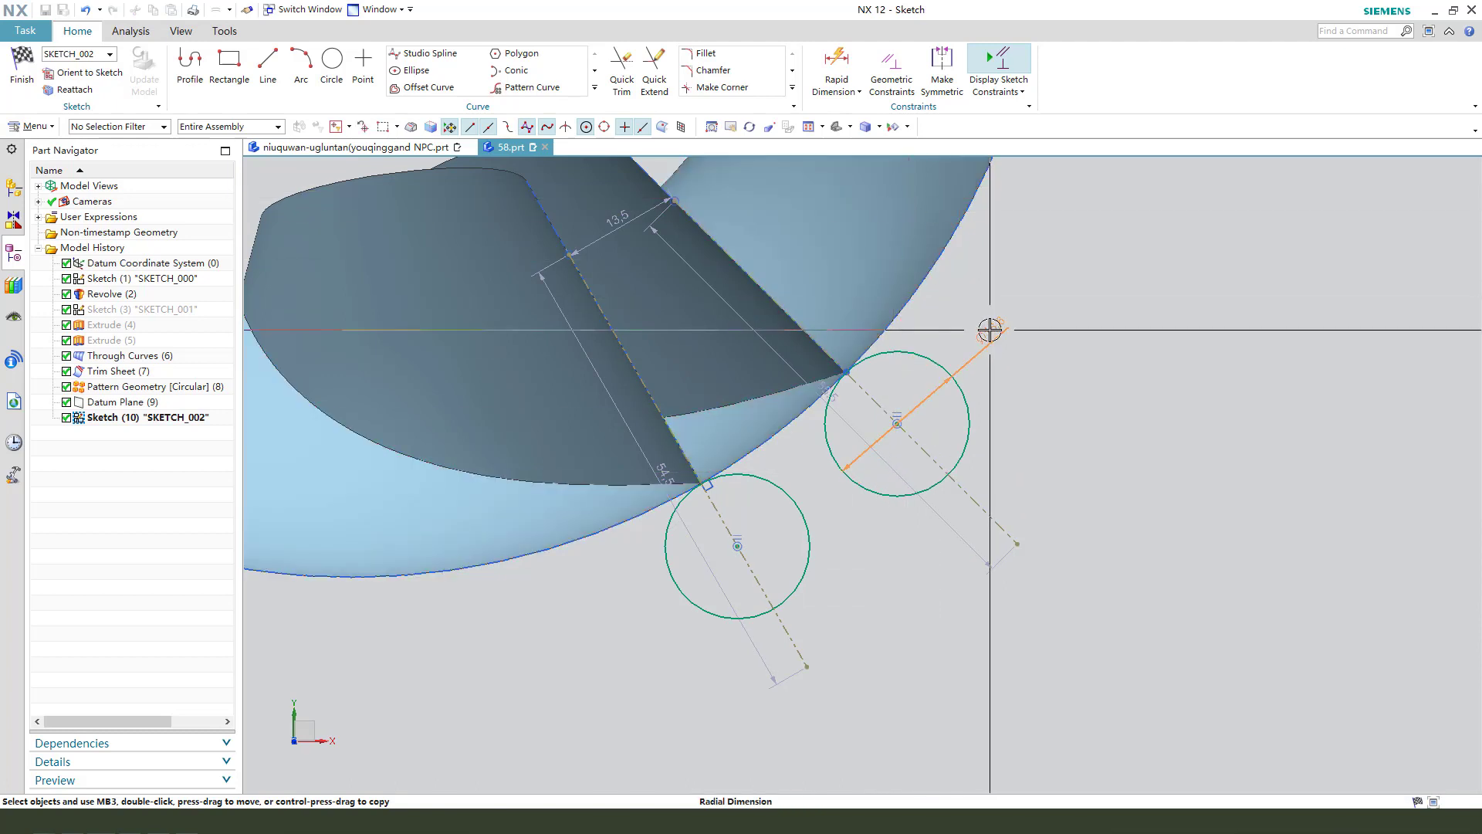
left_click(895, 421)
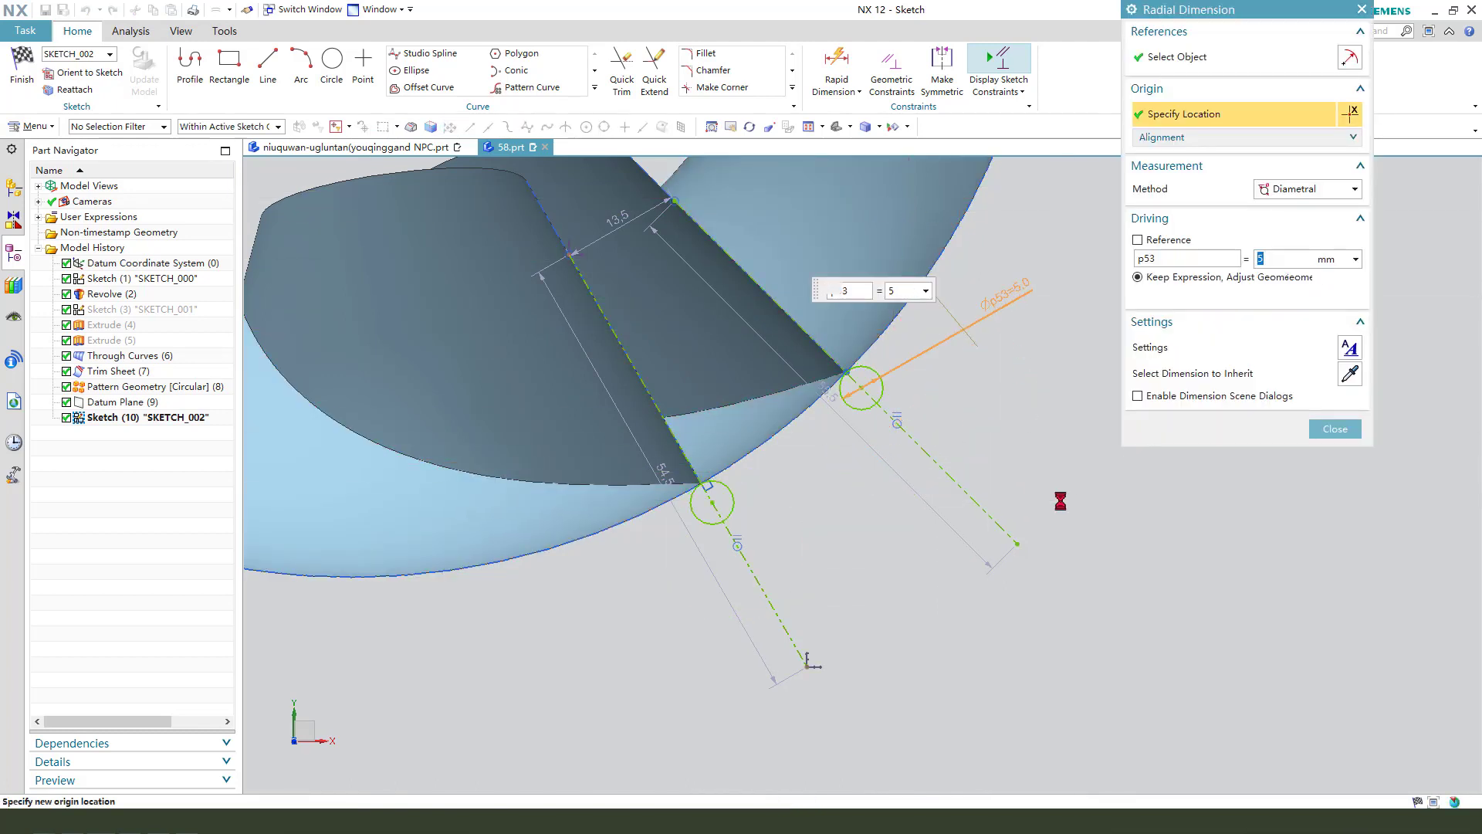
left_click(1334, 429)
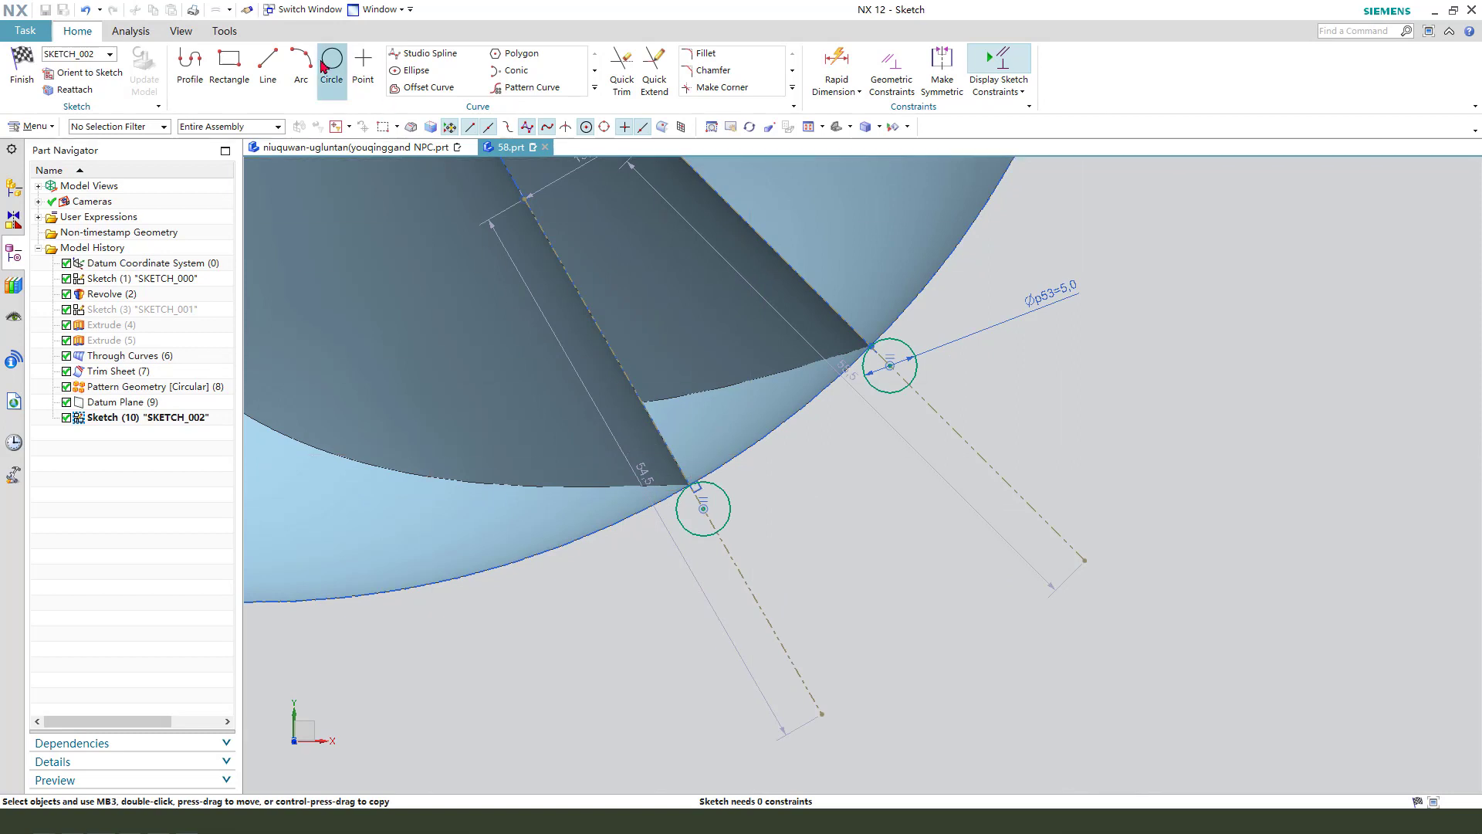
mouse_move(300, 64)
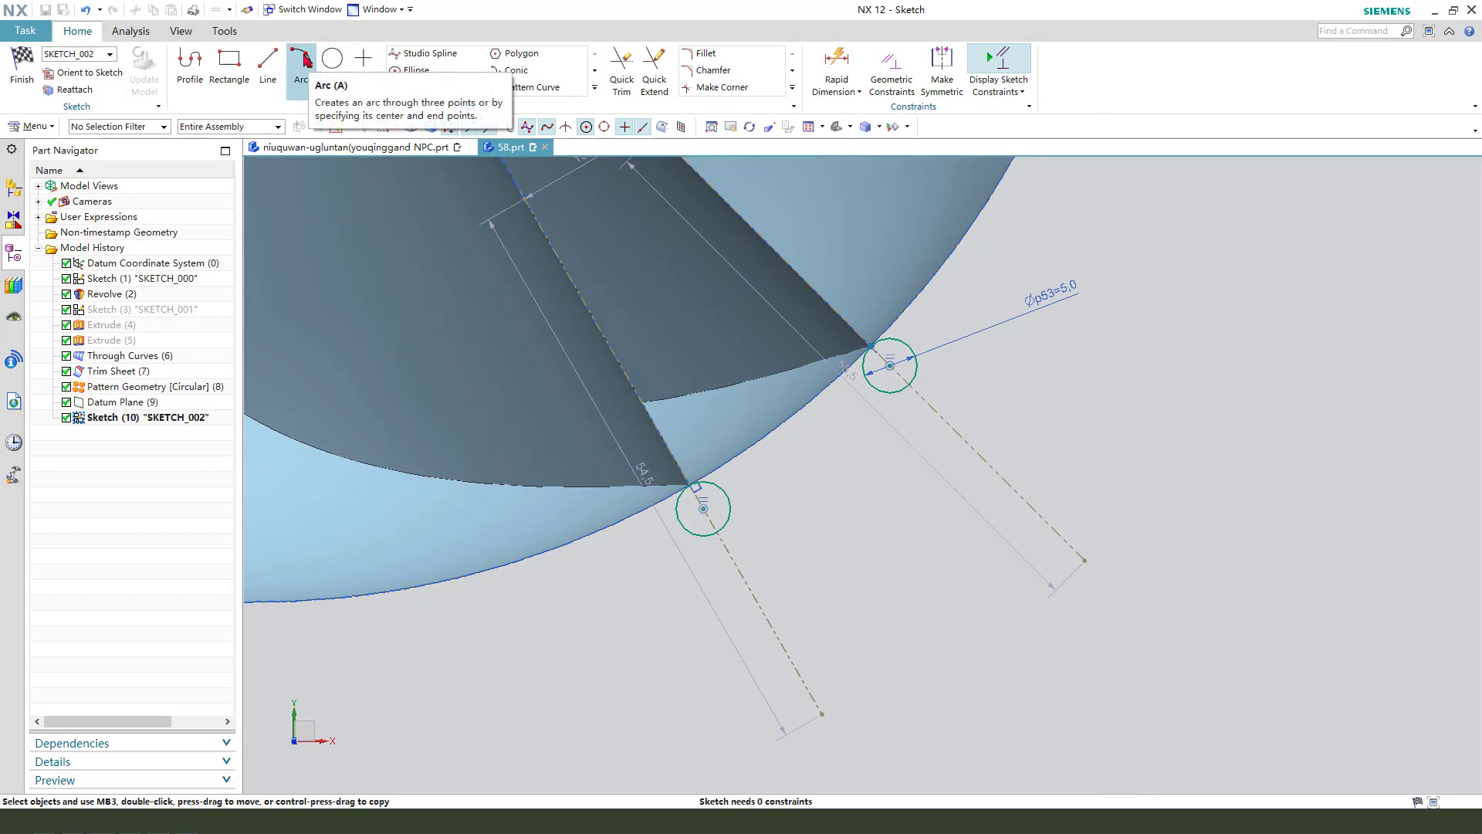
Draw an arc from the lower small circle and dimension its radius to 10 mm
left_click(300, 59)
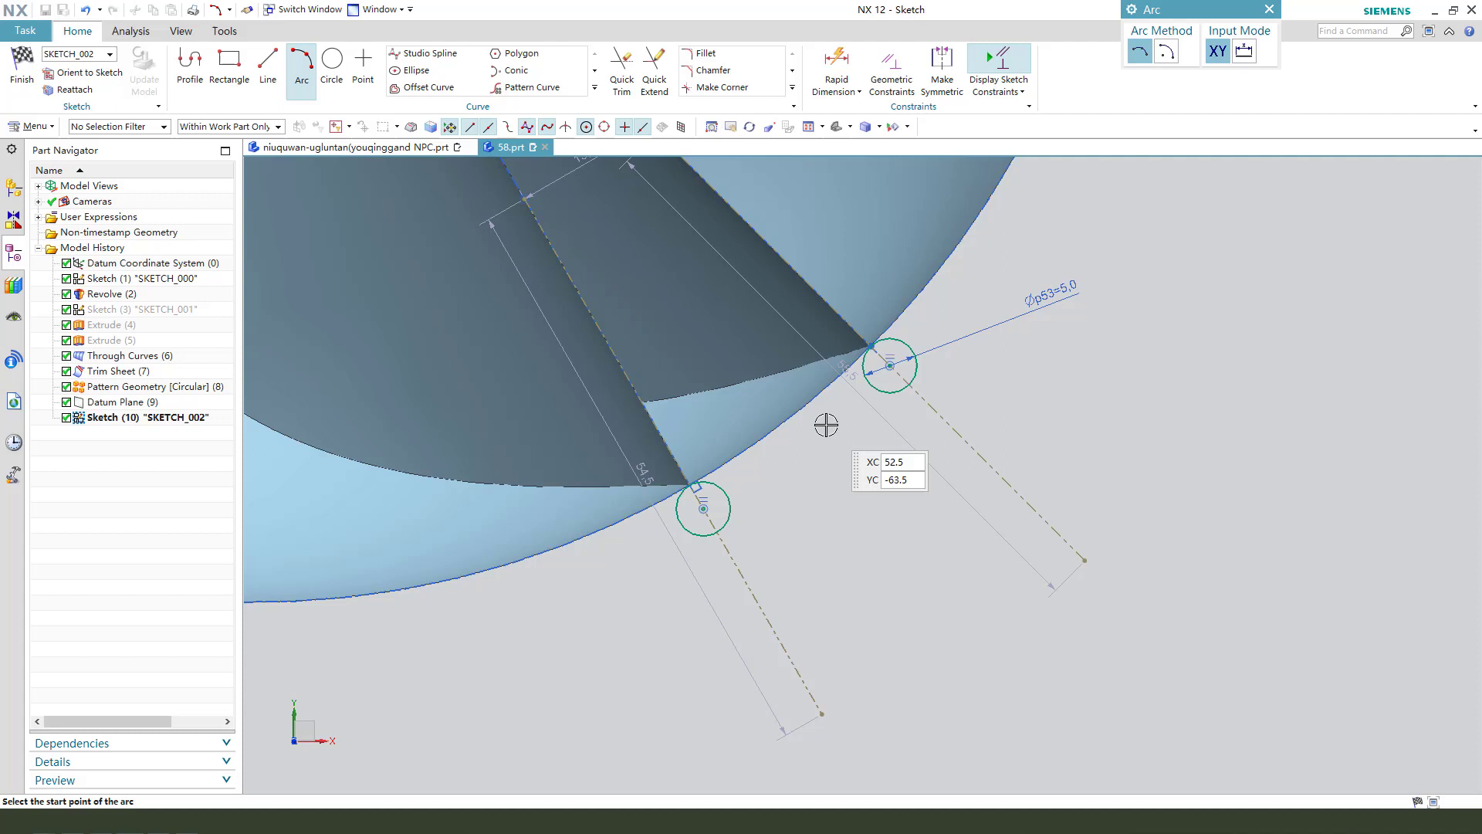
left_click(704, 508)
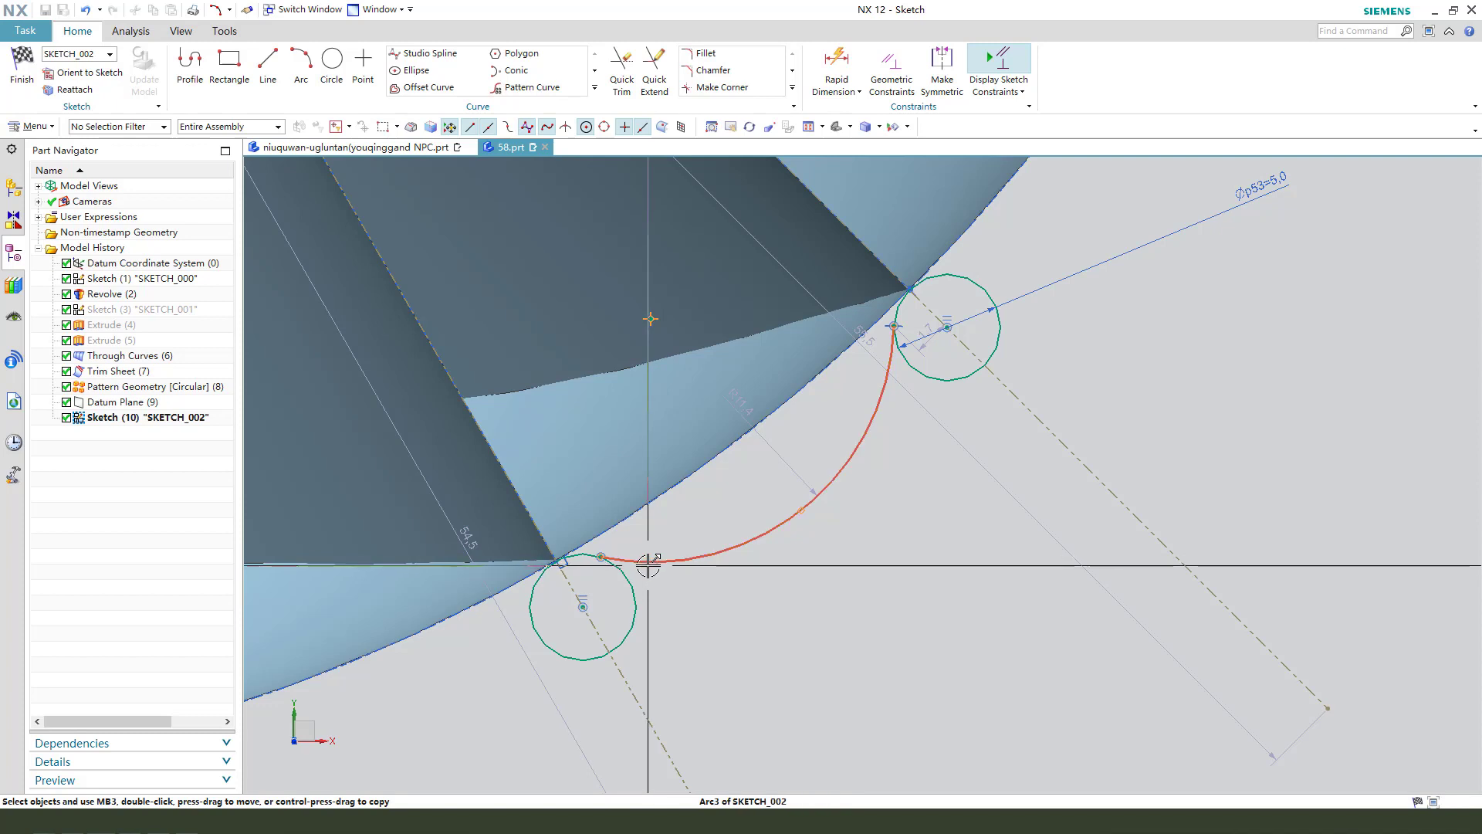
left_click(662, 557)
type("10")
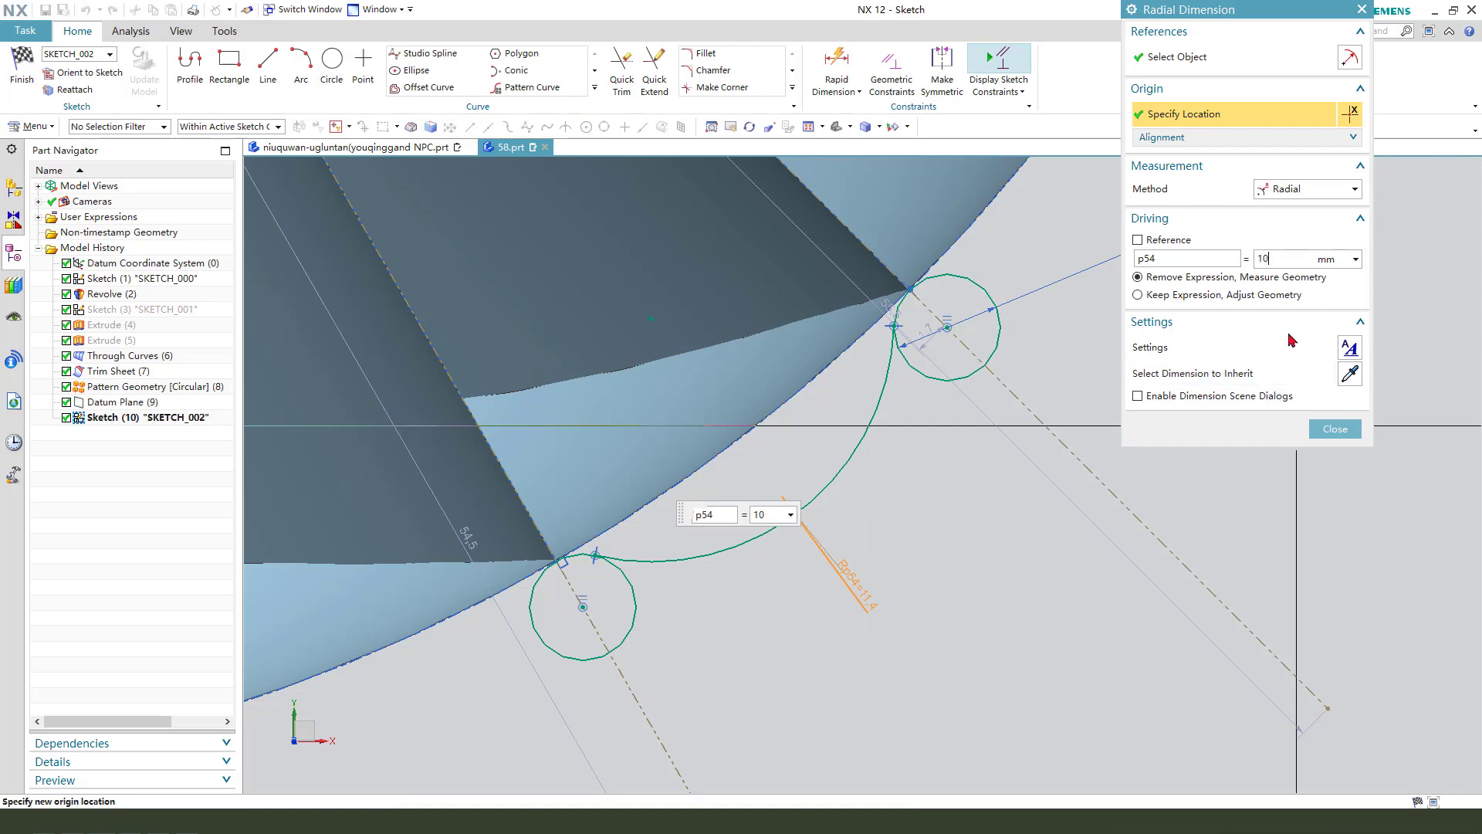
left_click(1333, 428)
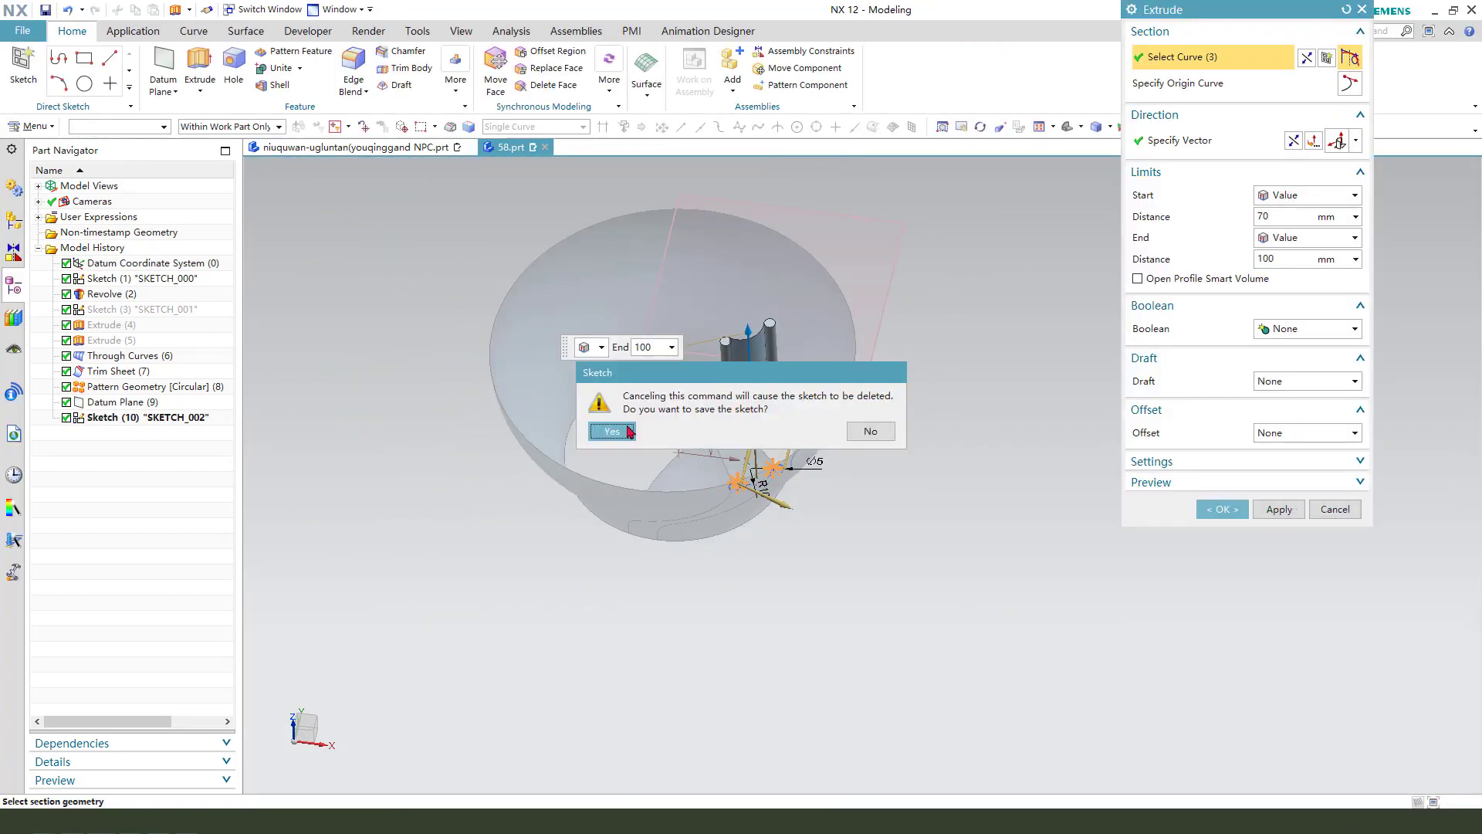
Keep the circles-and-arc sketch as its own feature while abandoning the extrusion
left_click(608, 431)
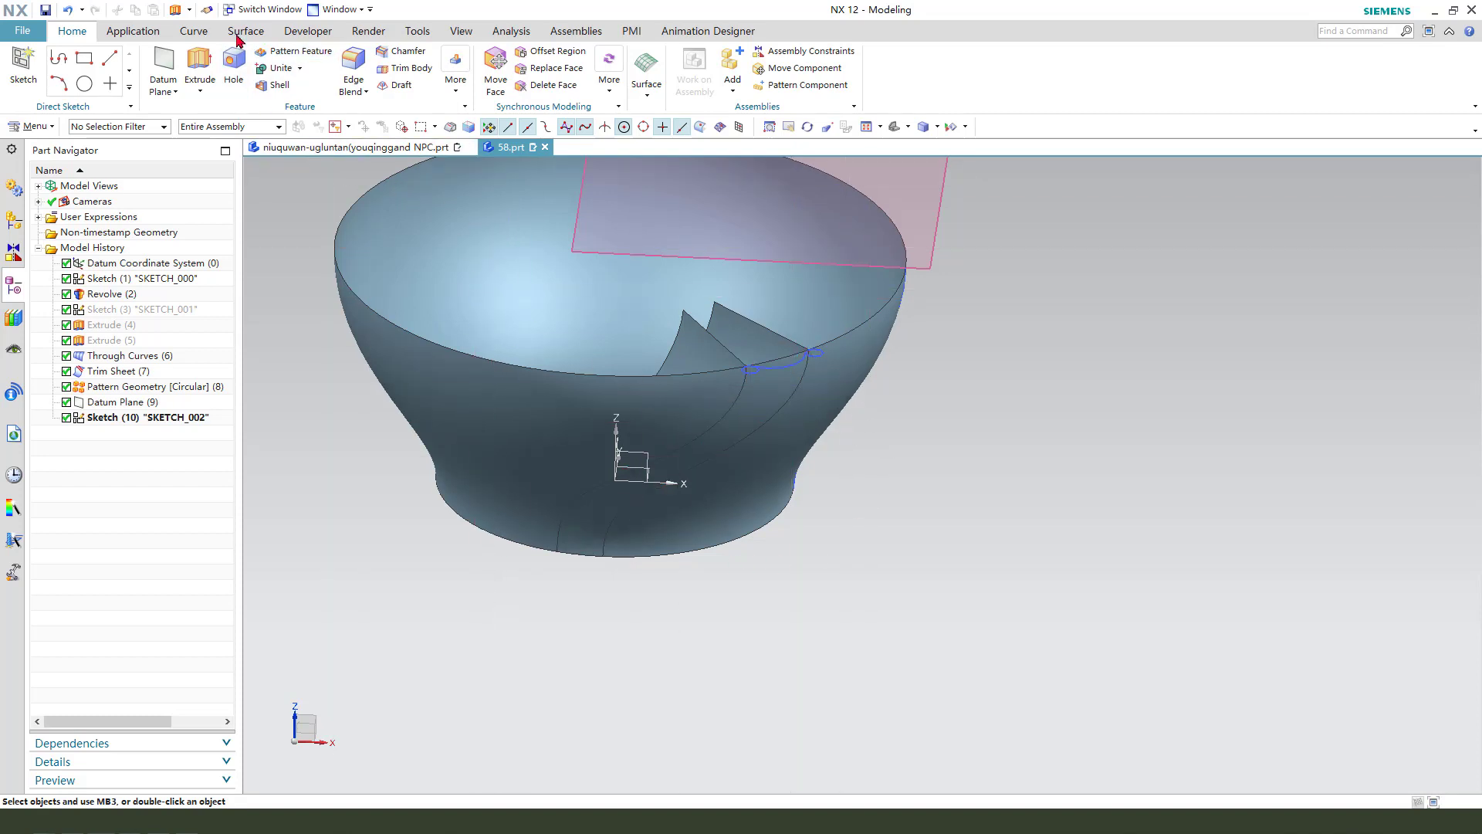
left_click(245, 31)
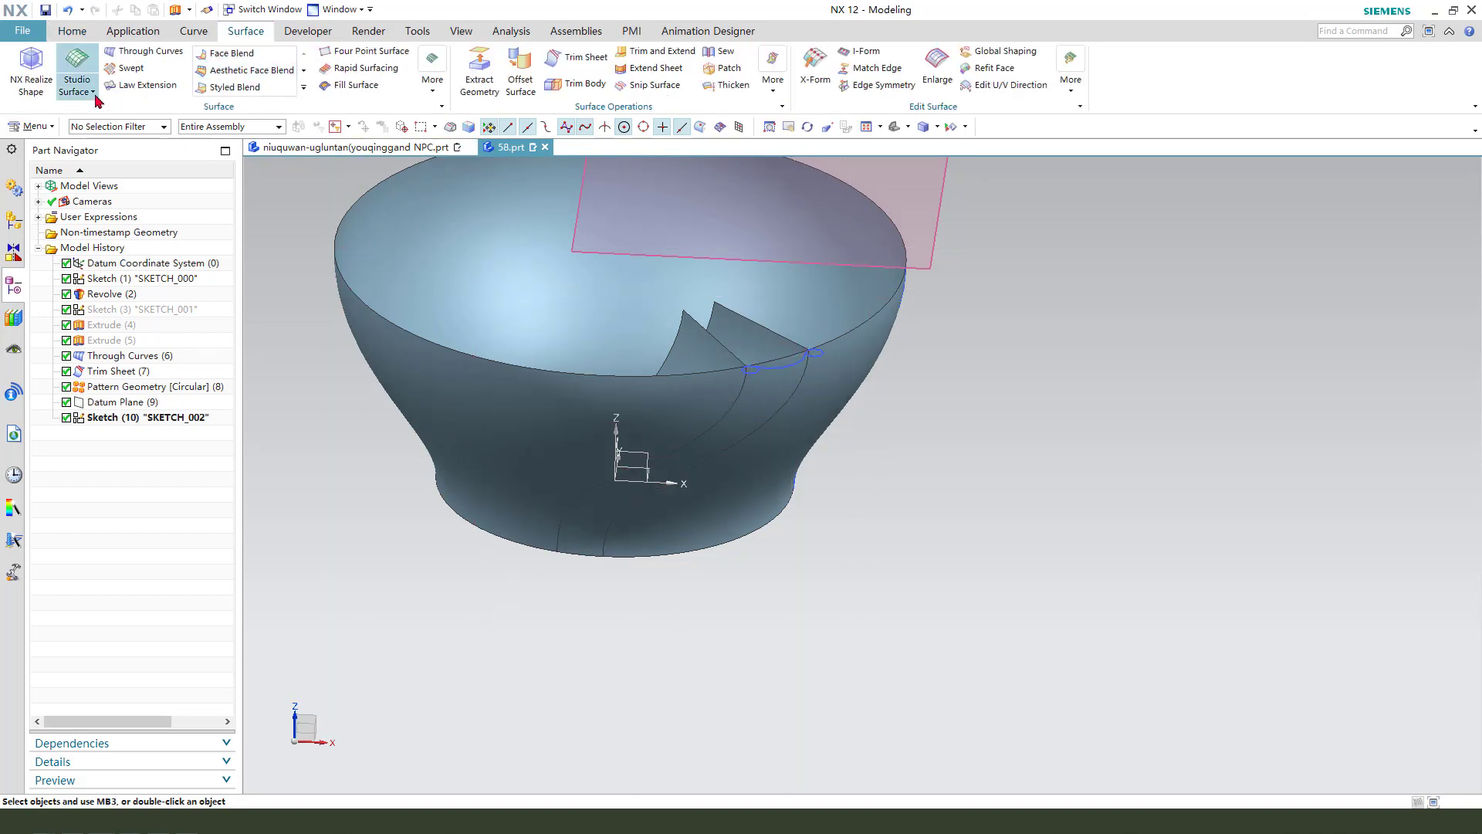
Build a Through Curve Mesh rib surface from the bowl base edge and sketch curves
left_click(85, 71)
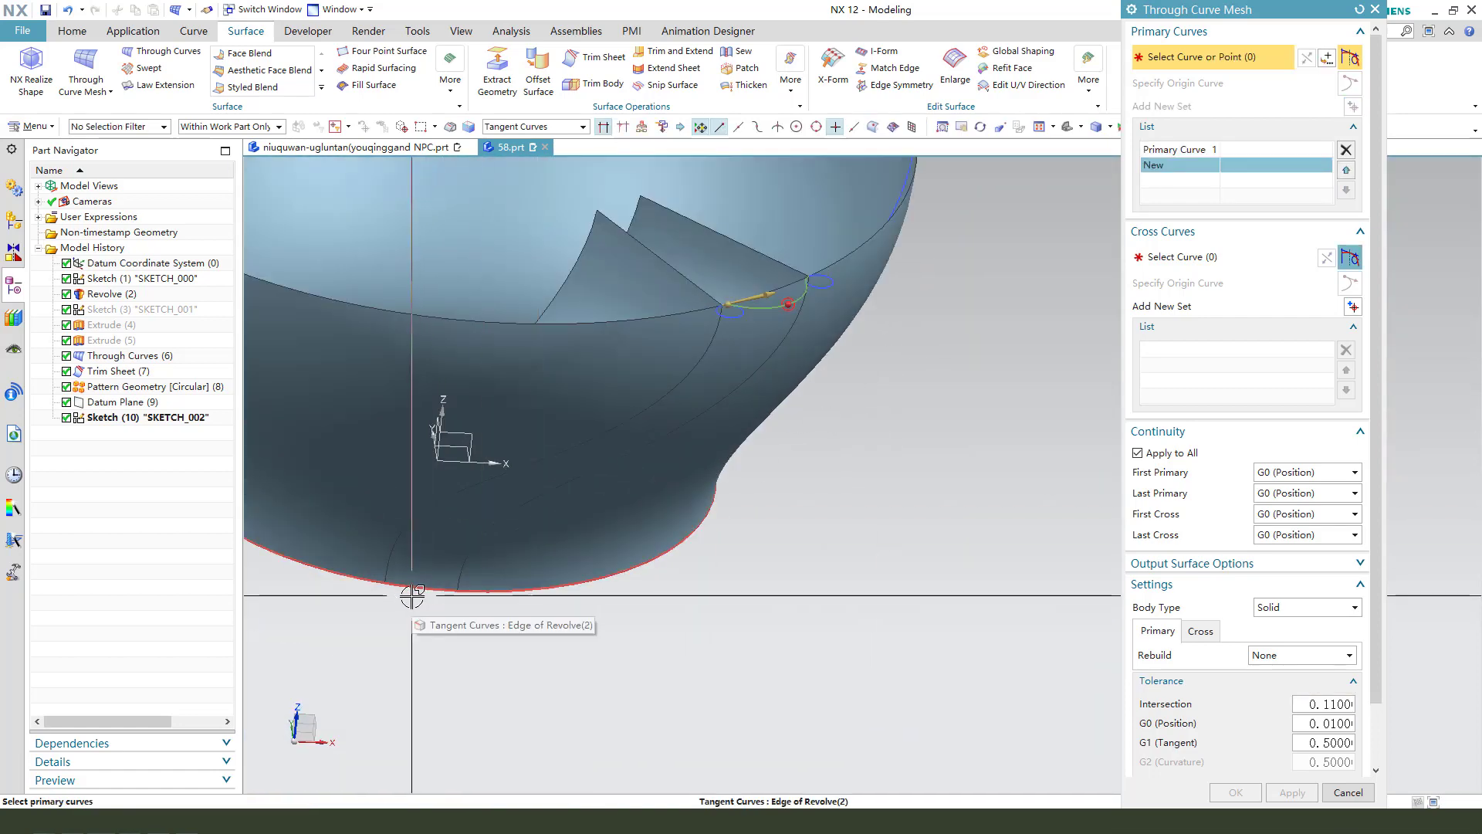
left_click(413, 595)
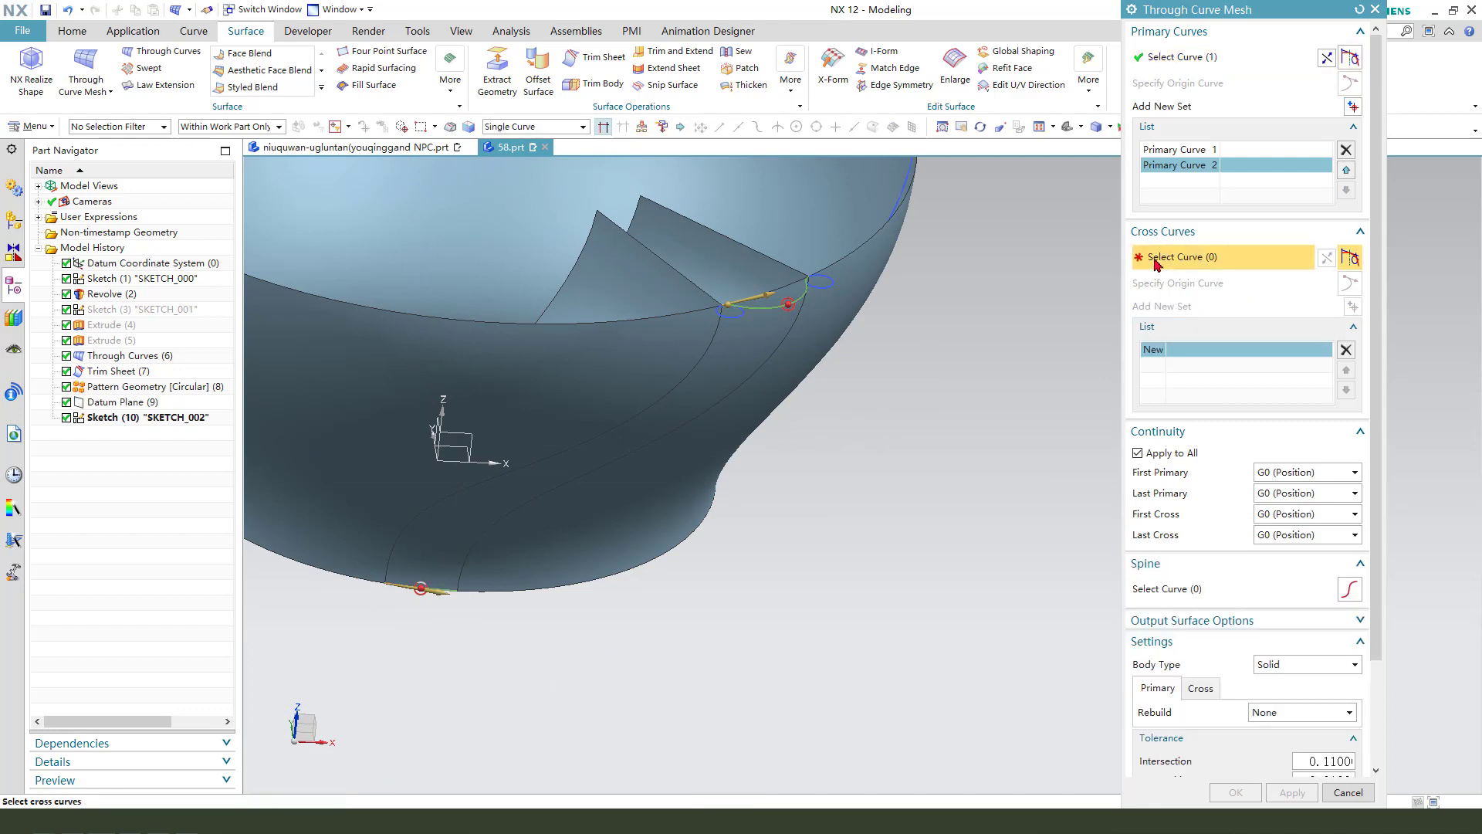
mouse_move(703, 345)
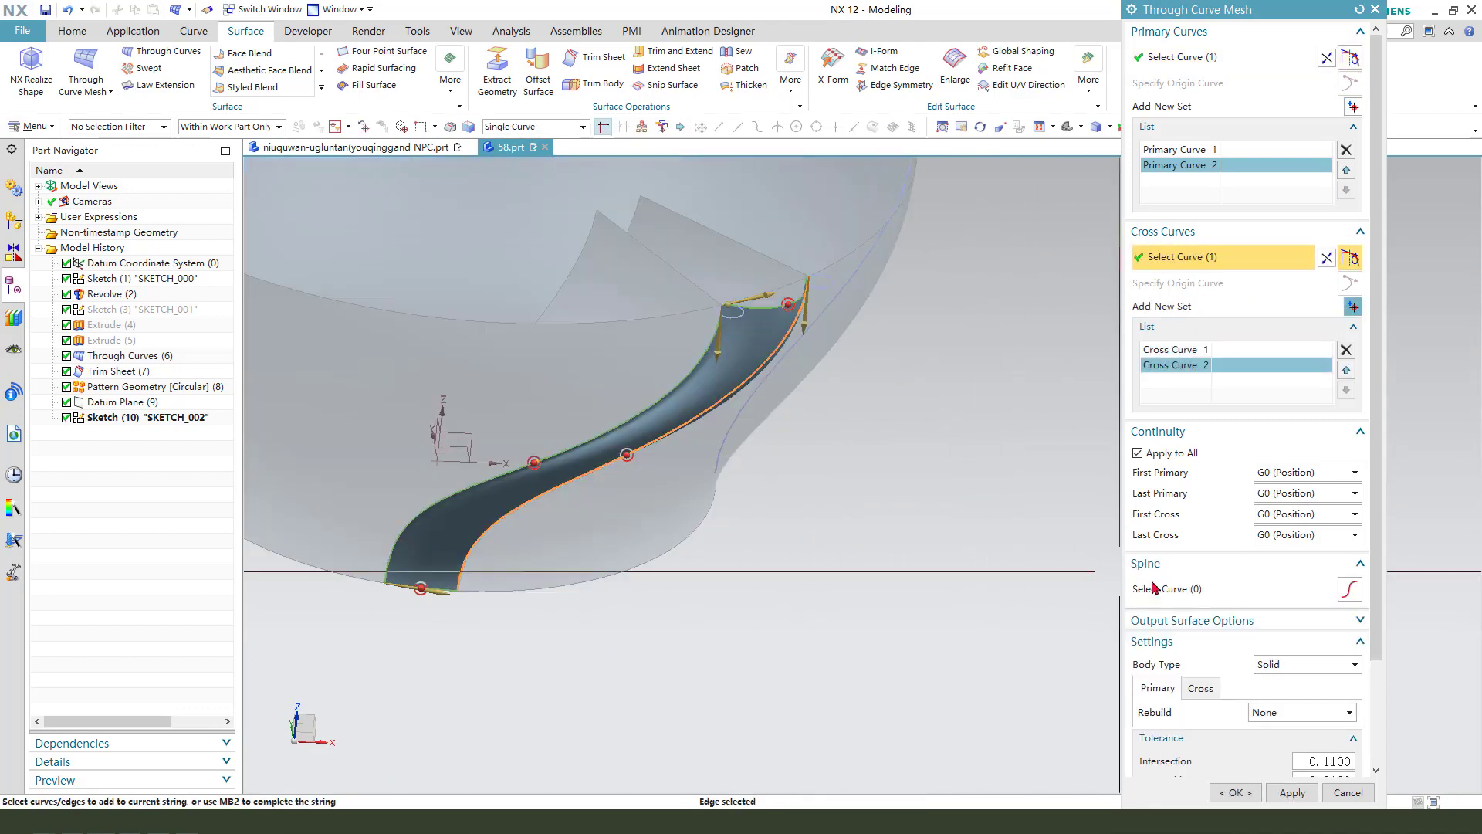
left_click(1234, 792)
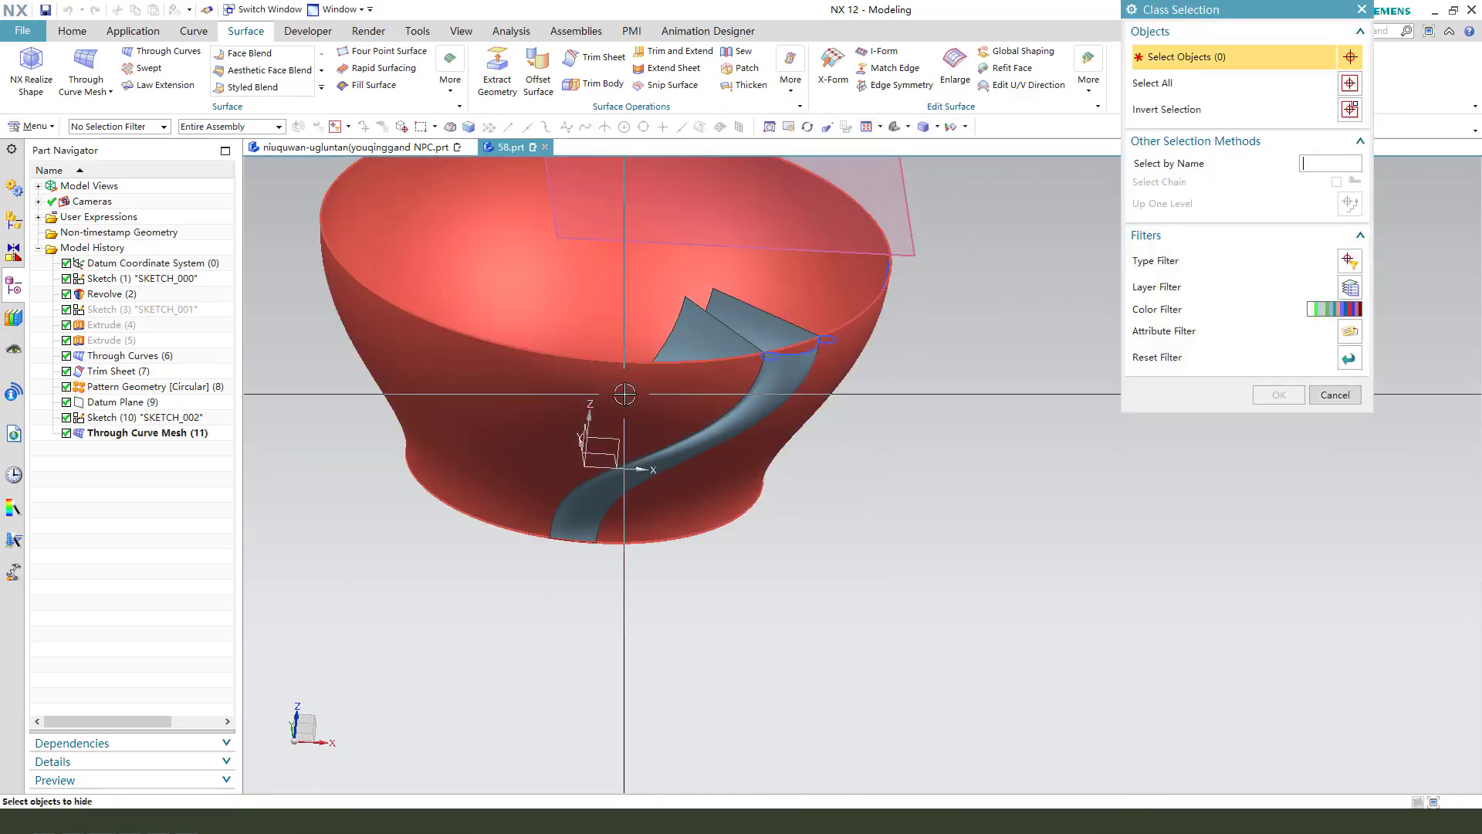
Hide the bowl body, datum plane and sketches
left_click(808, 348)
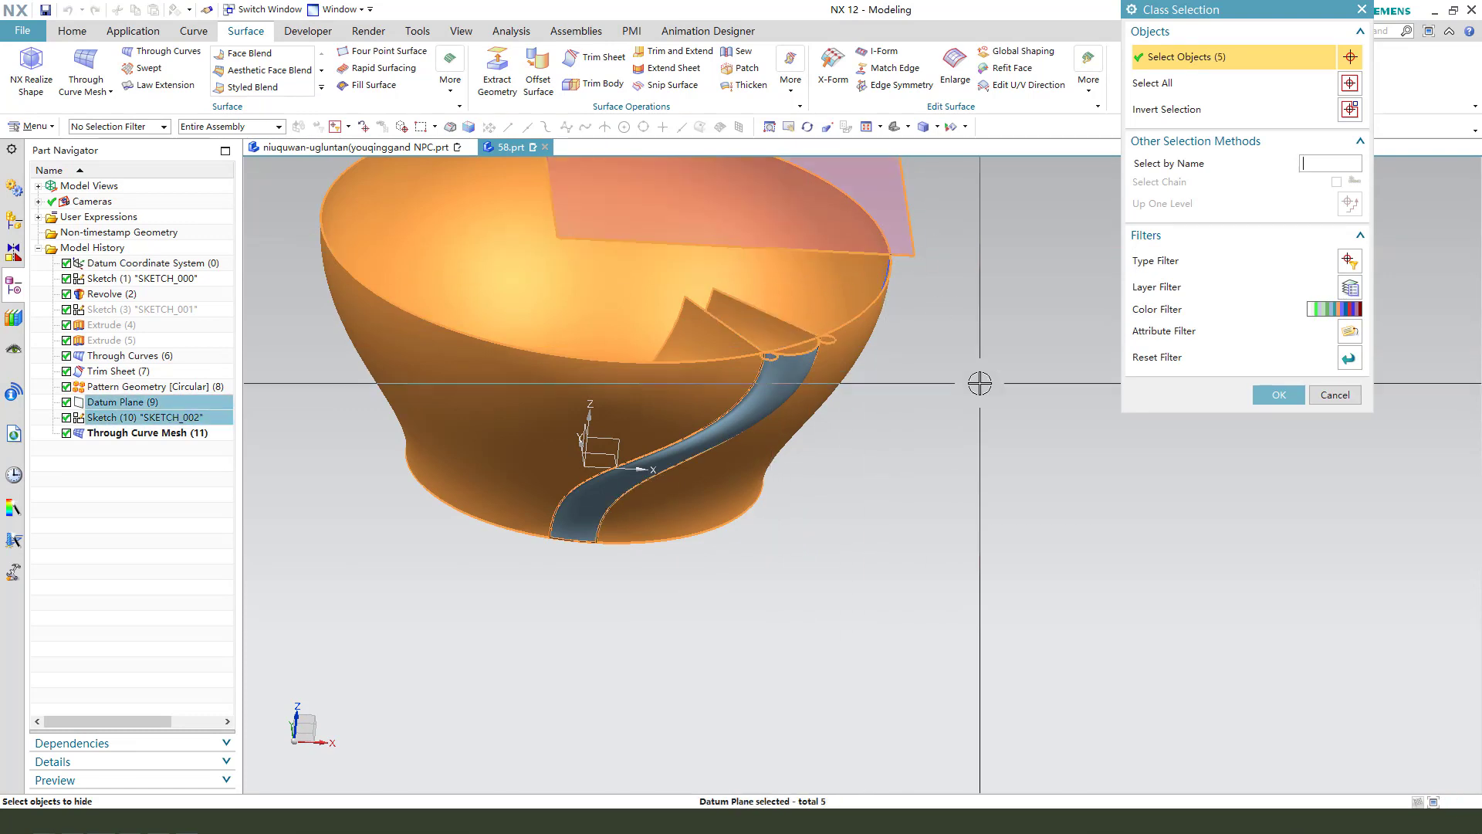
left_click(1276, 394)
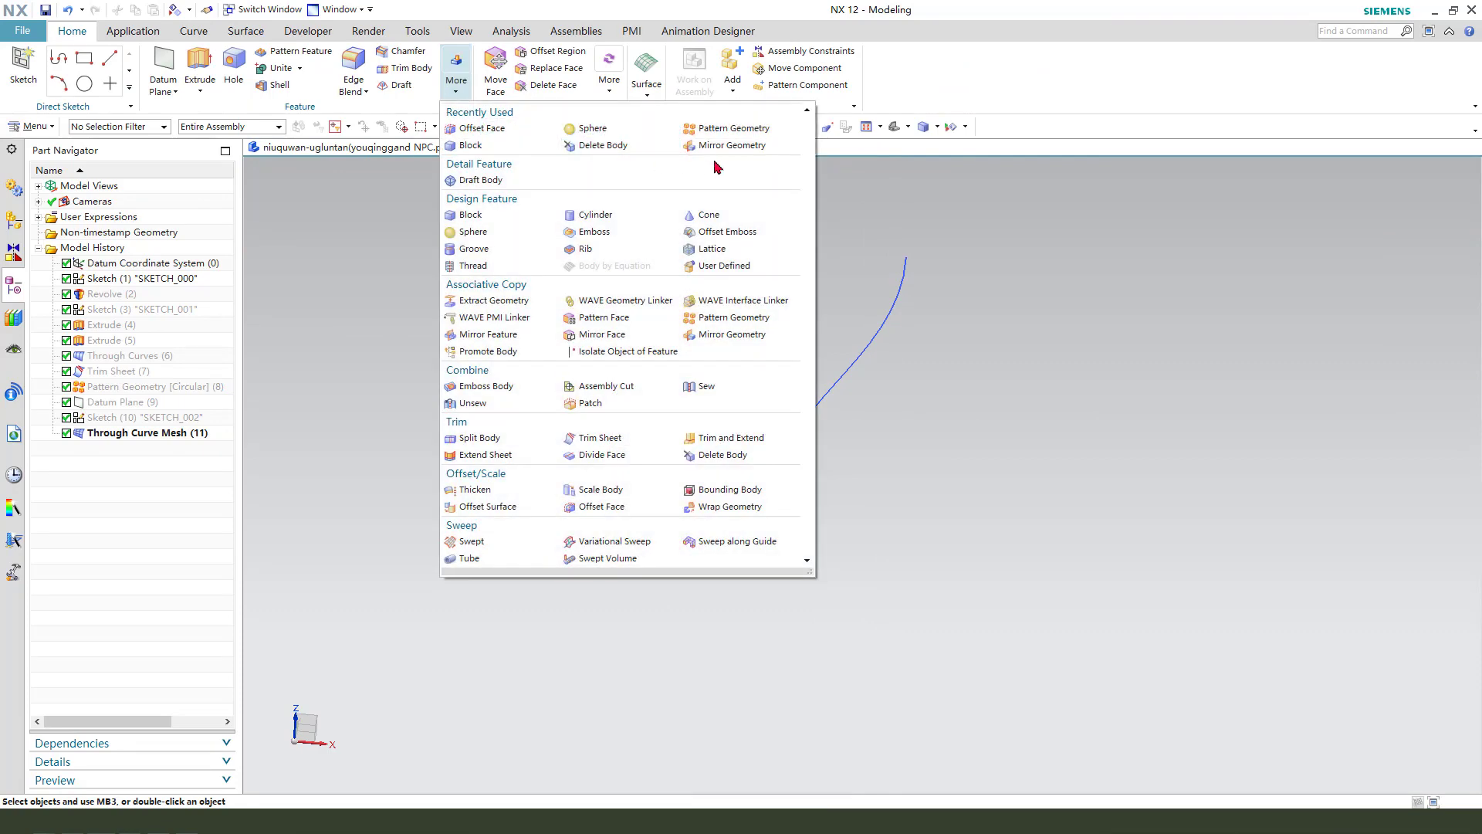
Circularly pattern the rib surface about Z with count 24 and angle 36
left_click(734, 127)
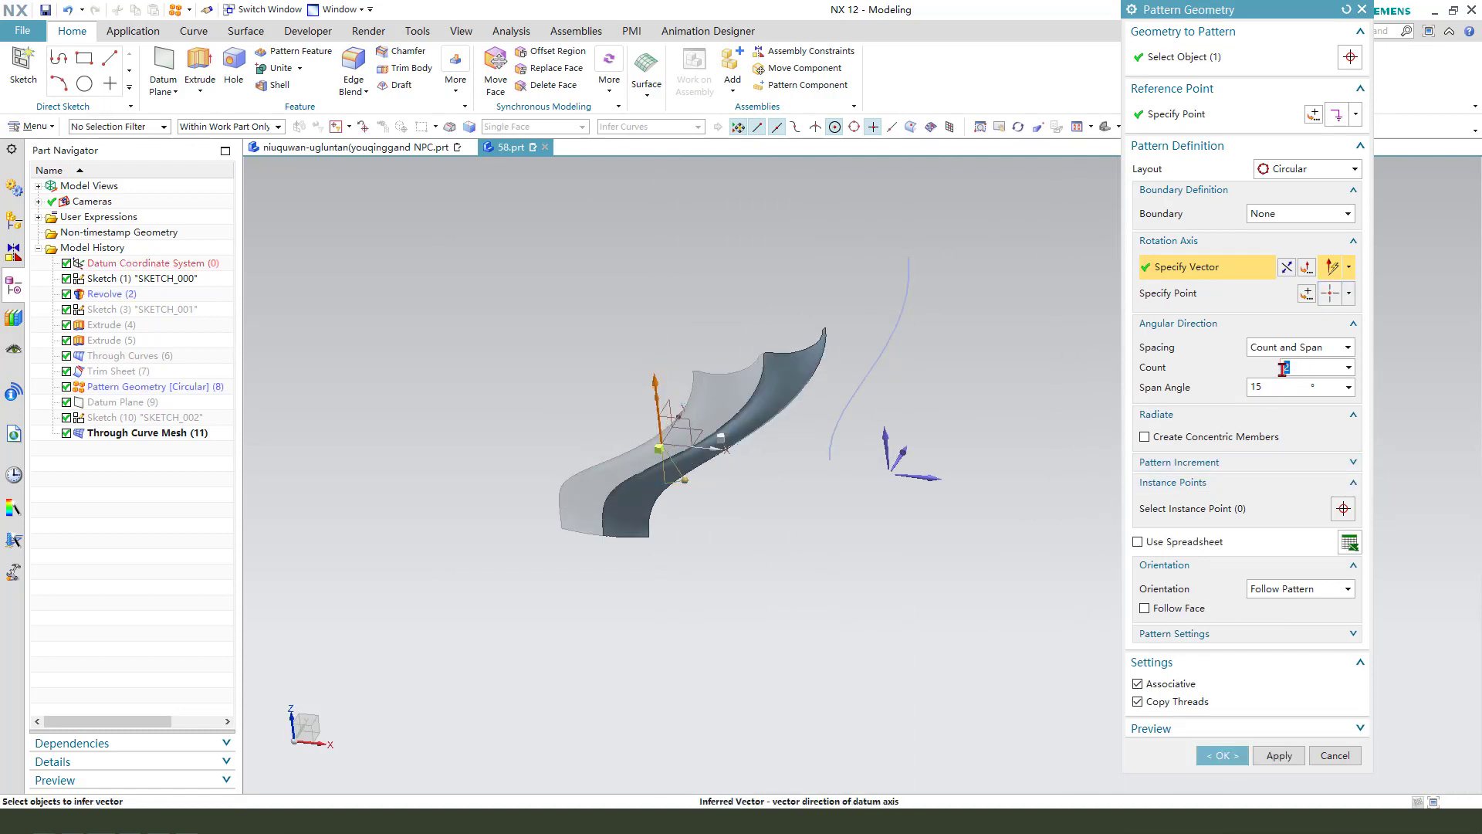
type("24")
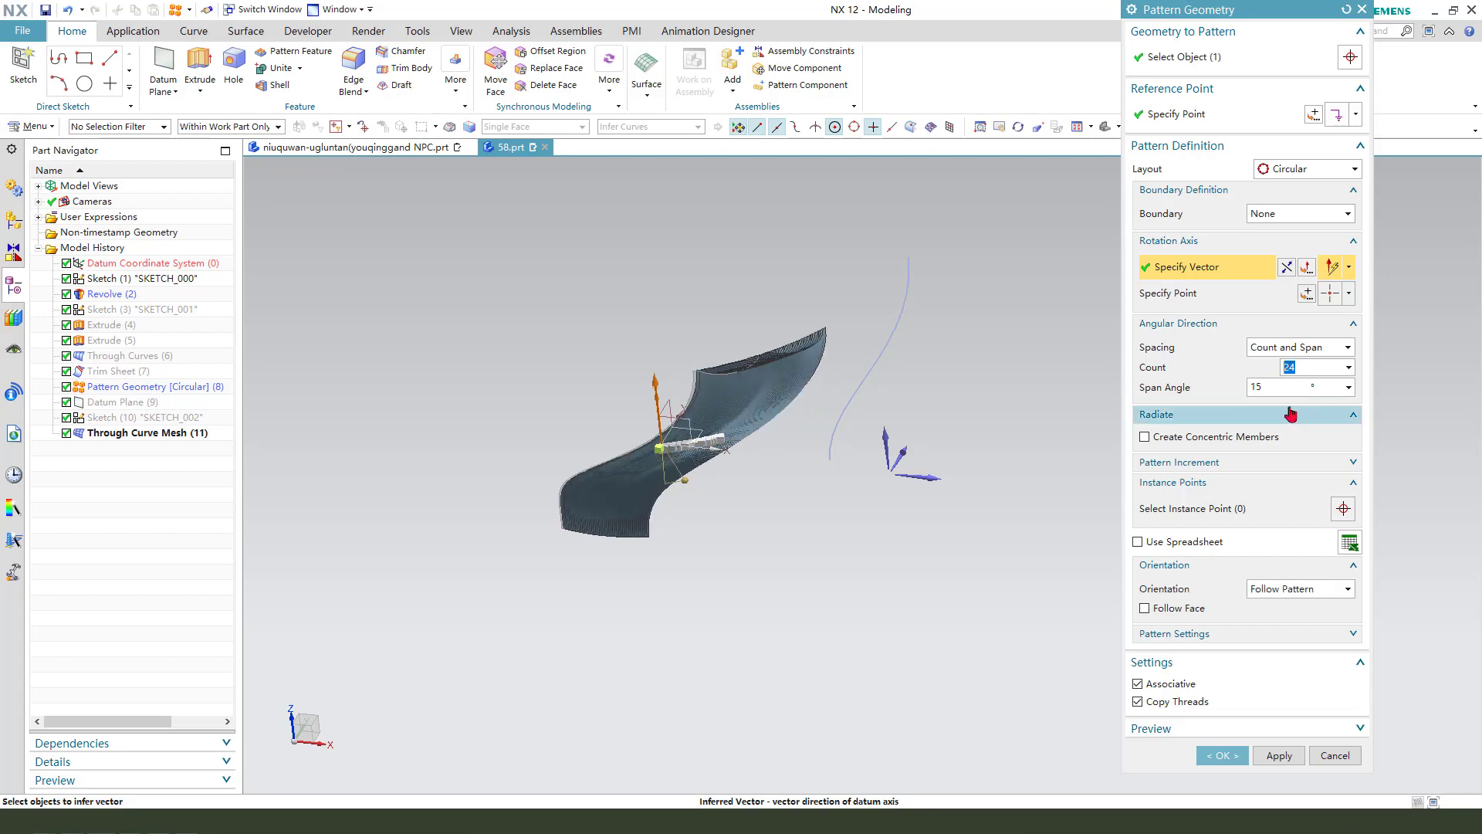
type("36")
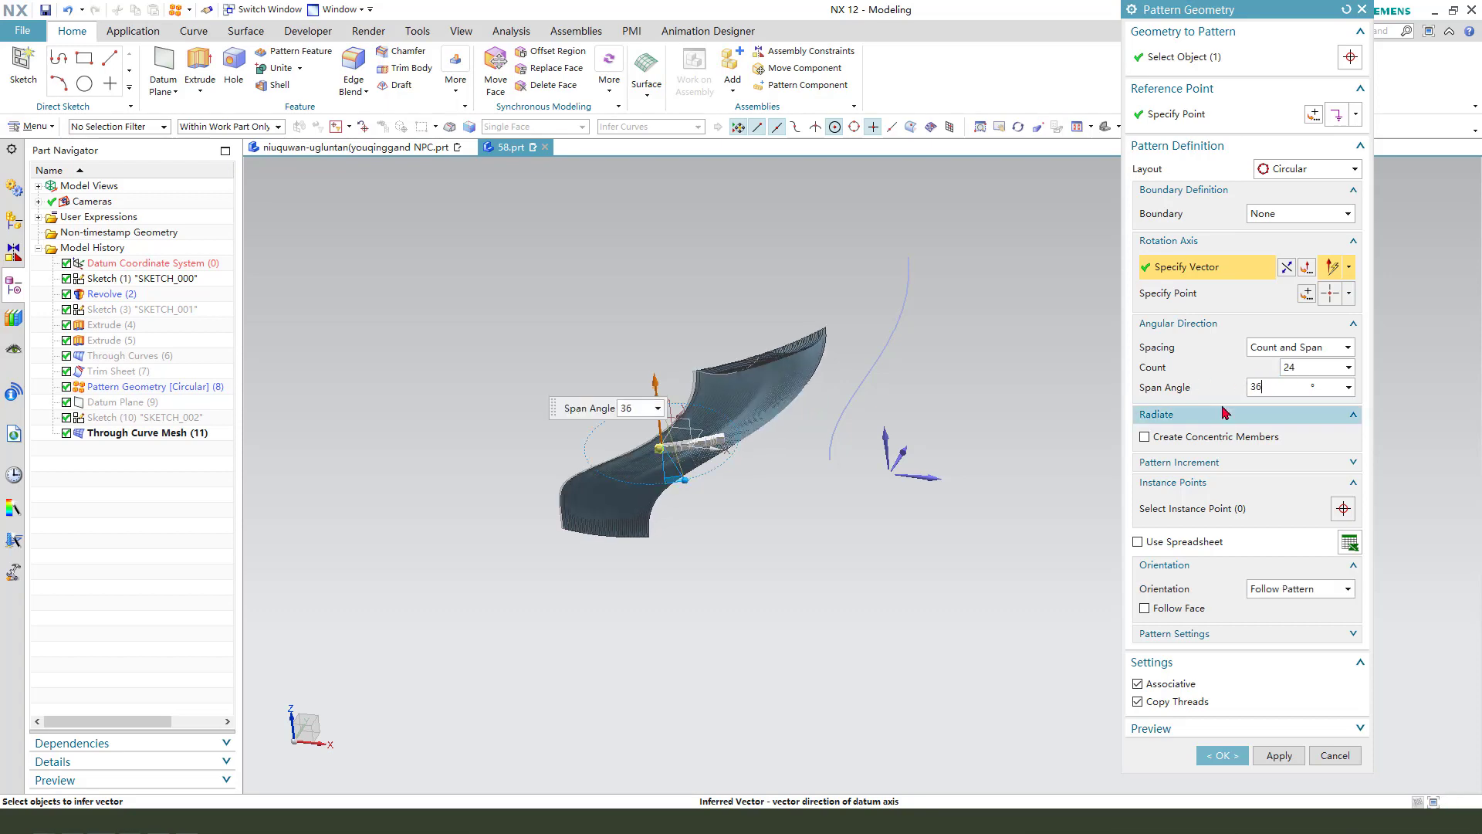
left_click(1221, 755)
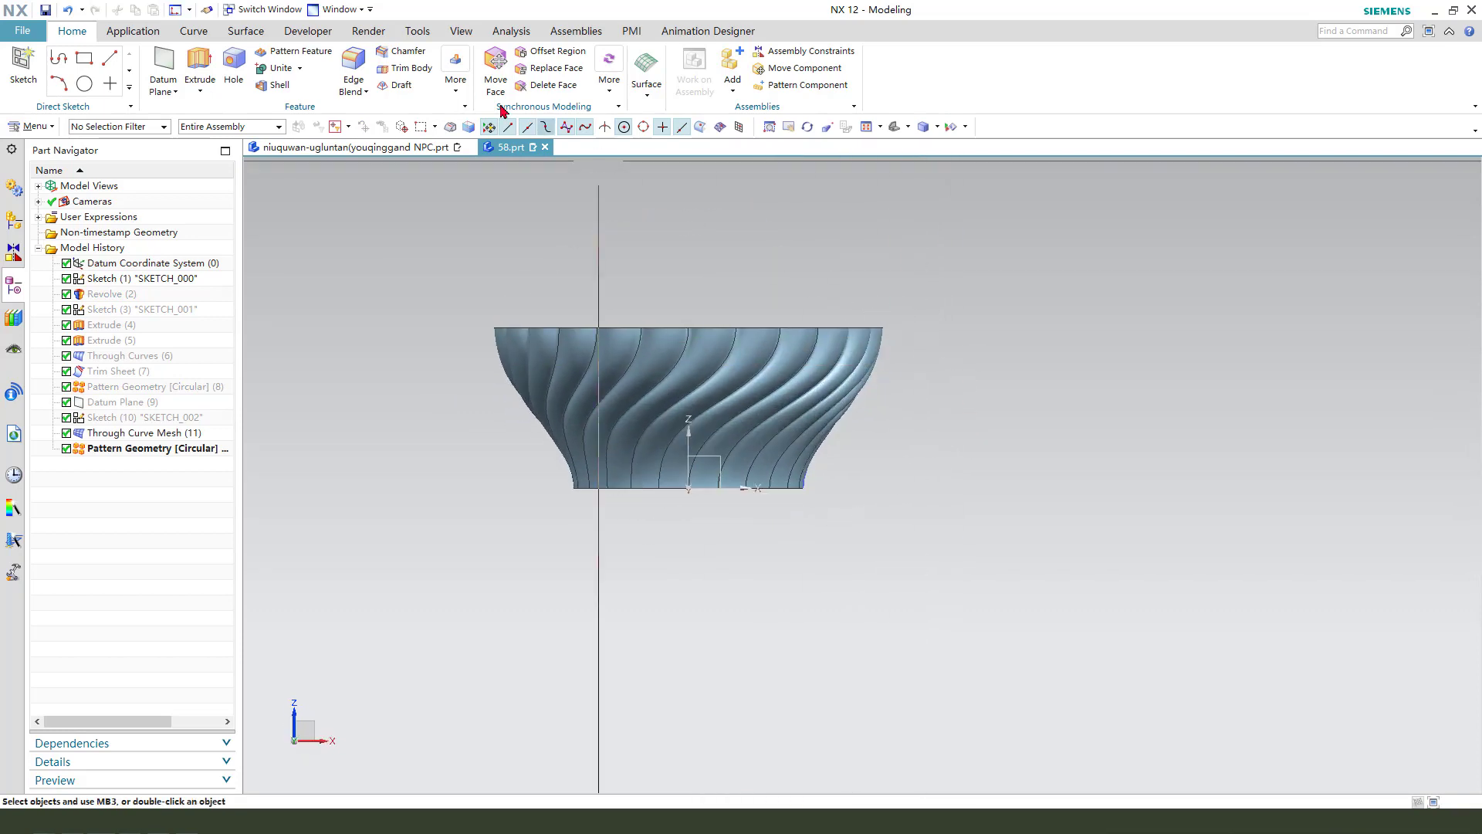
Add Bounded Plane caps on the top and bottom edge loops of the ribbed shell
left_click(451, 71)
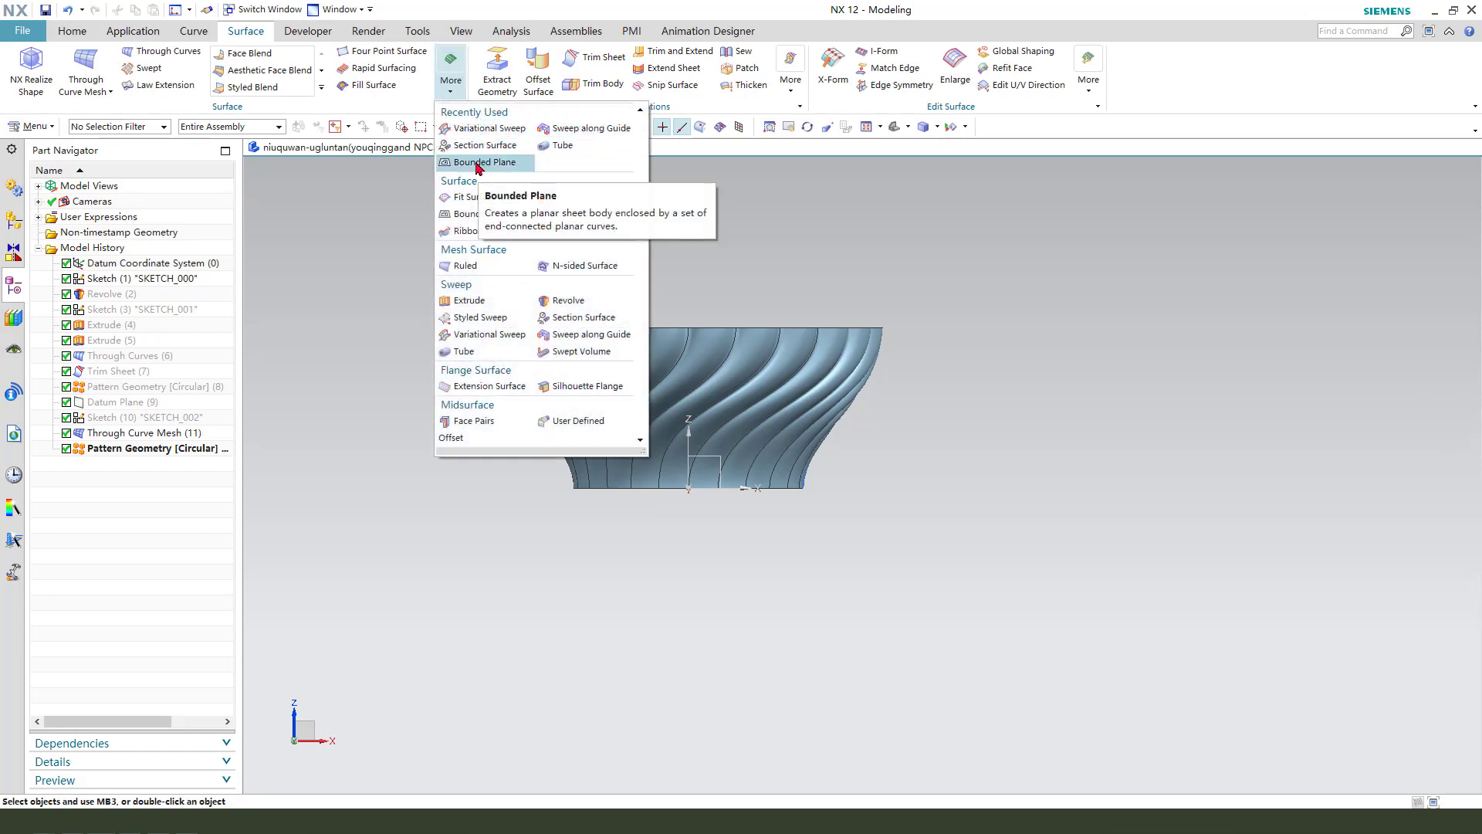
left_click(486, 161)
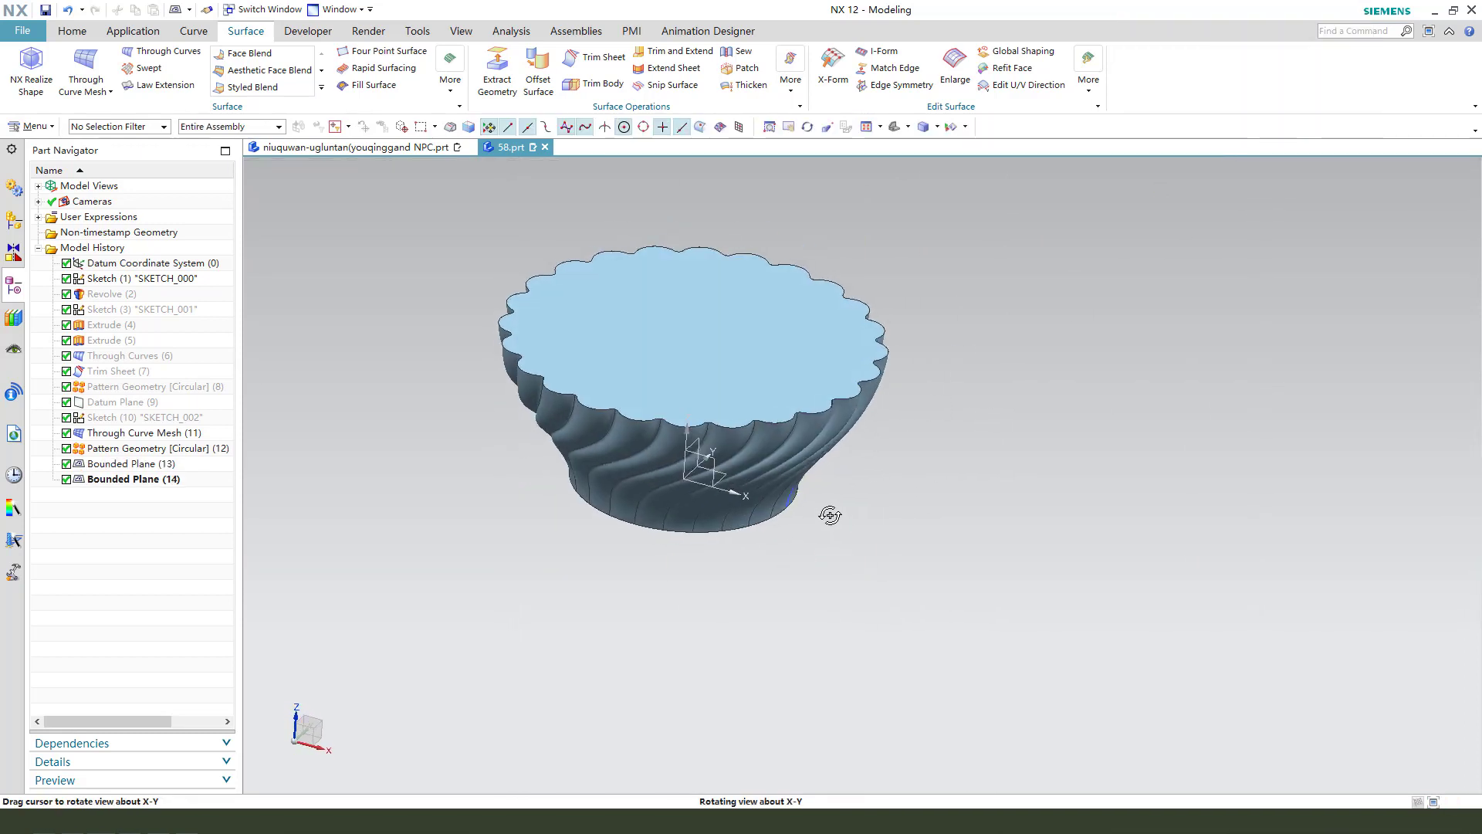
left_click(740, 50)
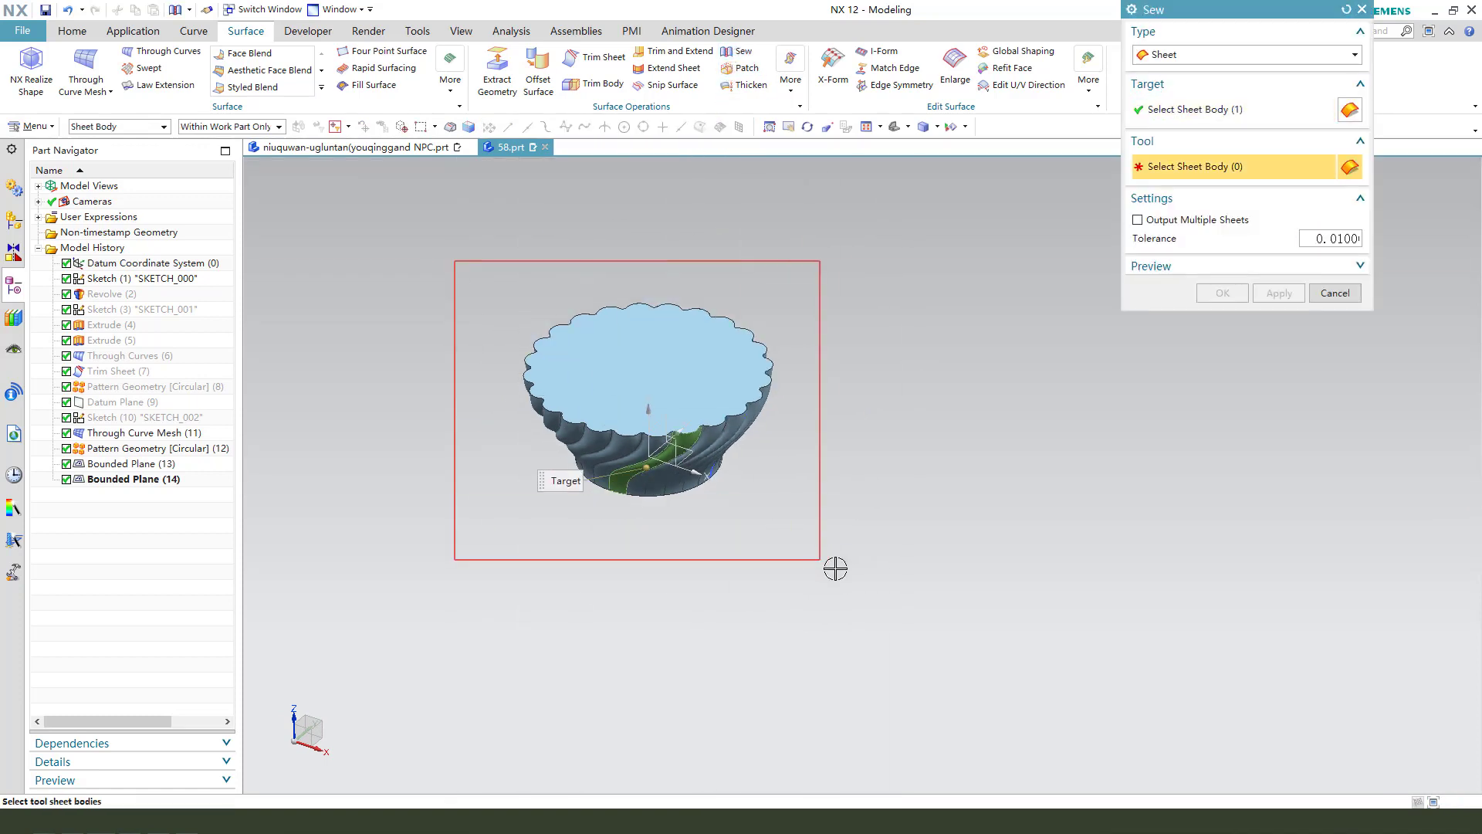
Select the remaining rib and cap sheets as tools and sew them to the target
left_click(1221, 292)
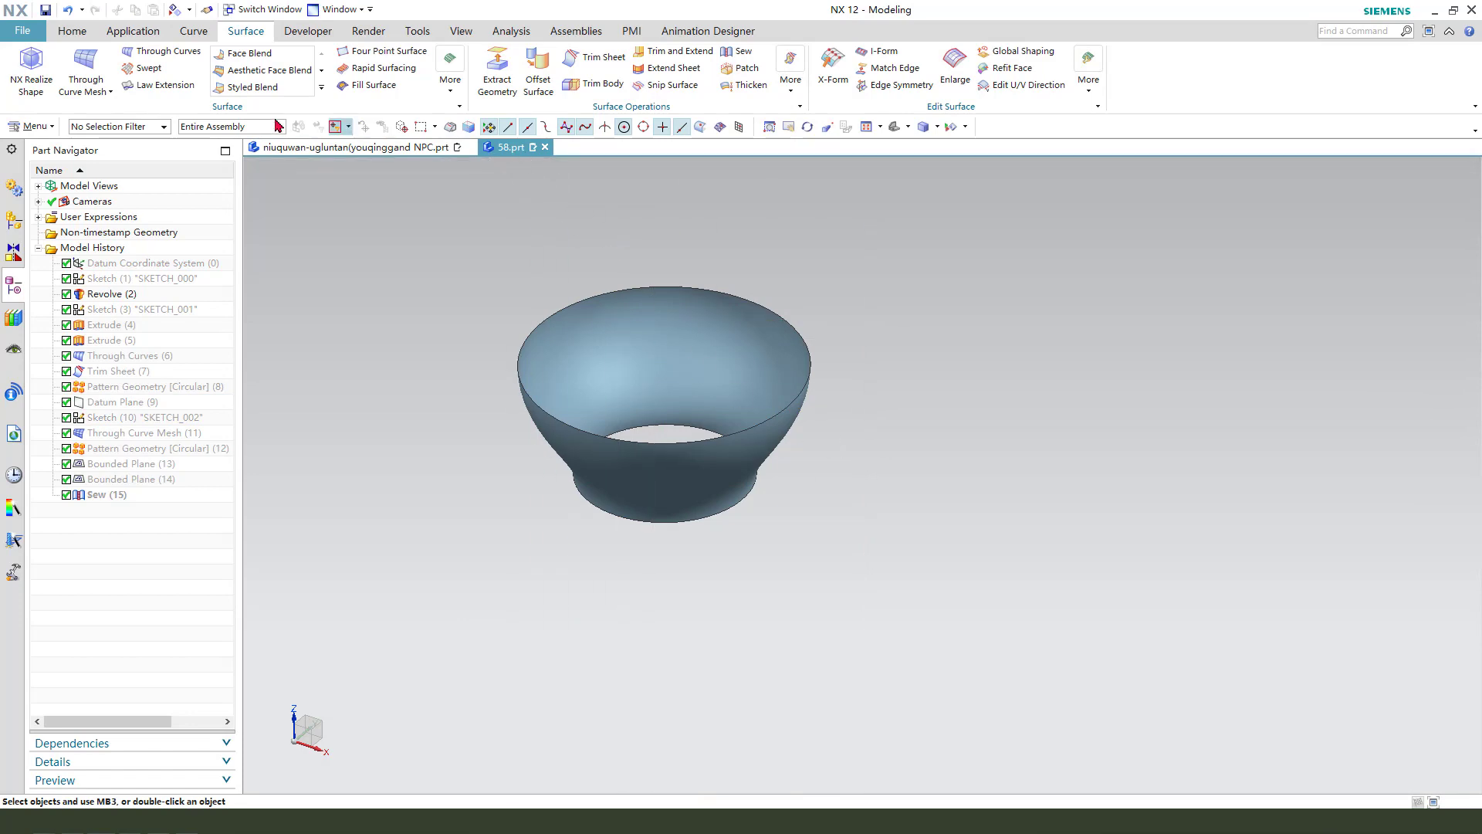
Offset the bowl's inner wall face by 2.5 mm with Offset Face
left_click(71, 30)
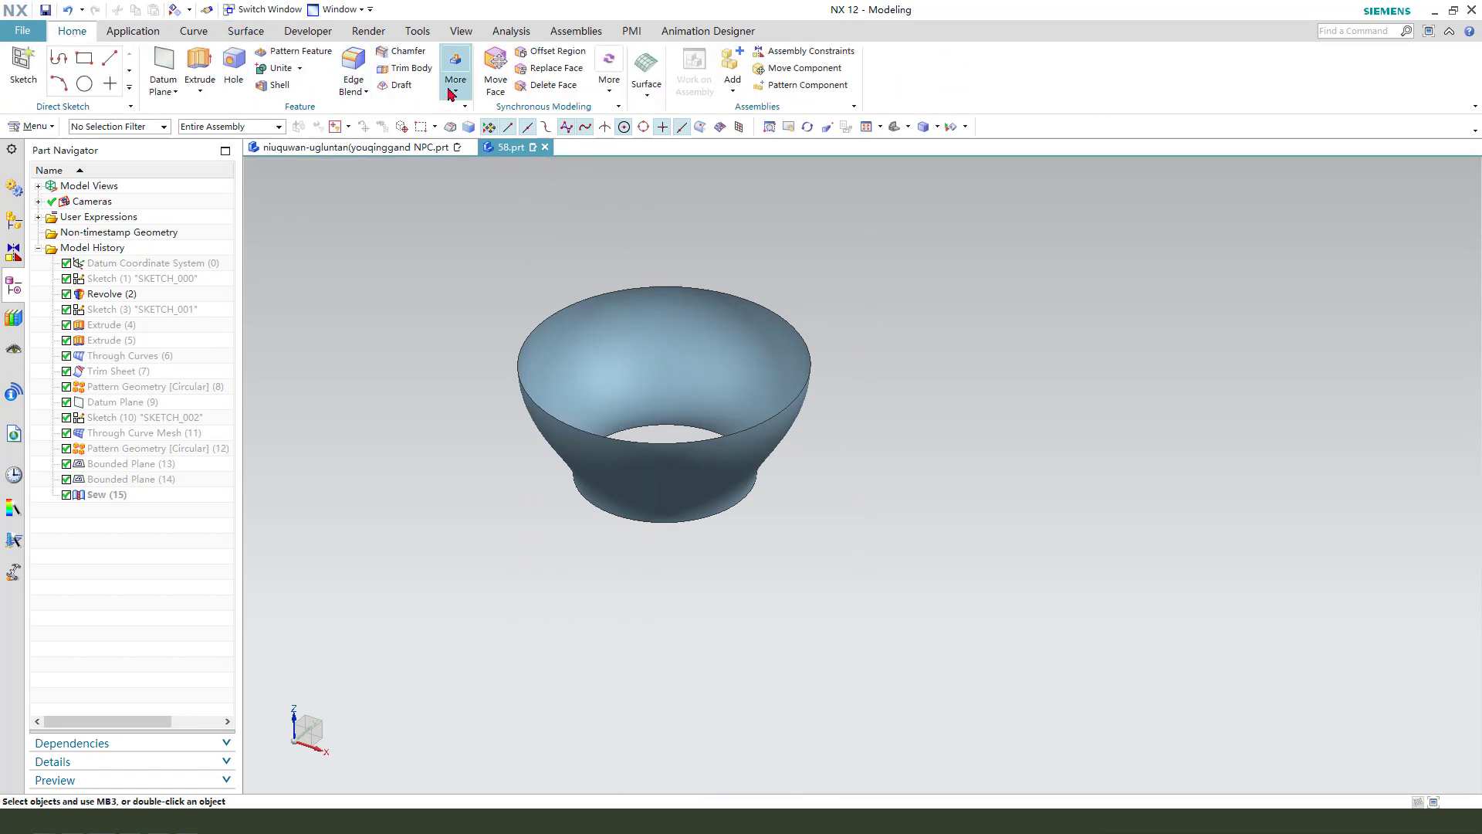
left_click(455, 80)
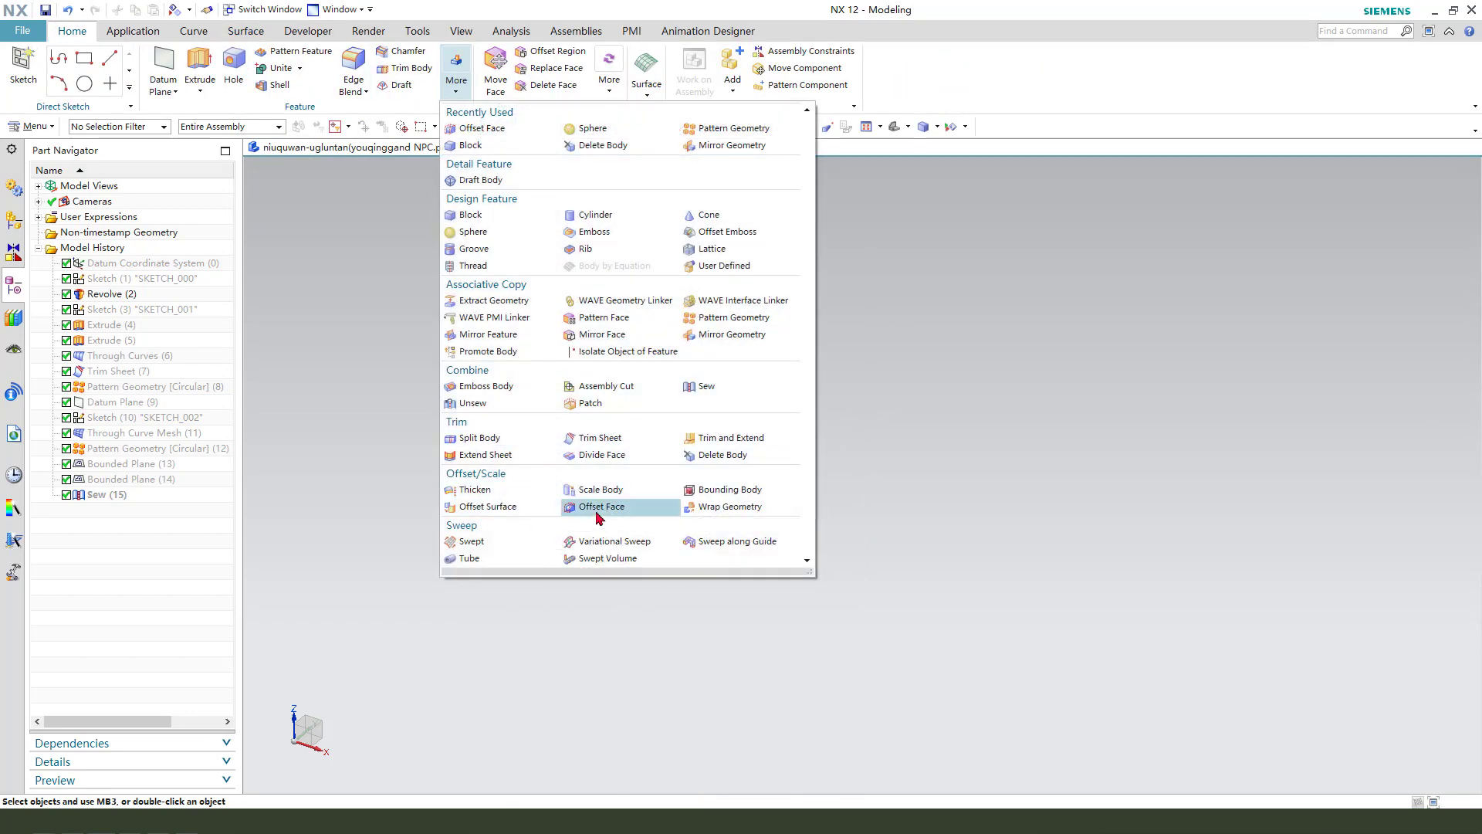
left_click(602, 506)
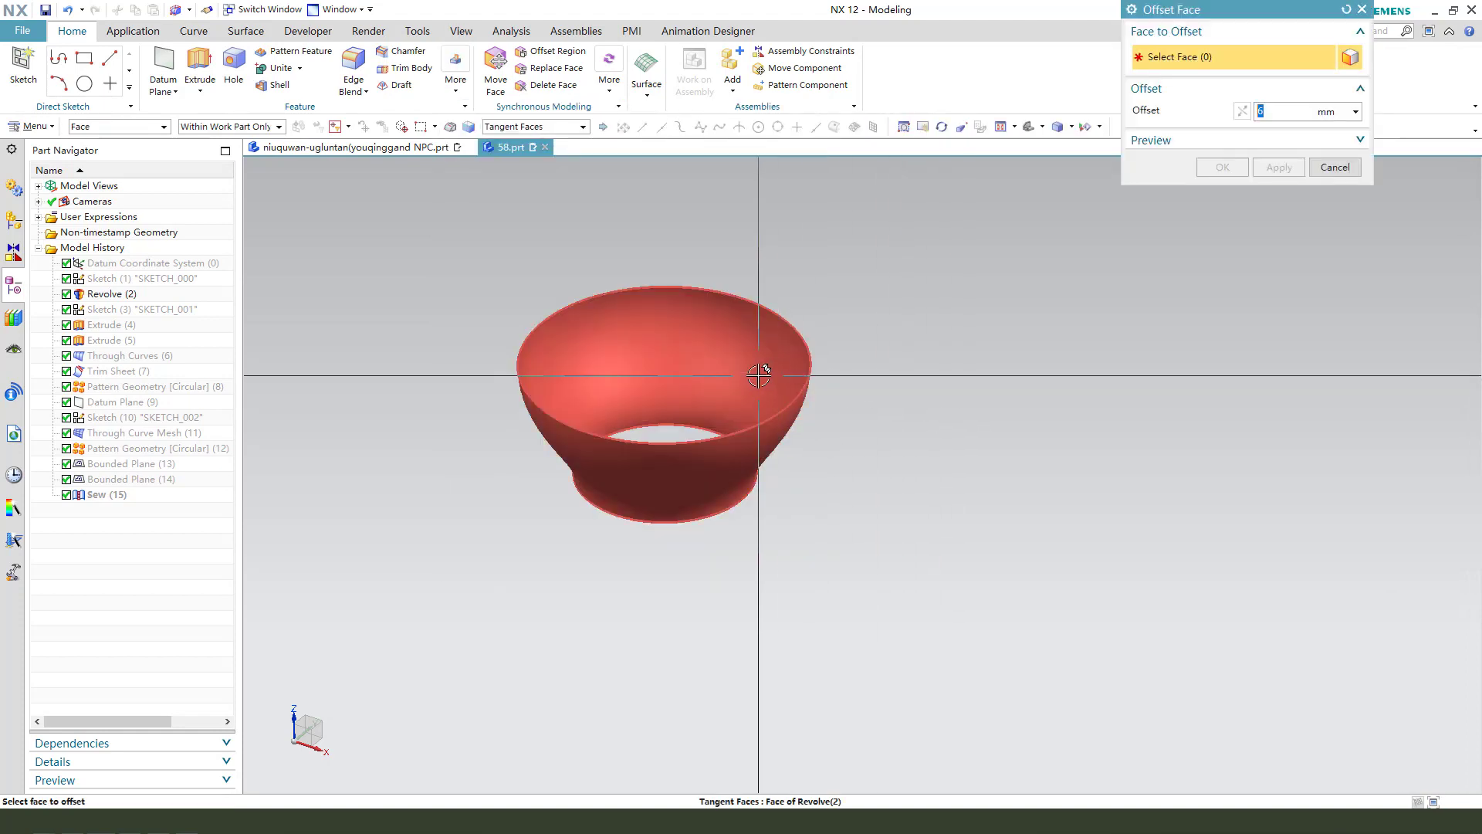
left_click(661, 359)
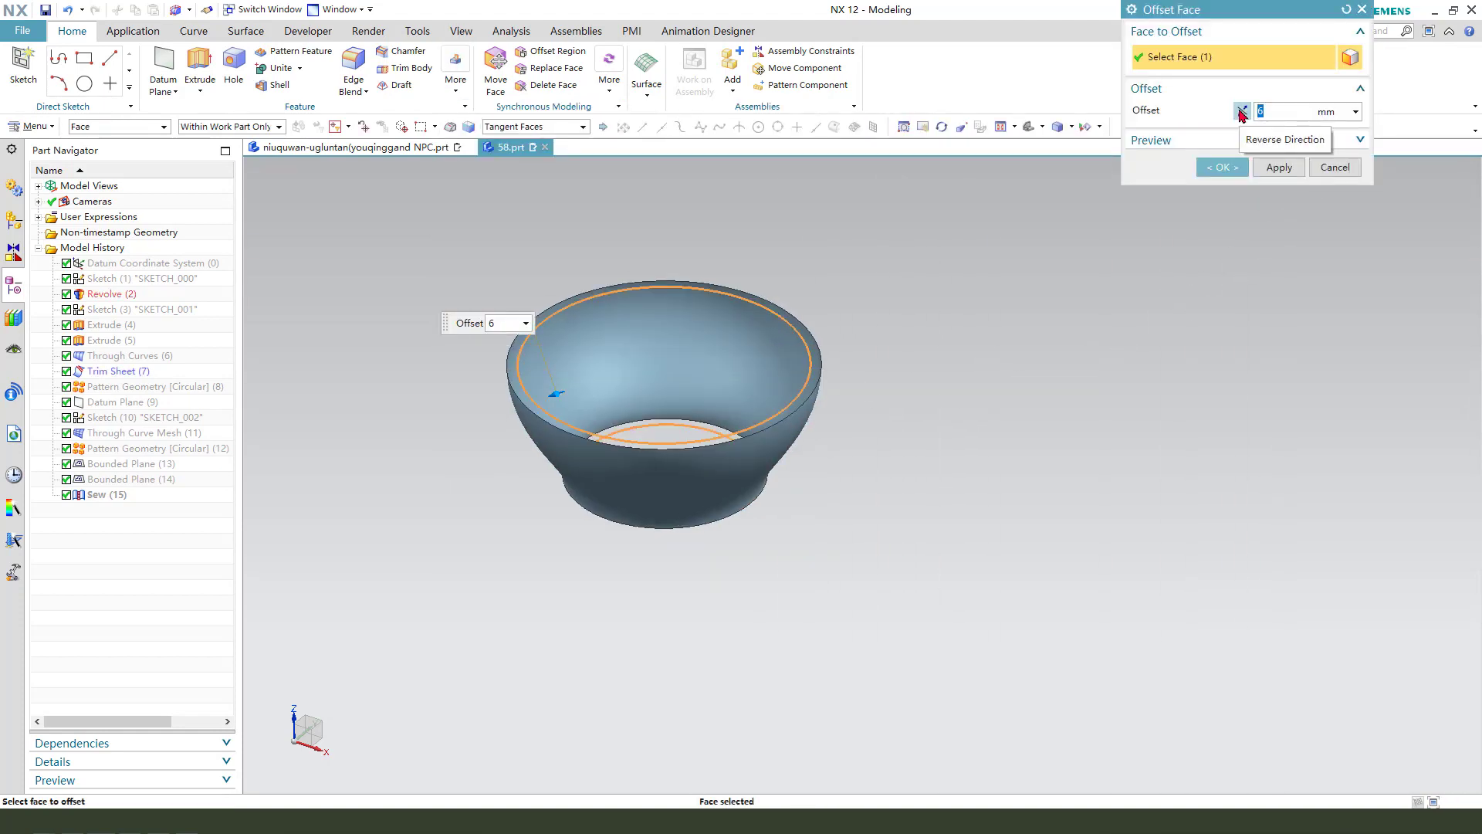
left_click(1243, 111)
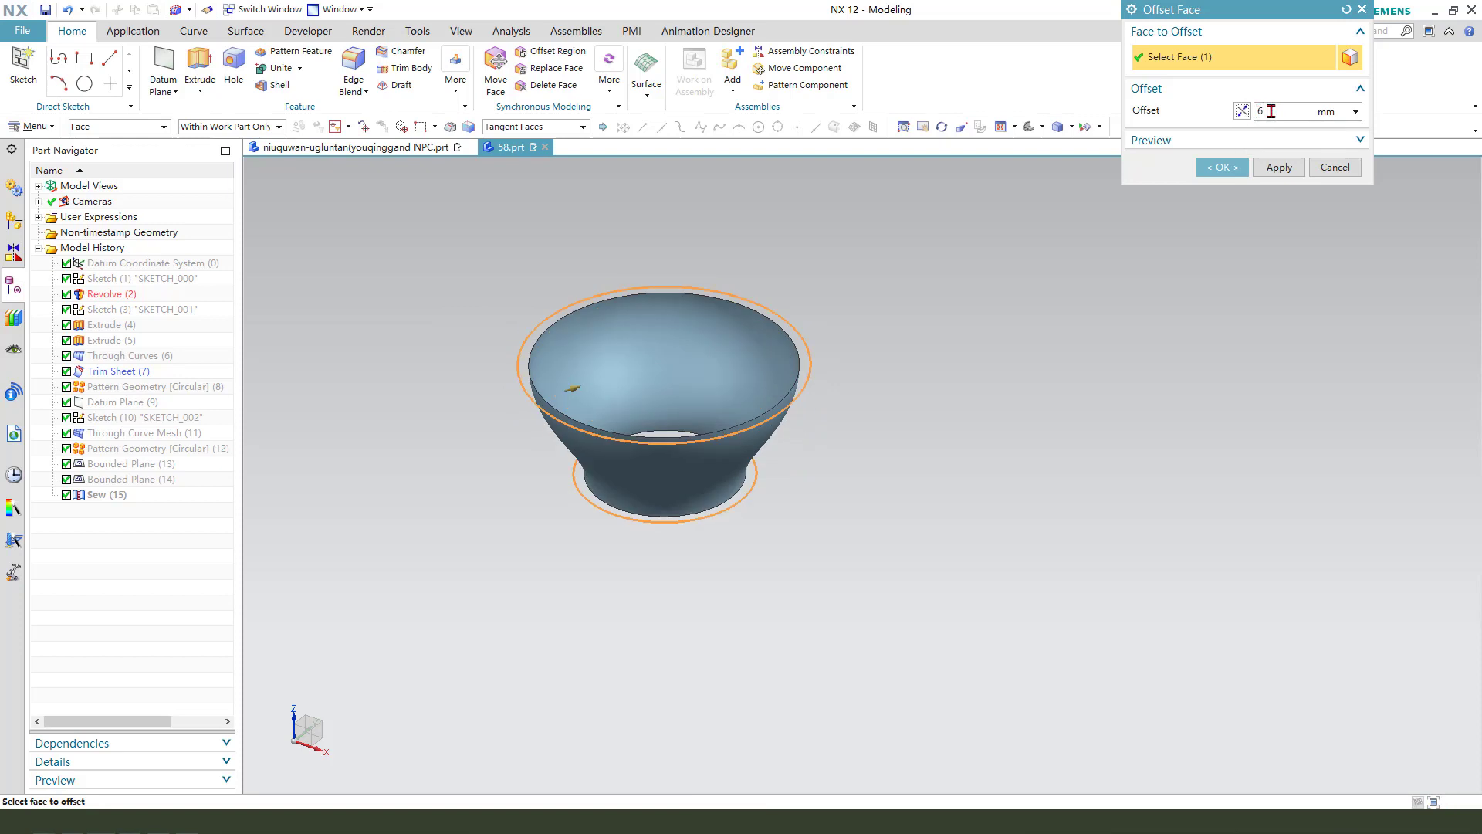
type("2.5")
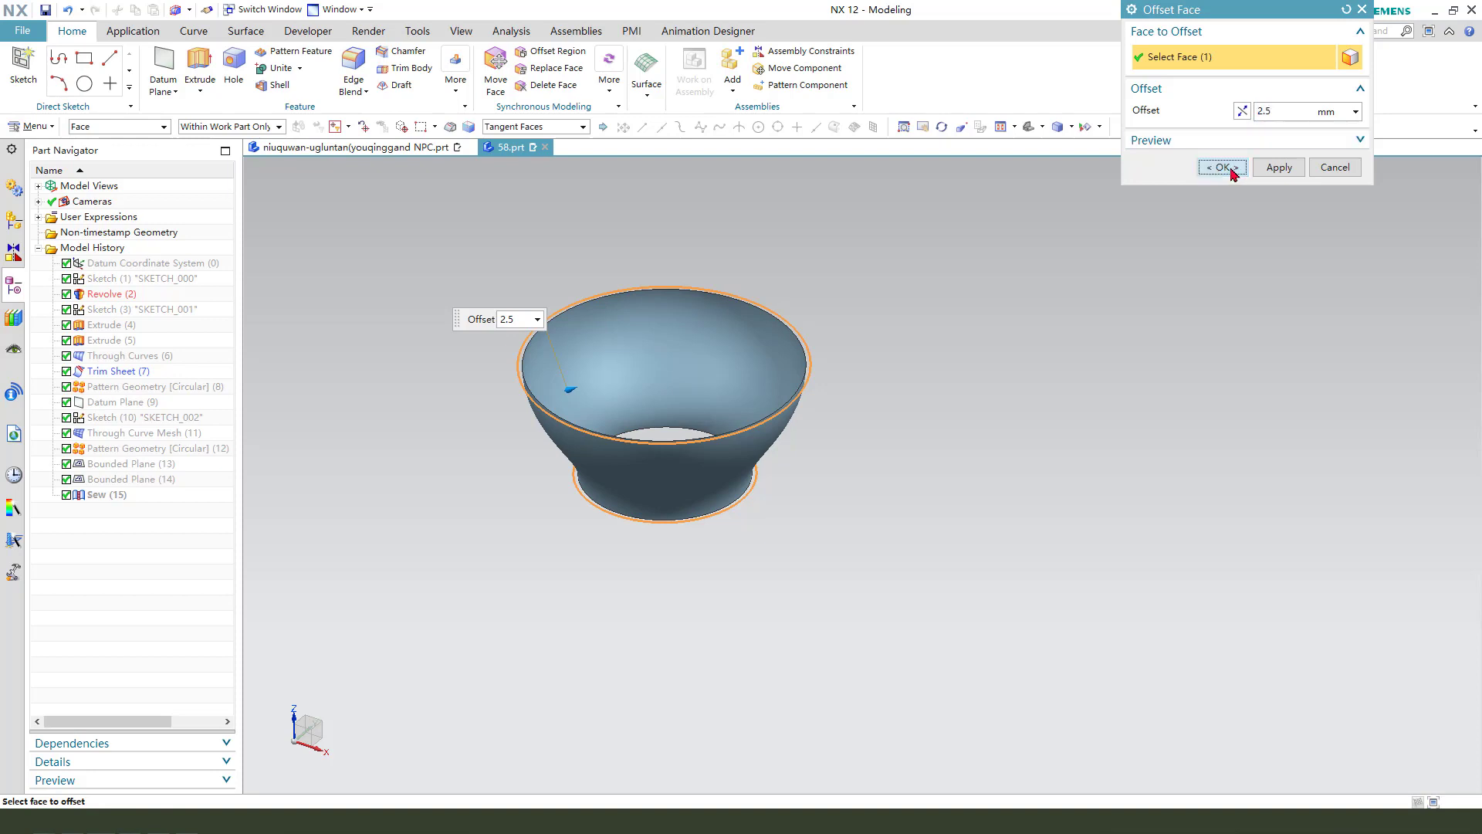
left_click(1220, 168)
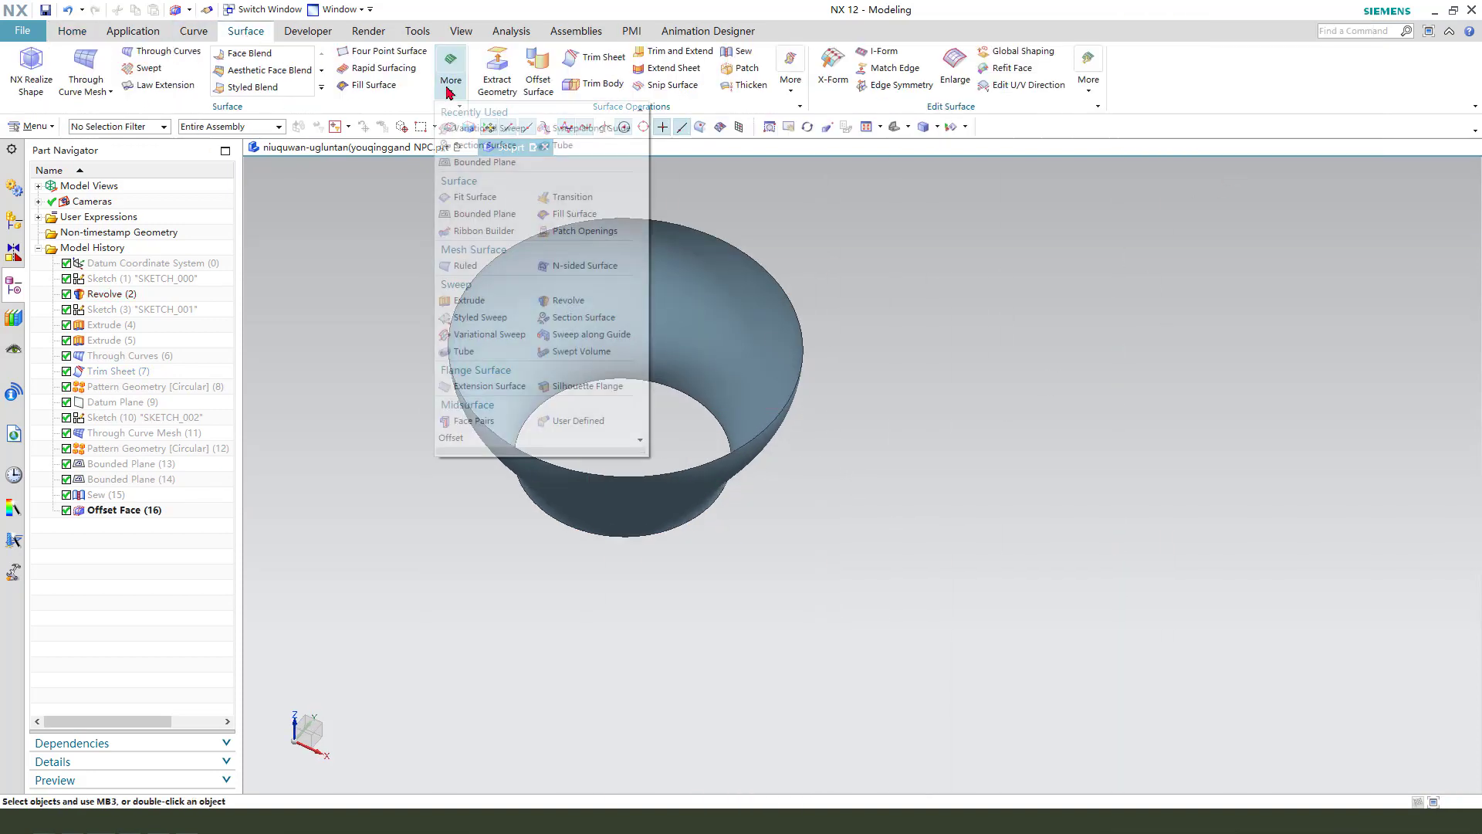
Cap the bowl's bottom opening with a Bounded Plane and sew it to the wall
left_click(484, 213)
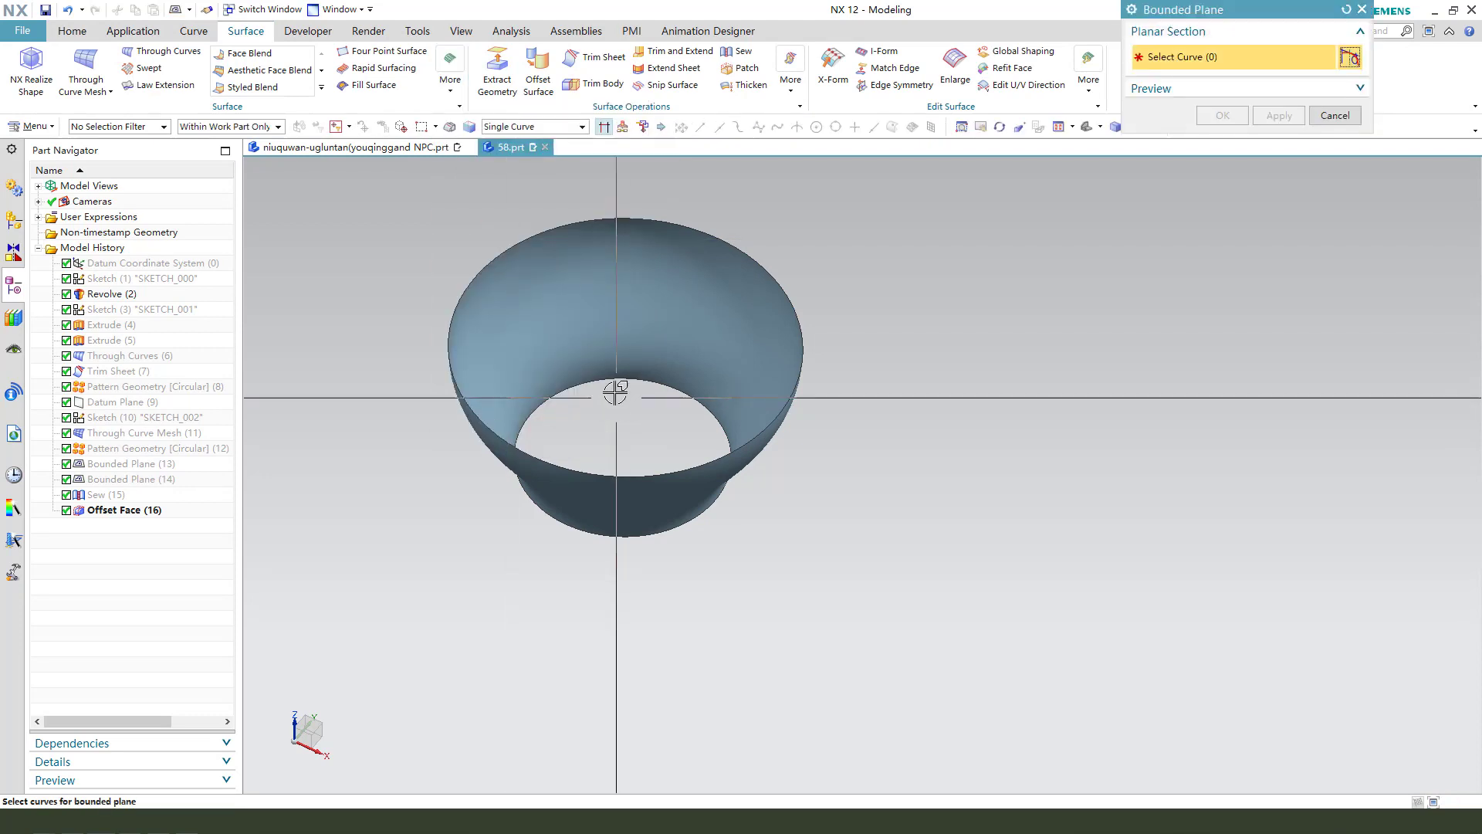
left_click(1220, 115)
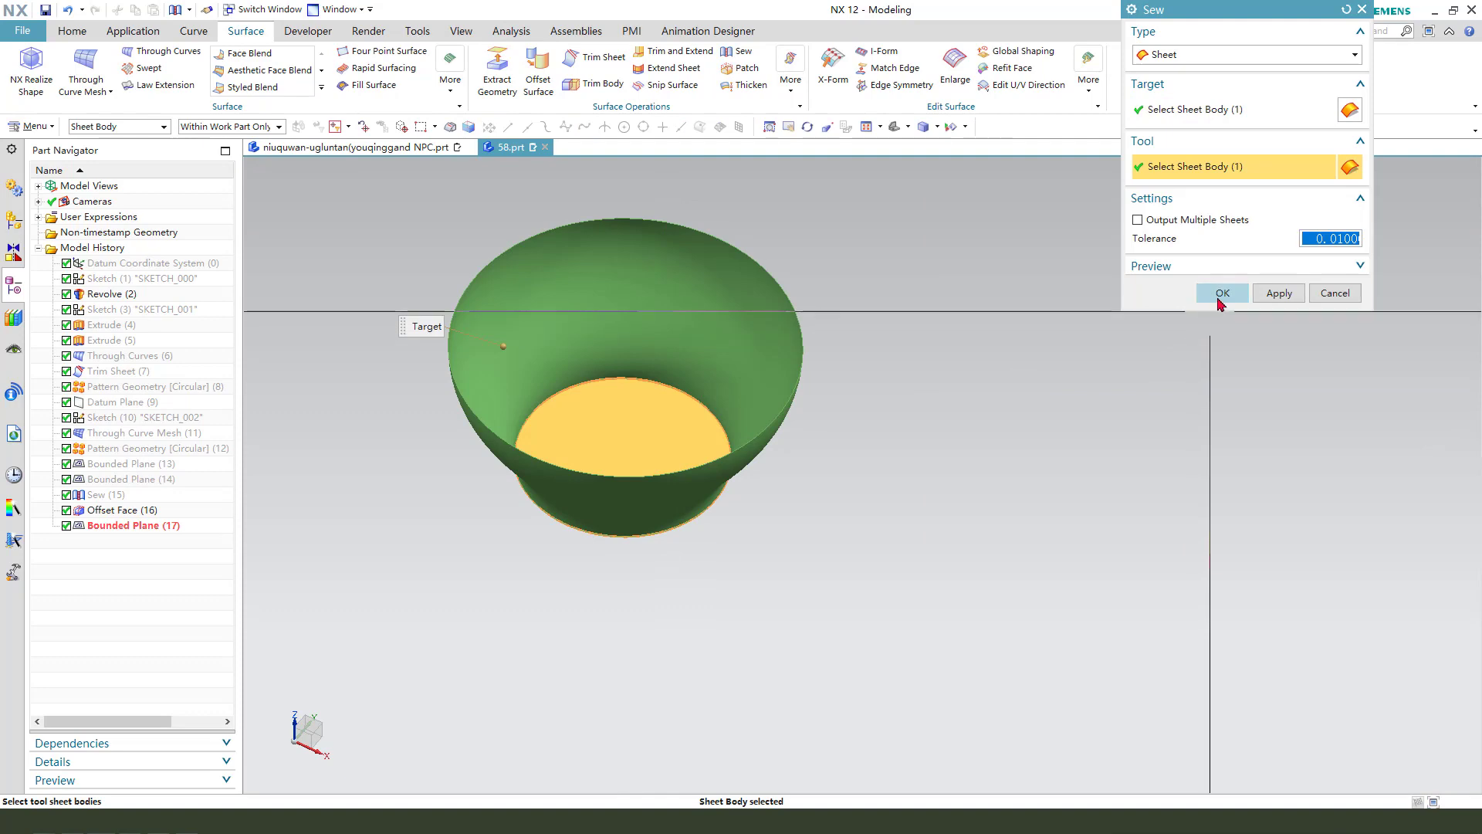
left_click(1221, 292)
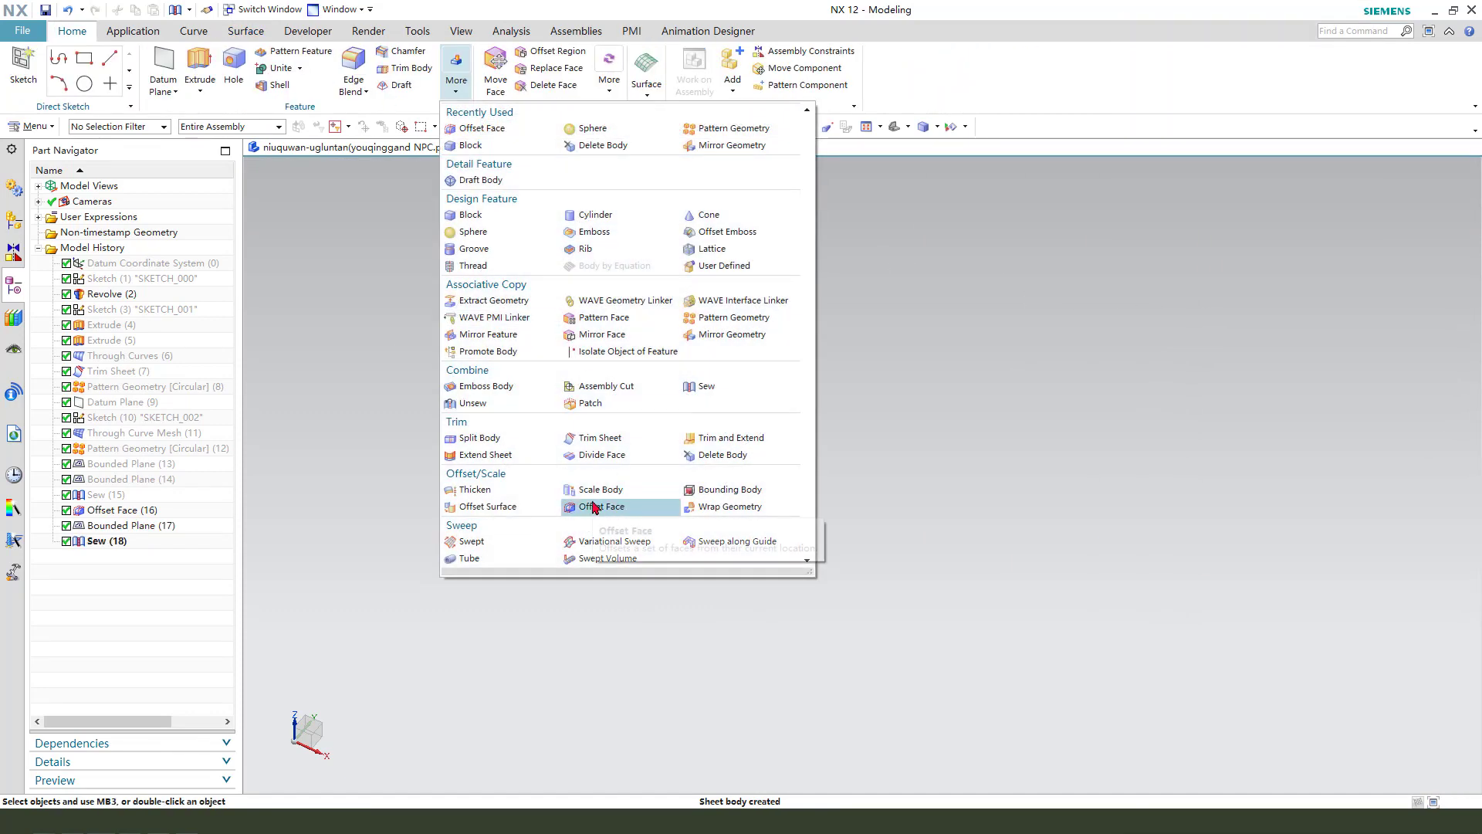
Offset the bowl's bottom plane 6 mm upward with Offset Face
left_click(603, 507)
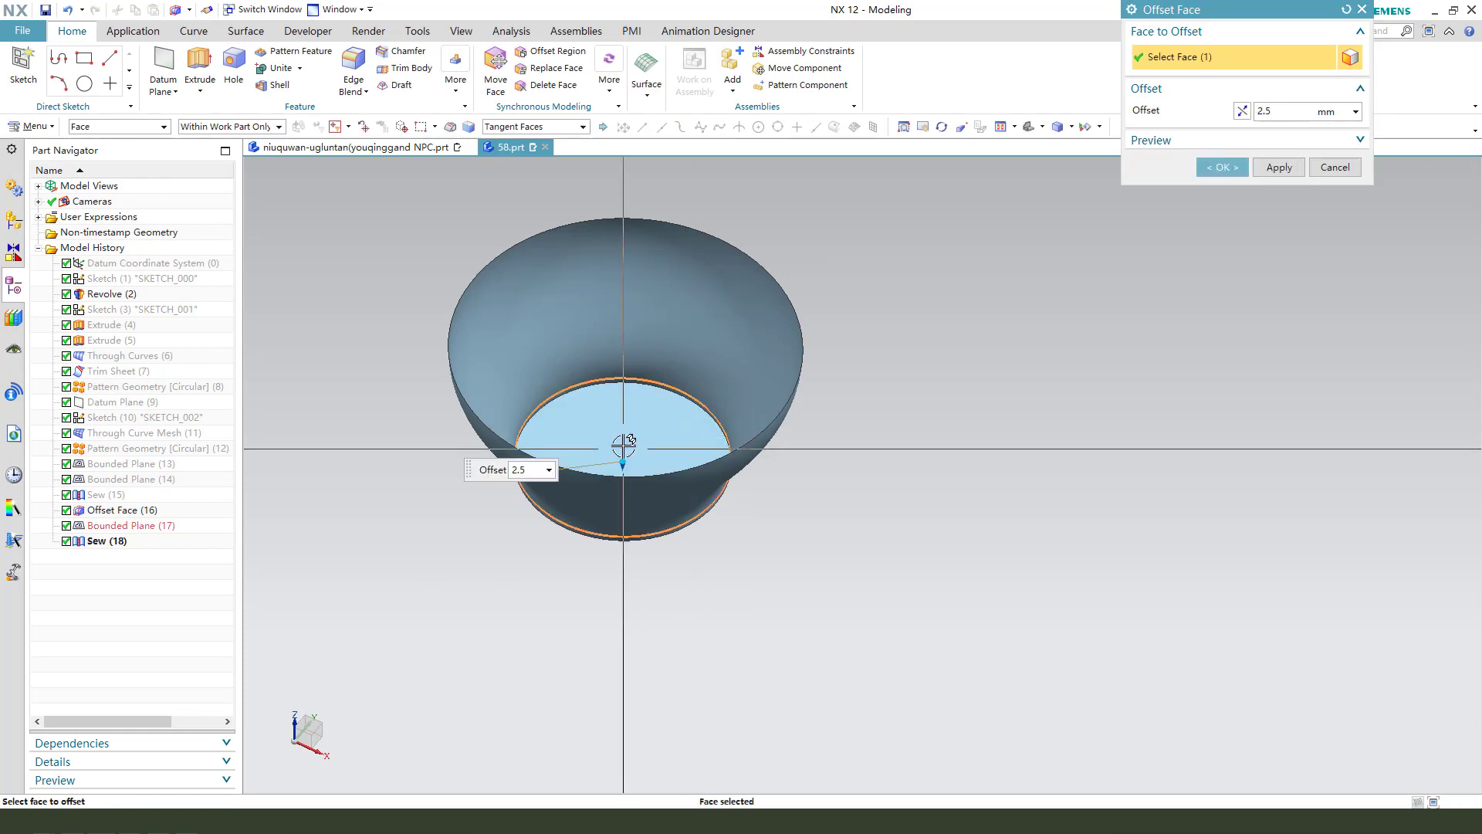
type("20")
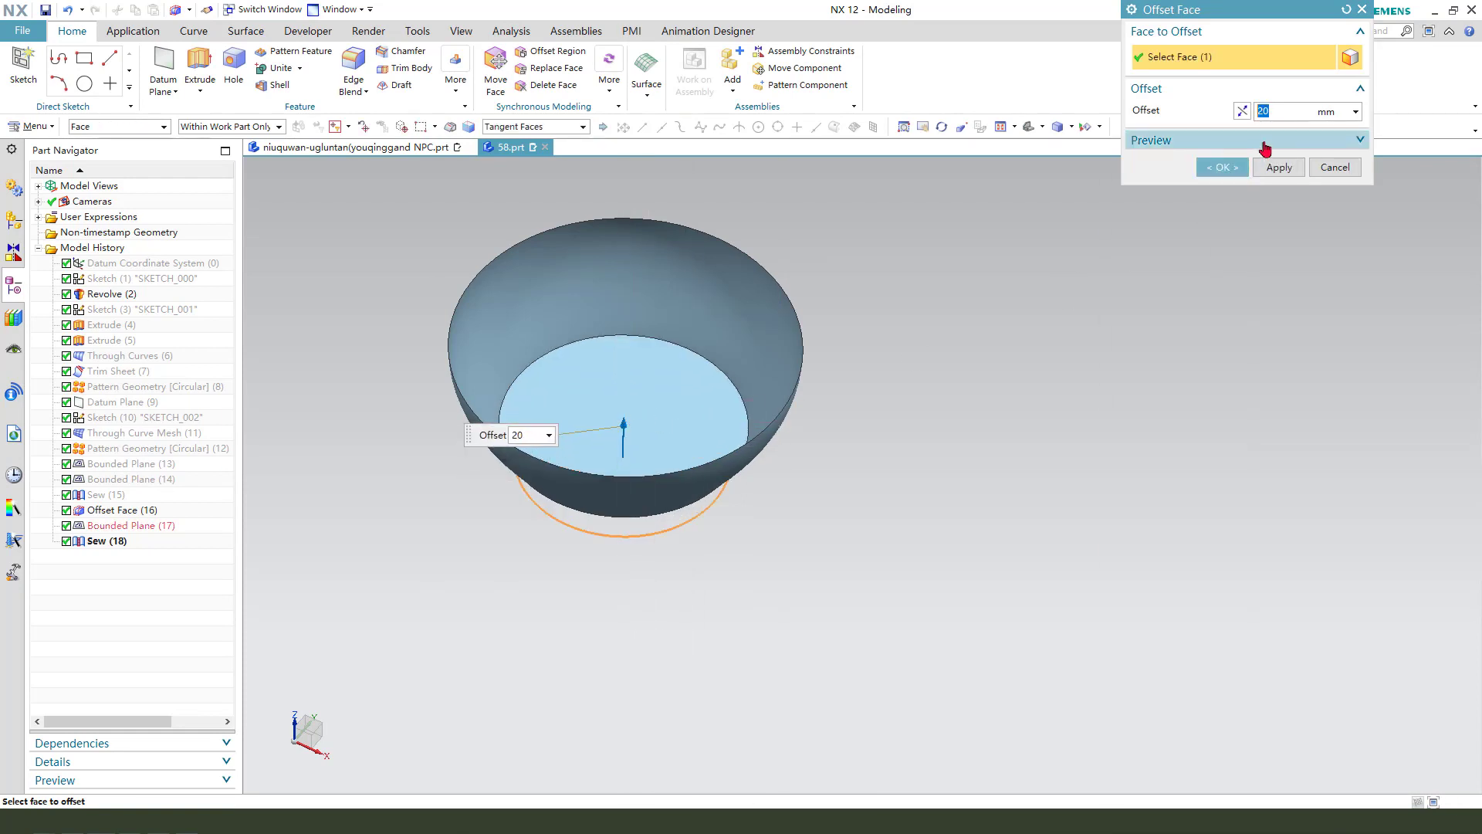
type("6")
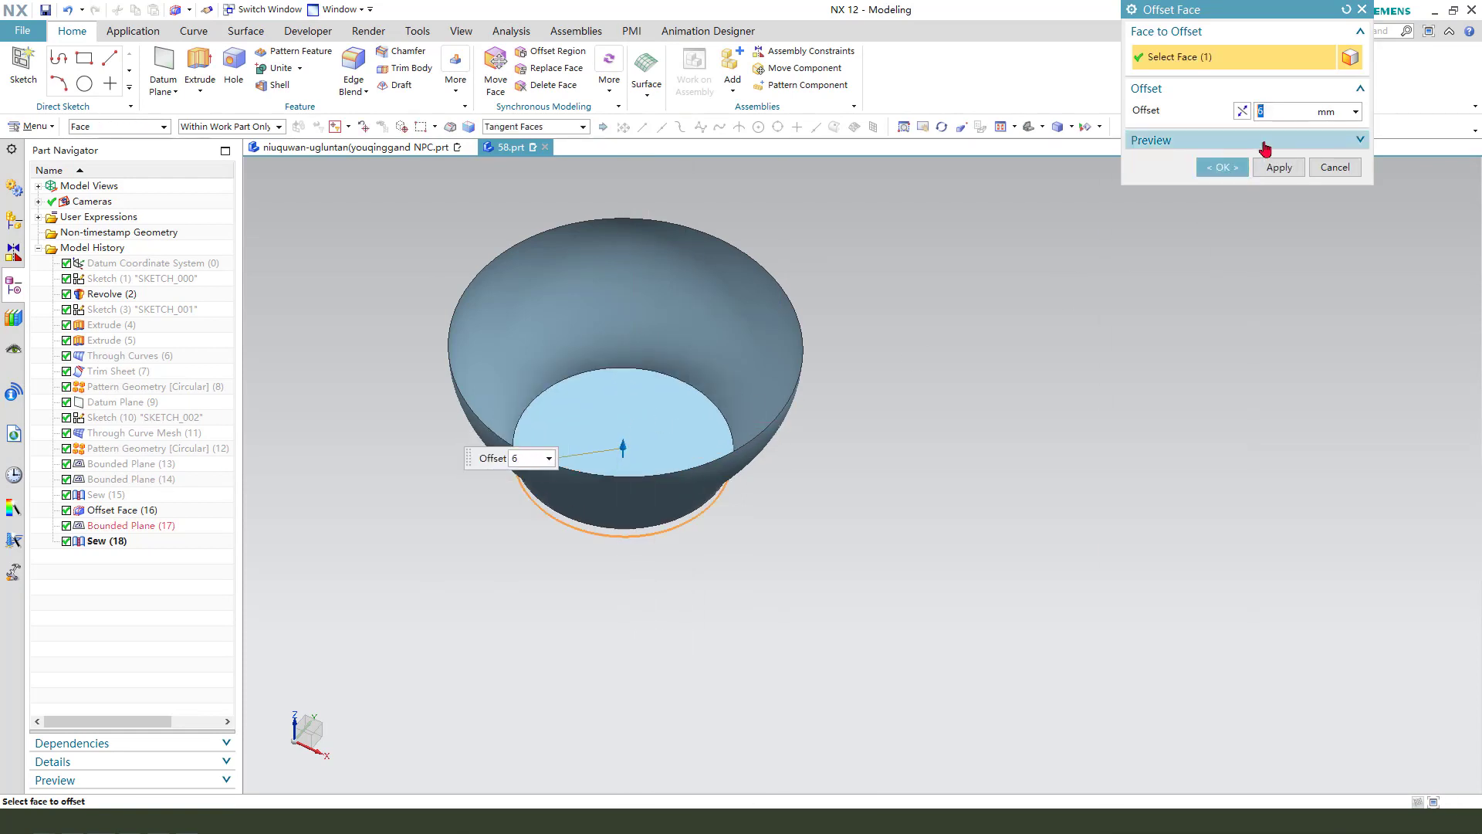
left_click(1220, 168)
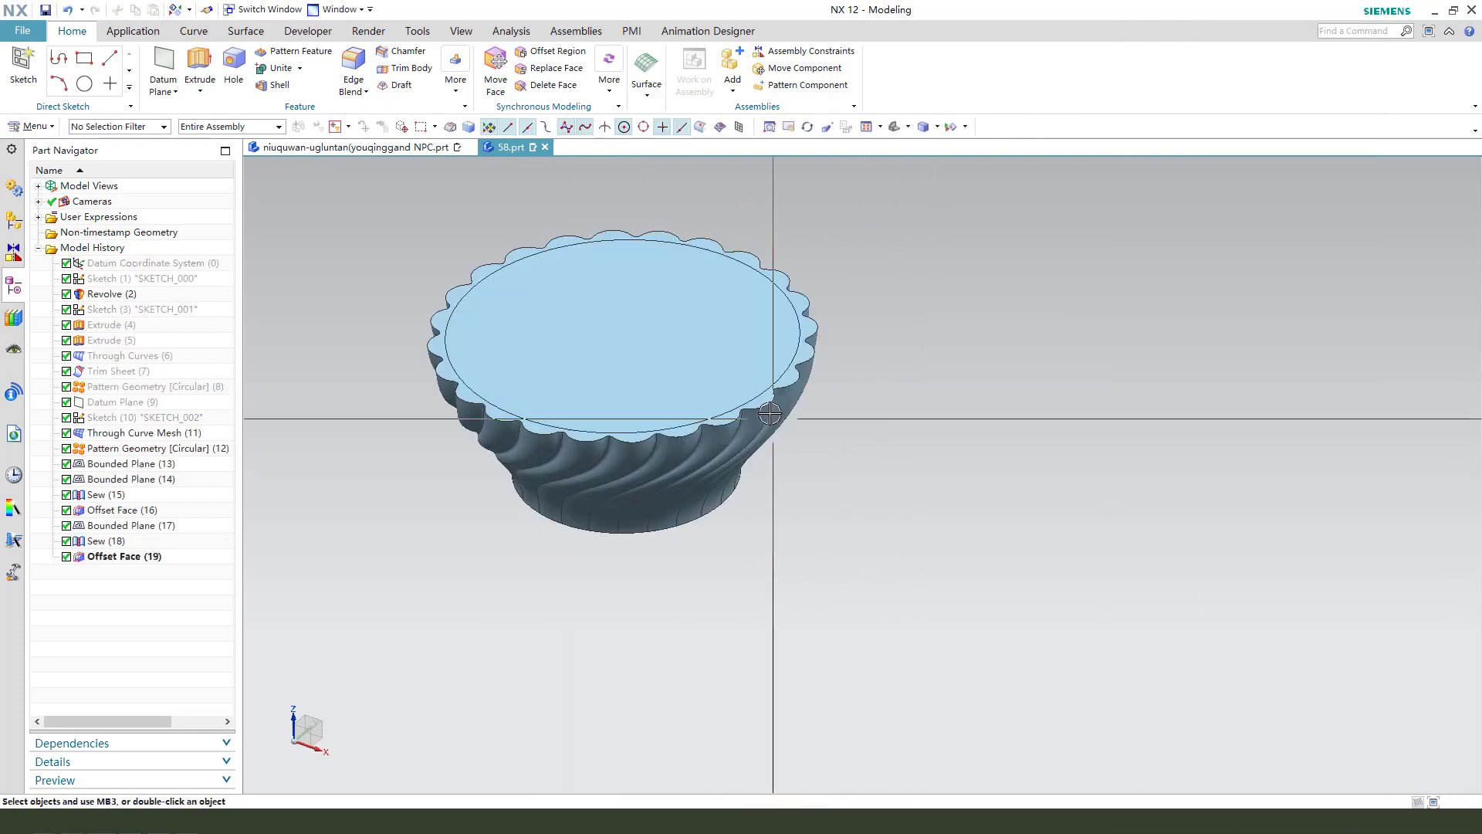
Trim the ribbed body using the revolved inner bowl face as the tool
left_click(409, 68)
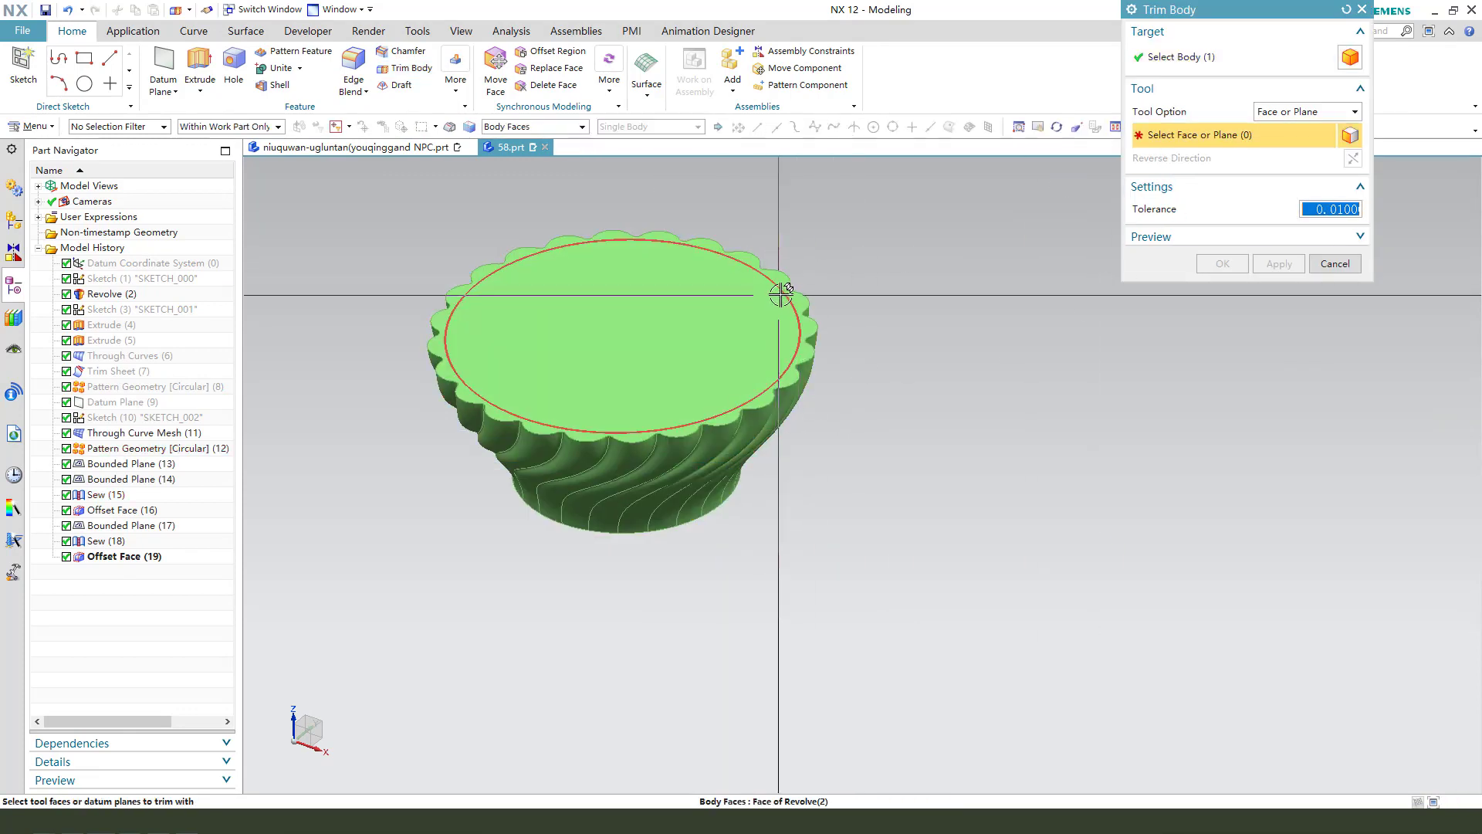
left_click(782, 288)
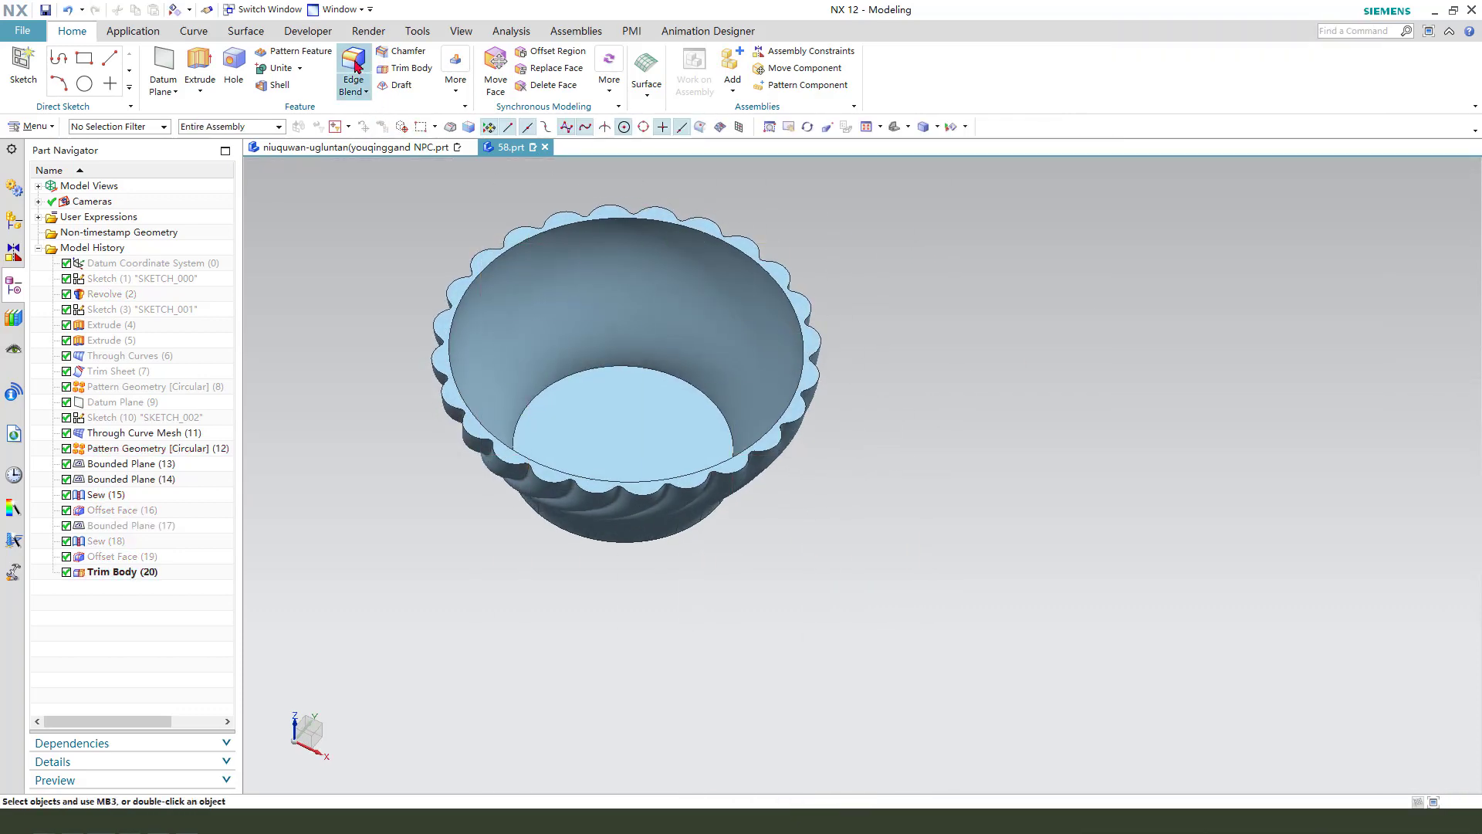
Blend the edge between the inner floor and the wall with a 6 mm radius
left_click(352, 71)
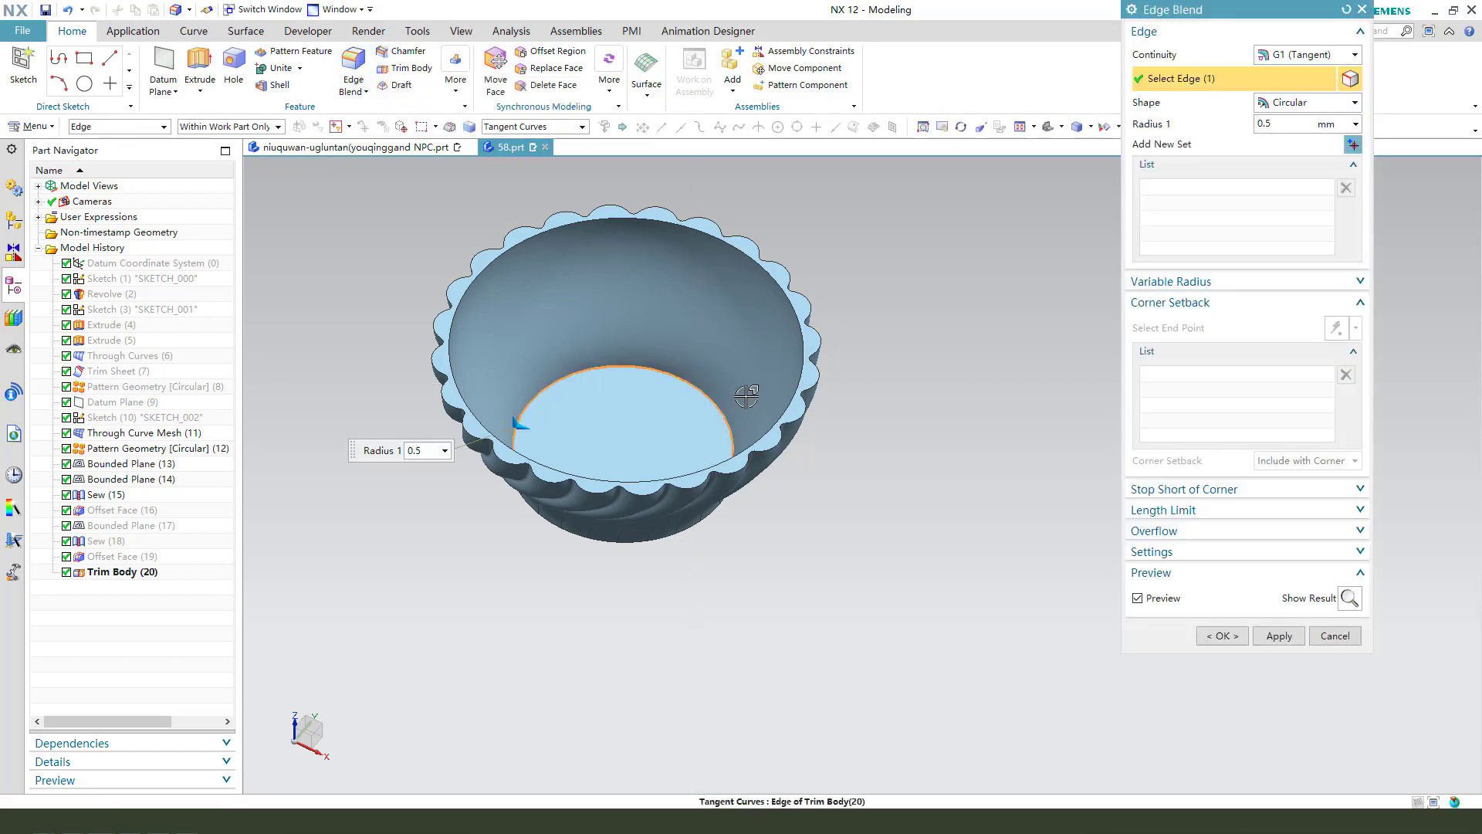
type("6")
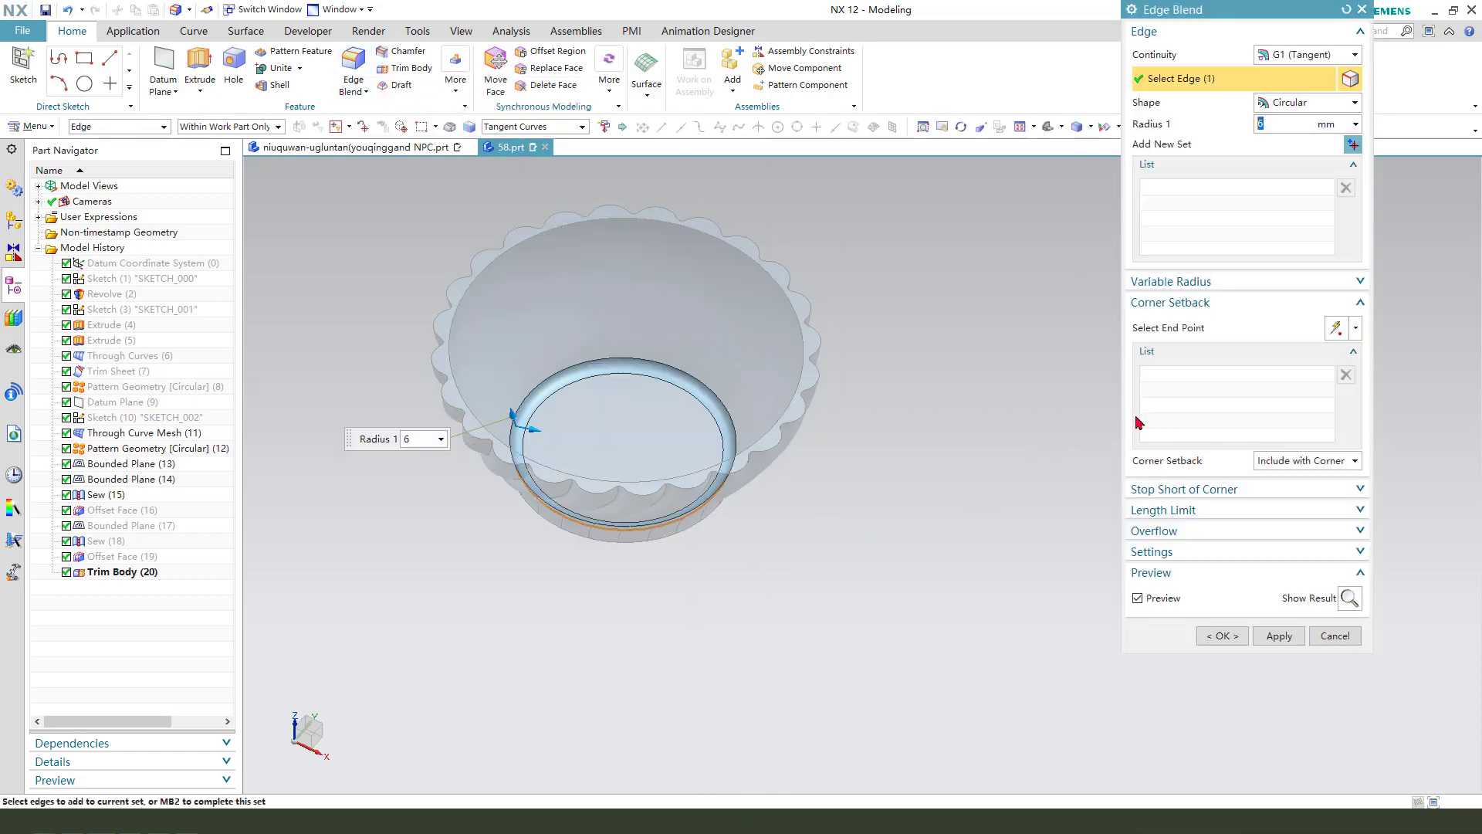
left_click(1221, 635)
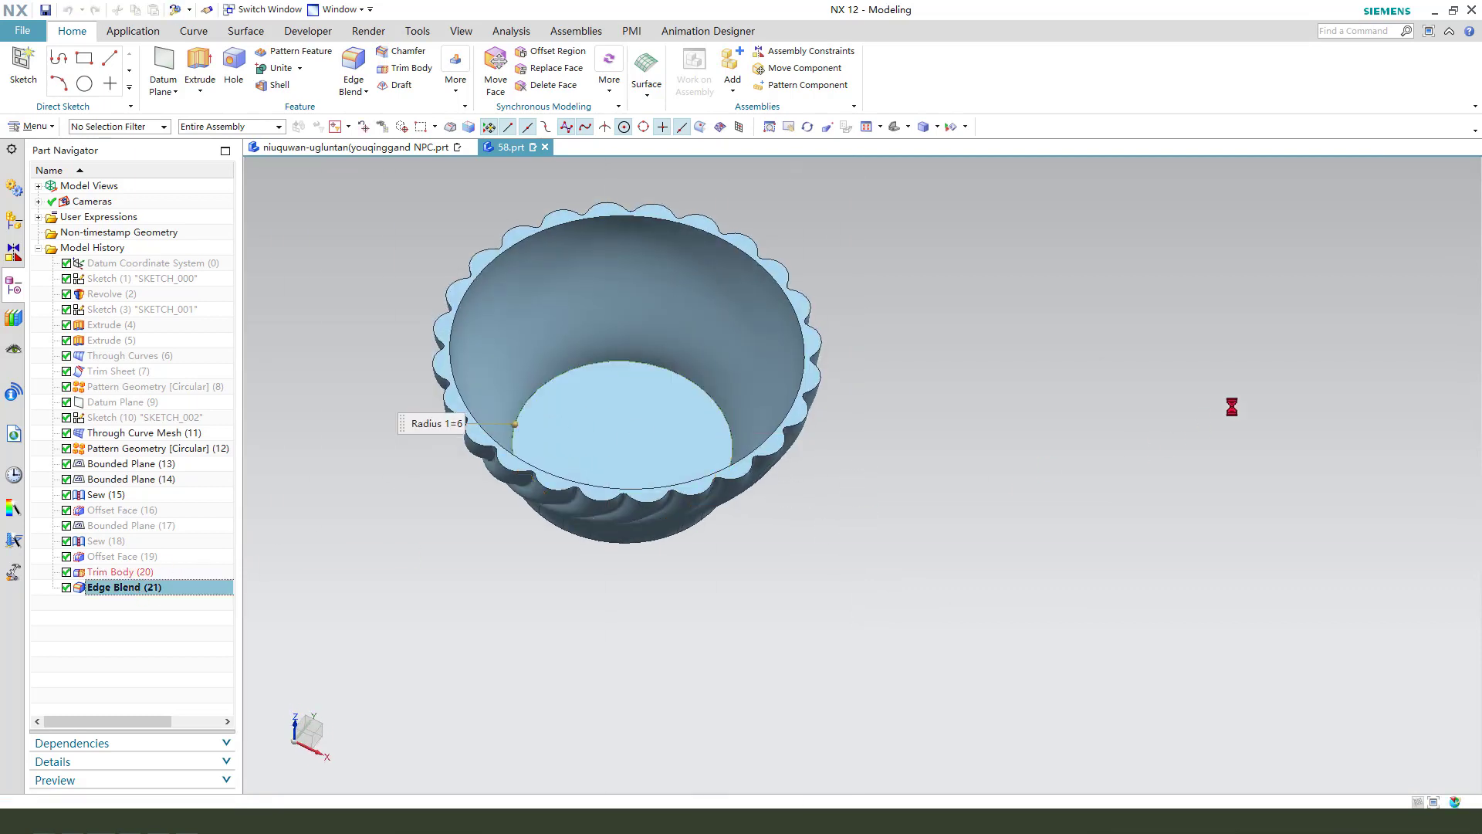
double_click(123, 587)
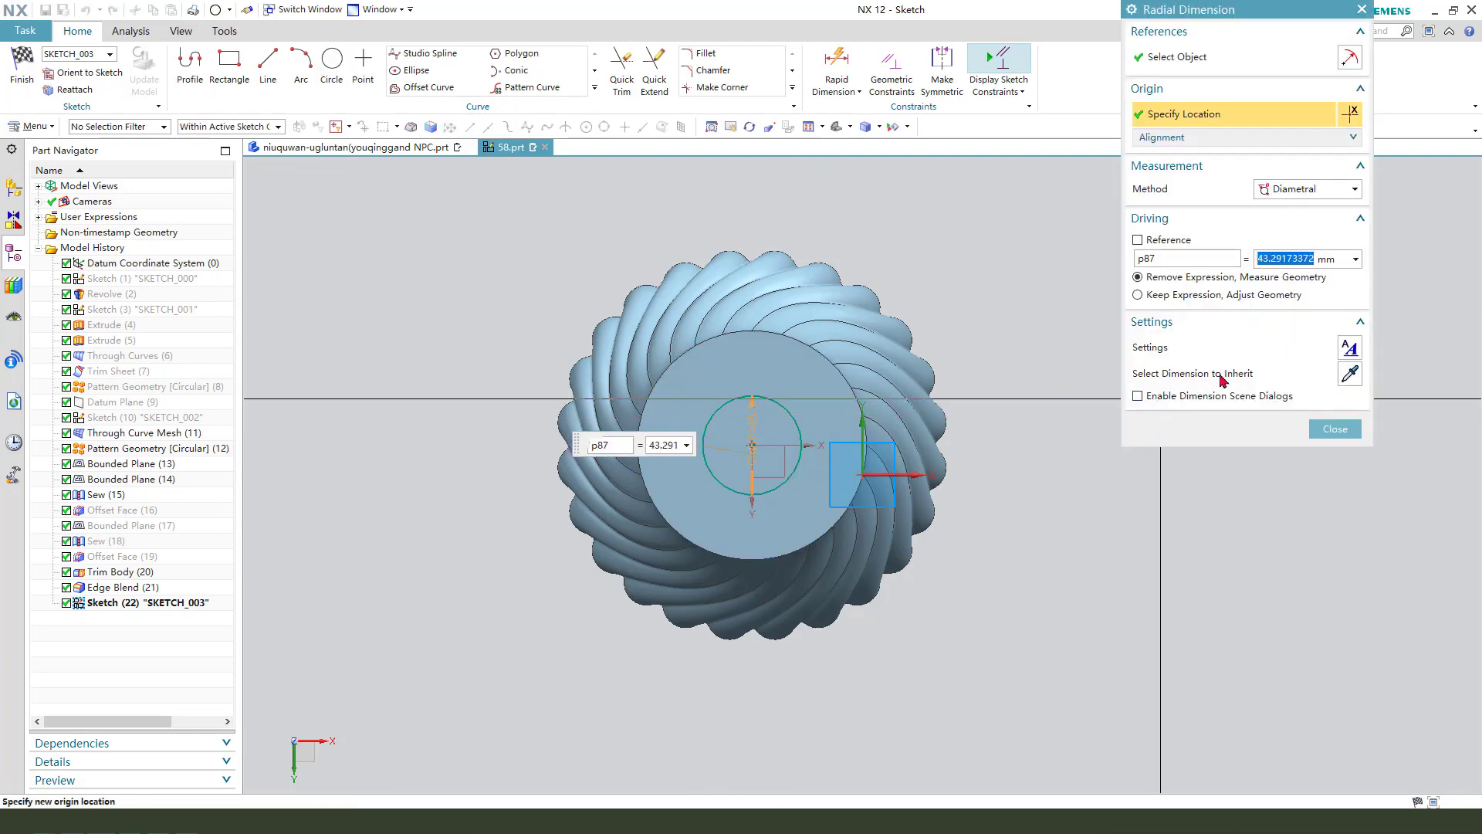
Dimension the centred base circle to a 60 mm diameter
type("60")
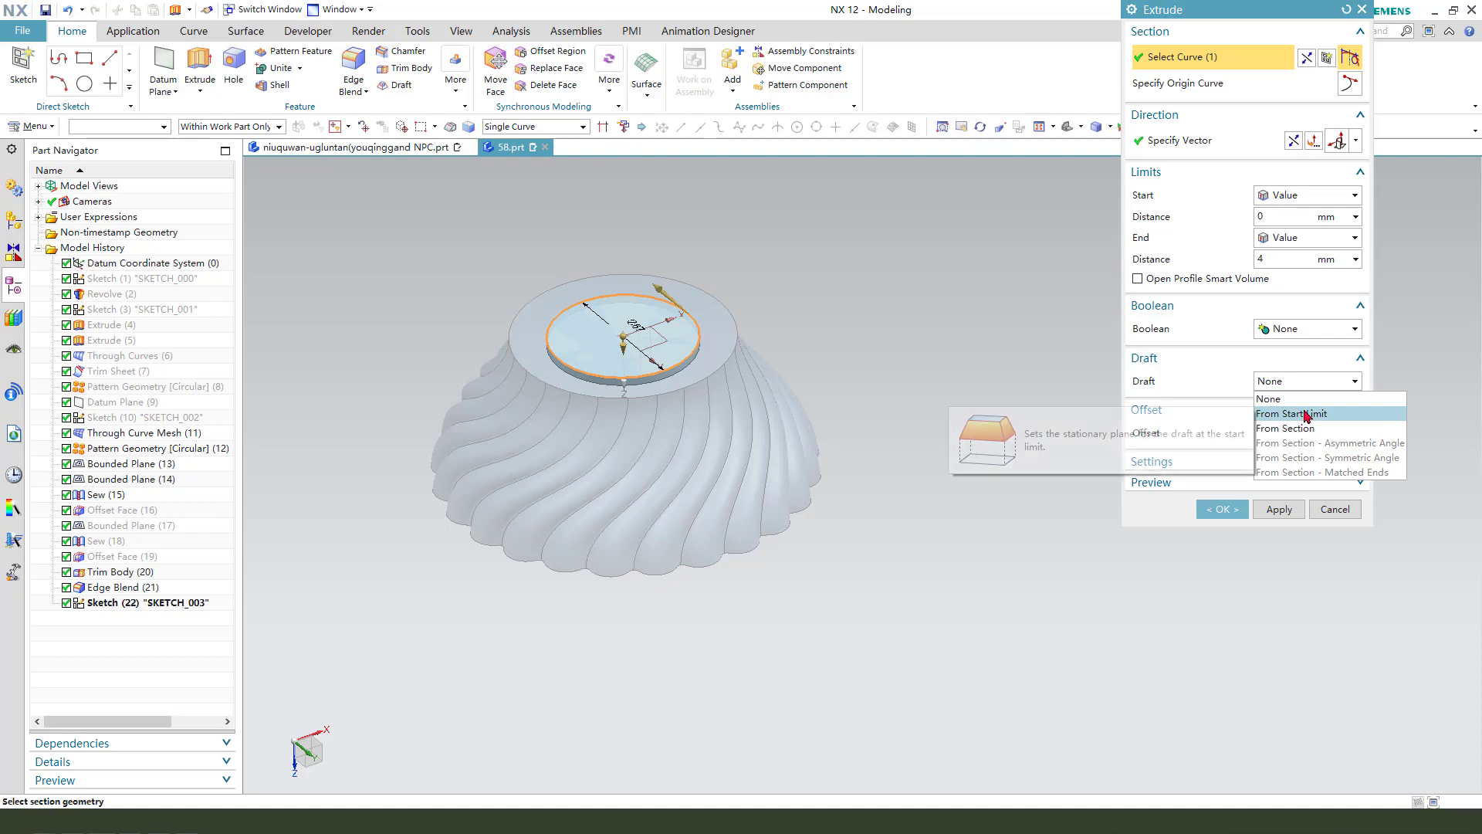
Extrude the circle 4 mm with a From Start Limit draft, subtracting it from the base
left_click(1291, 414)
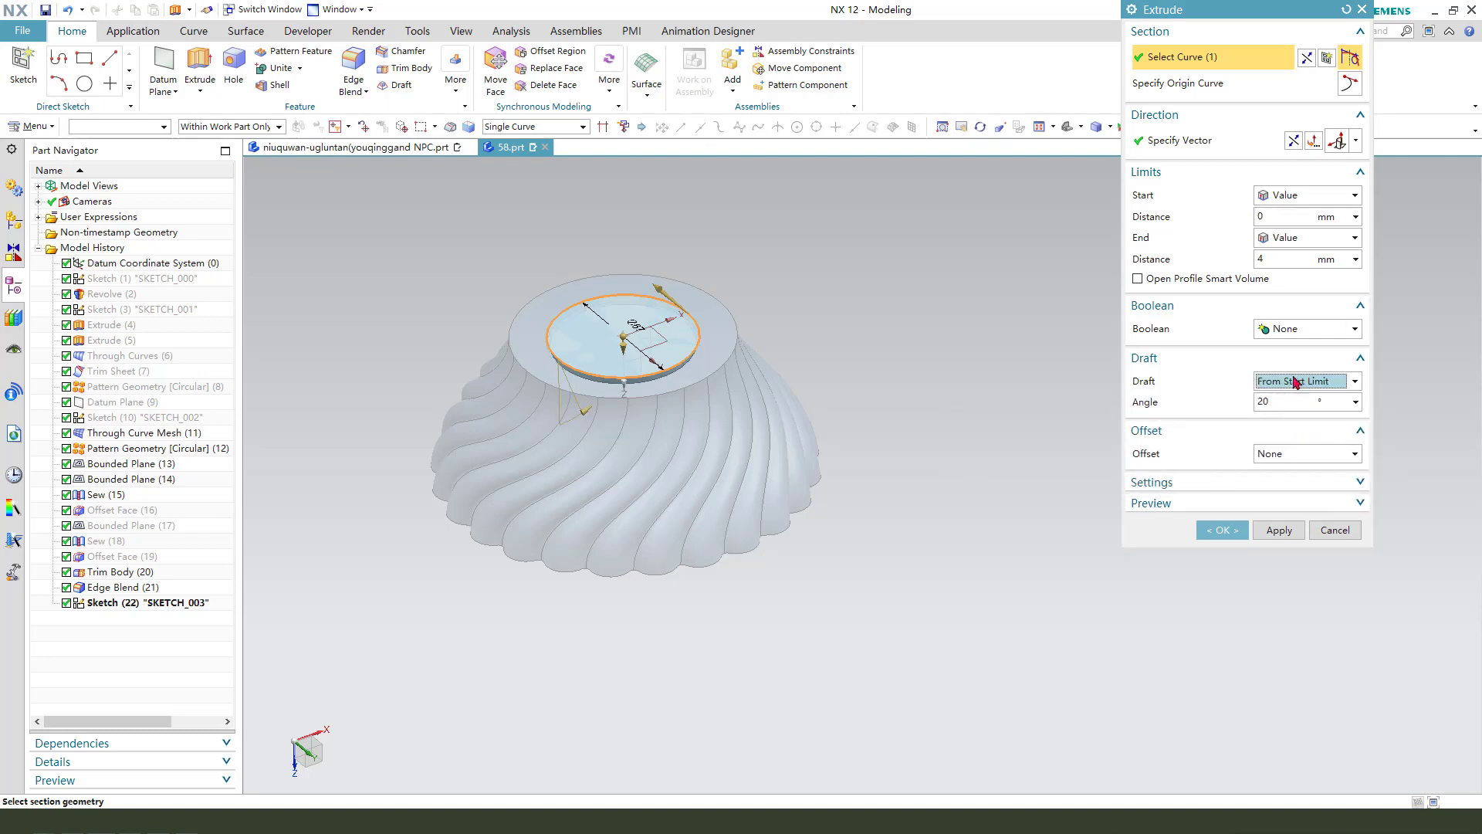
left_click(1307, 328)
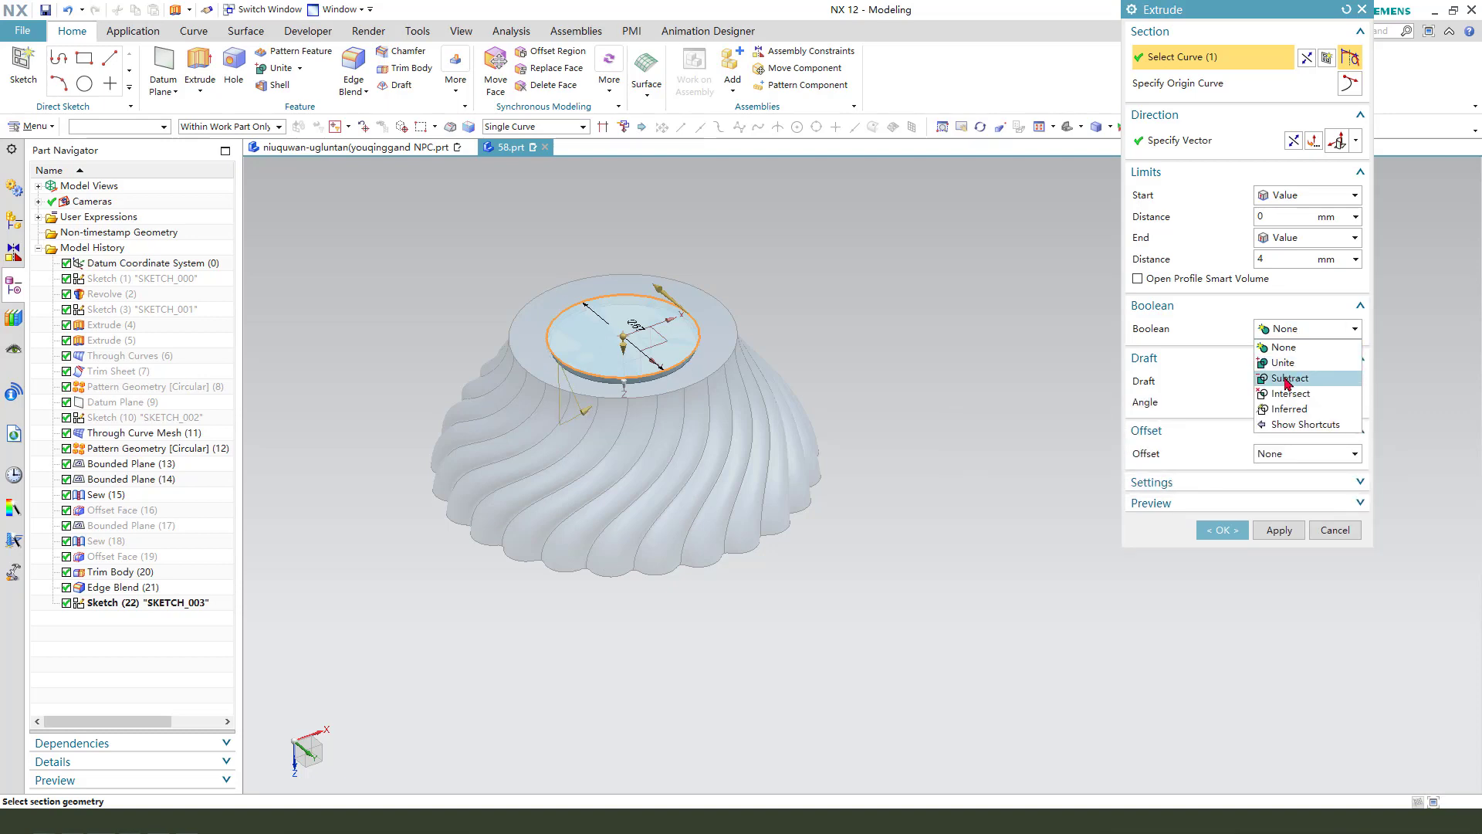
left_click(1220, 529)
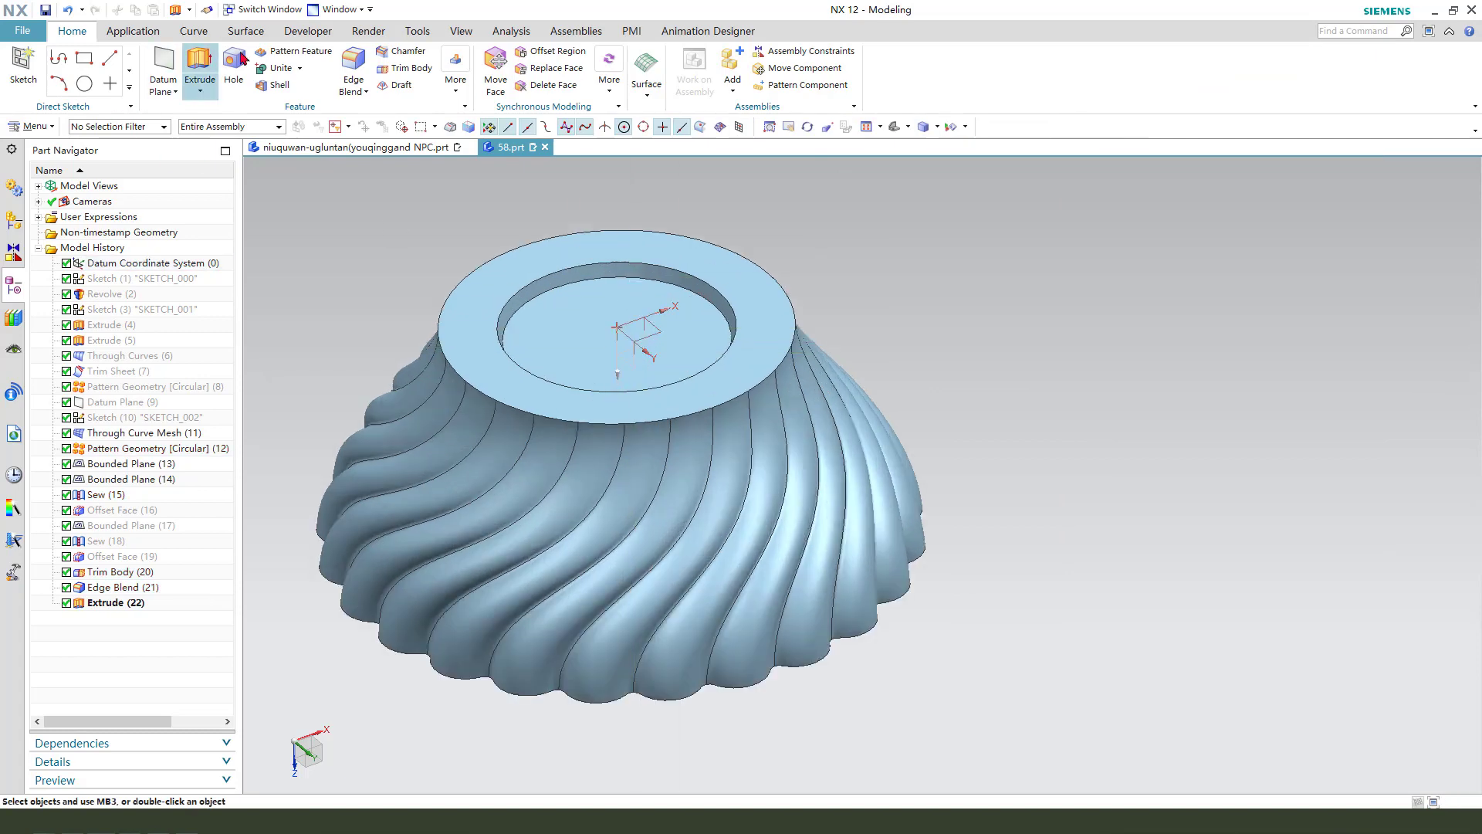
Blend the foot recess edges at 3 mm and the rim edges at 0.5 mm
left_click(353, 69)
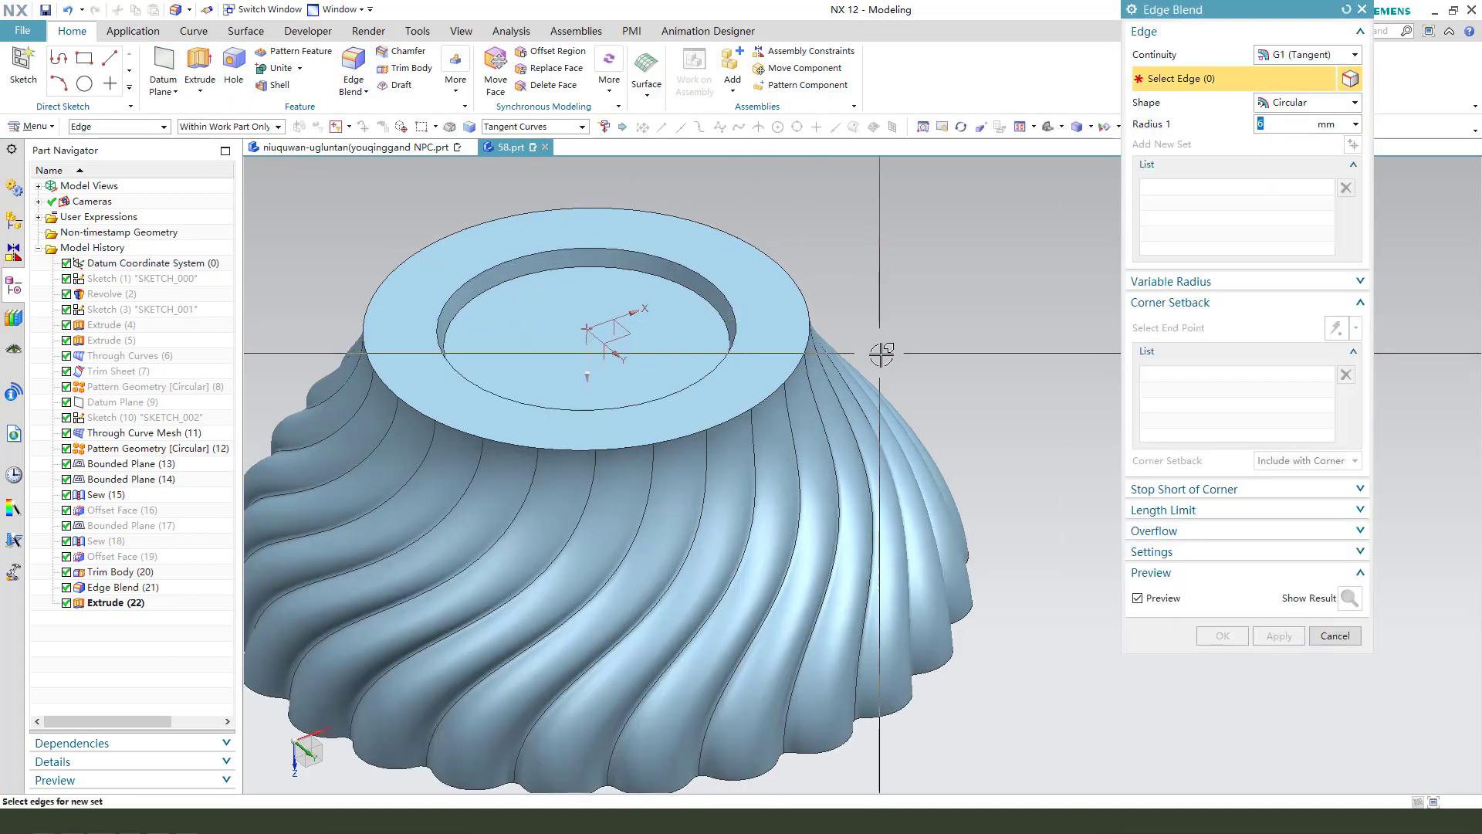
left_click(808, 328)
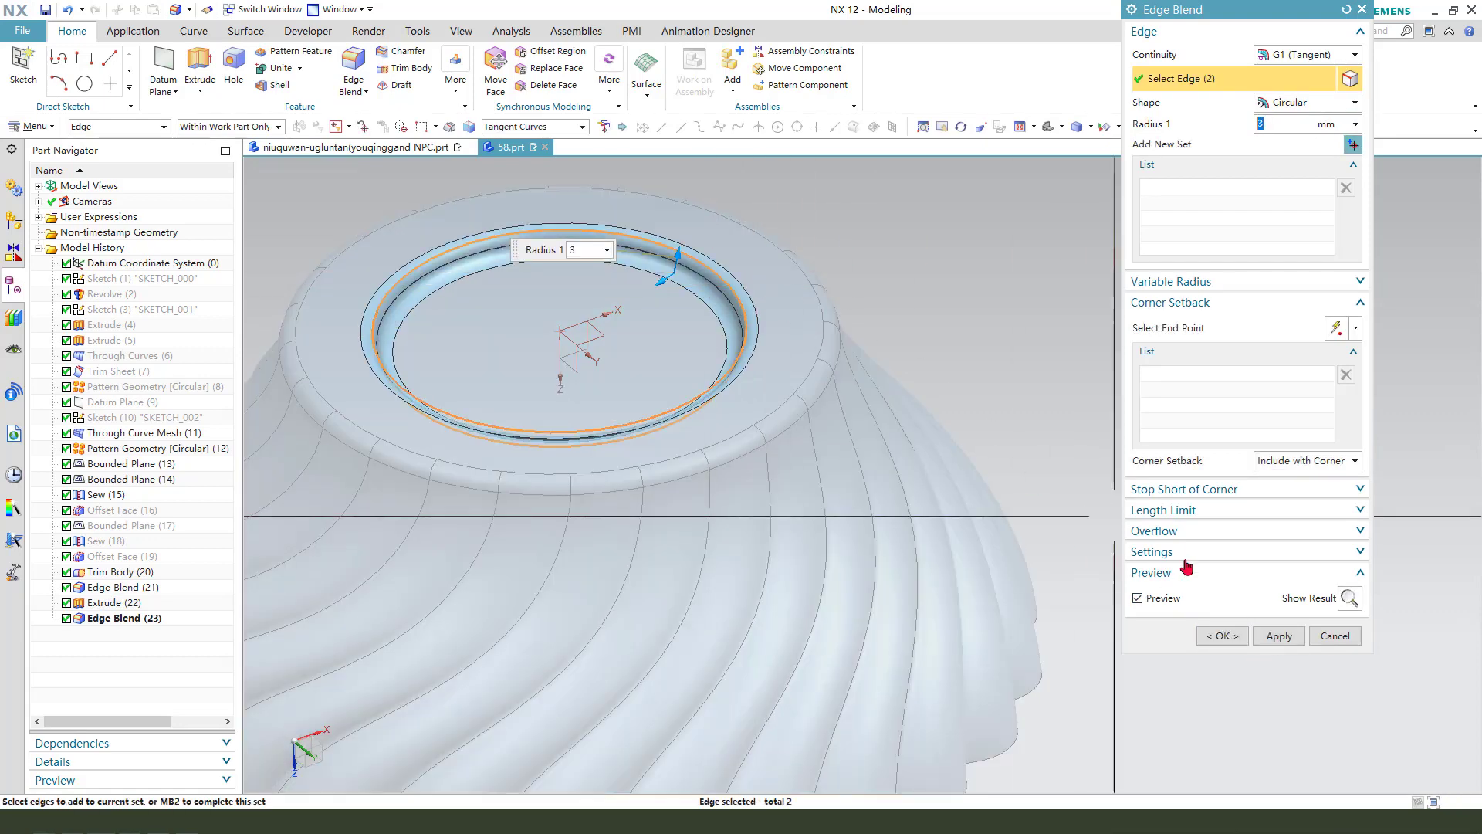
left_click(1221, 635)
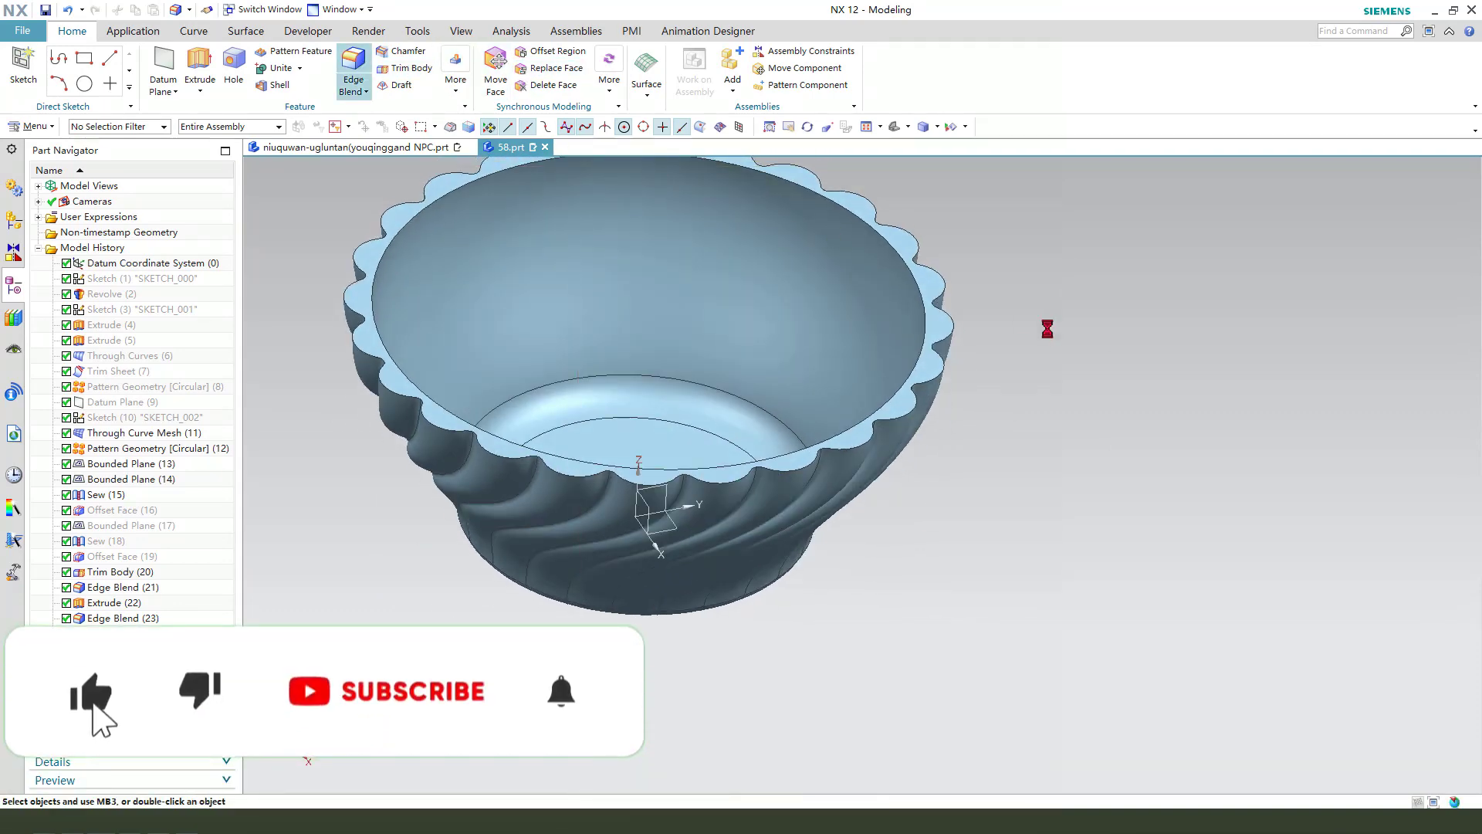
left_click(352, 69)
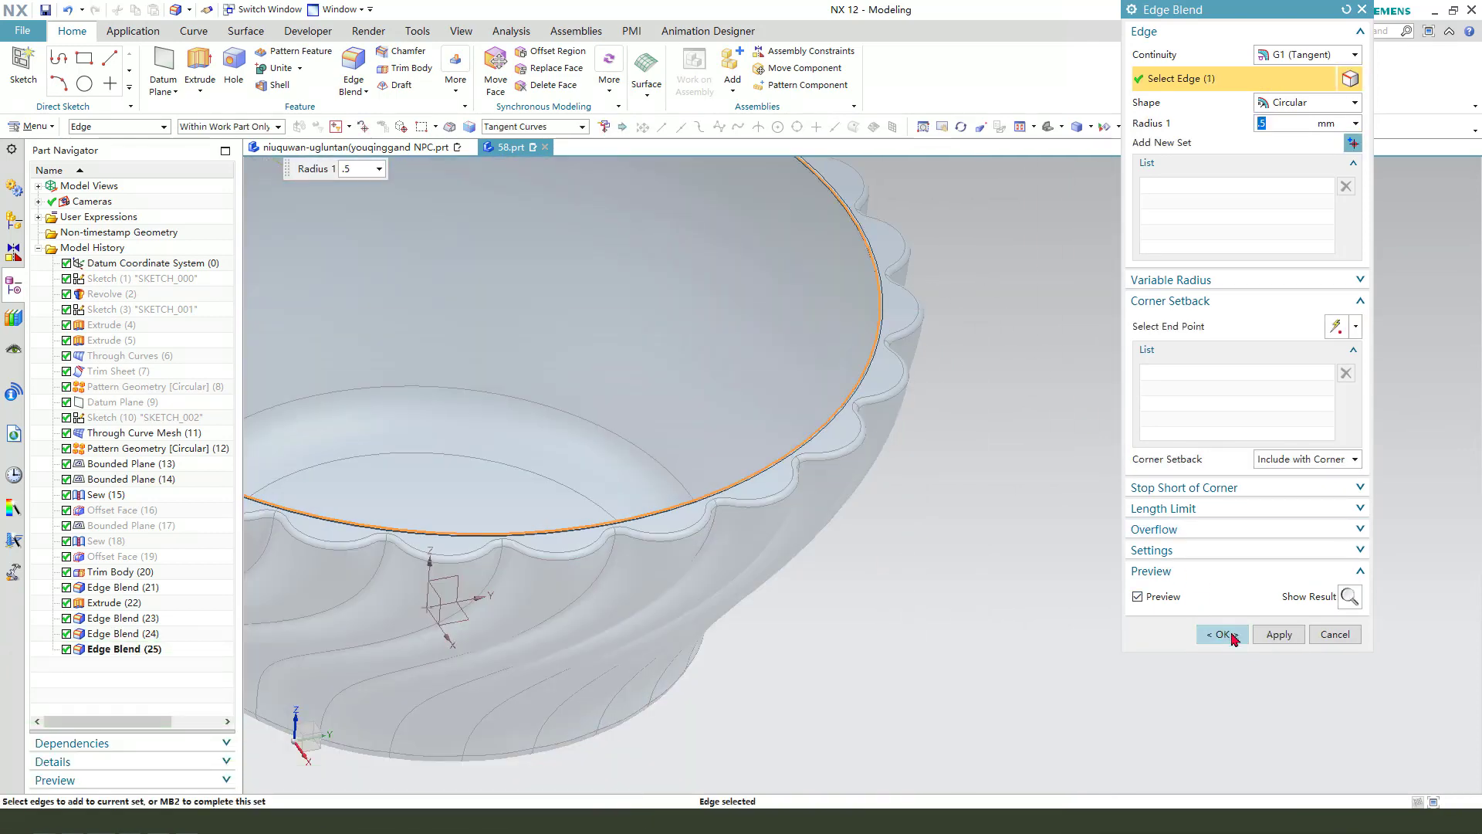
left_click(1220, 633)
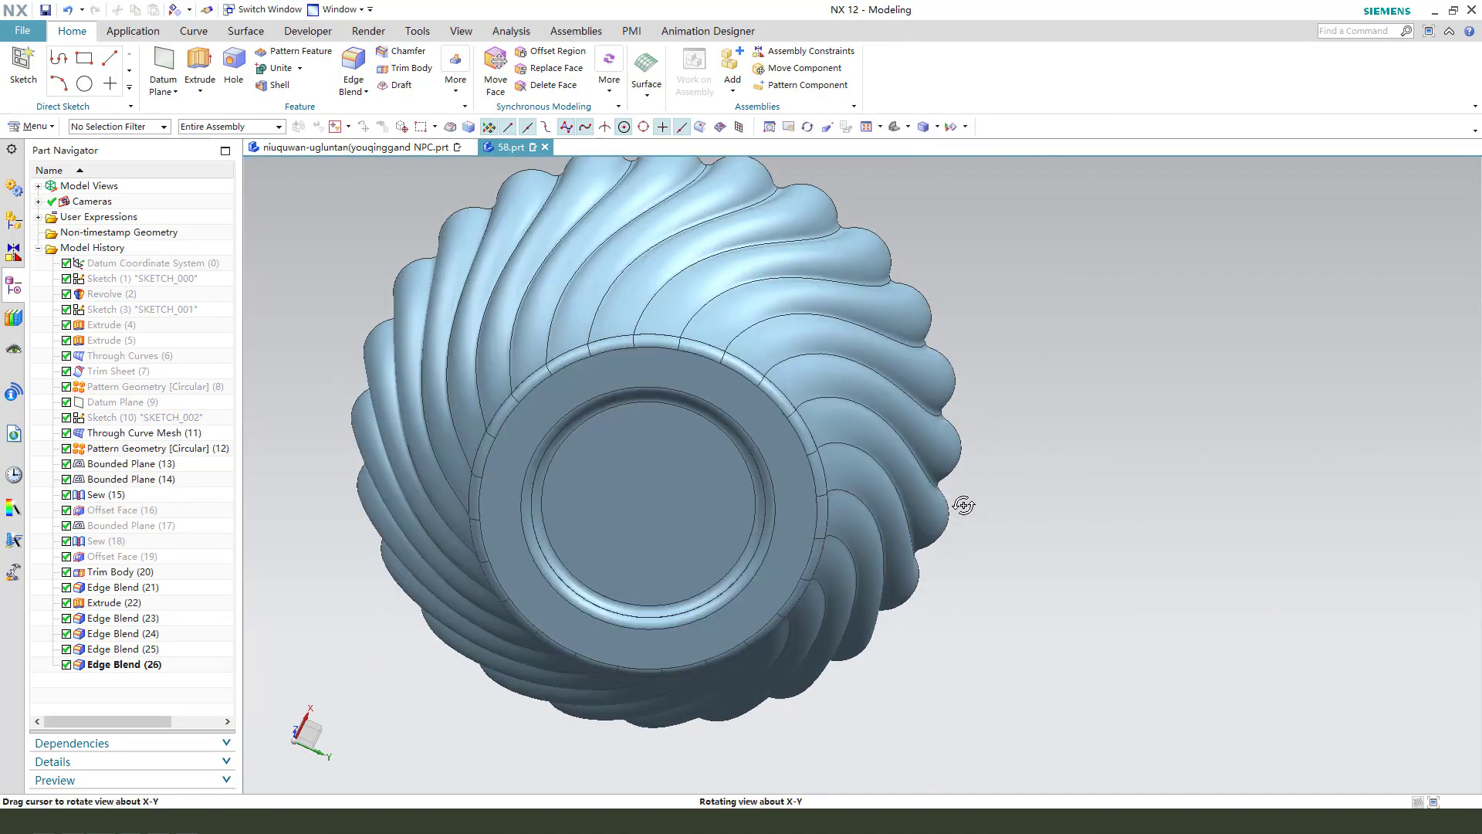
left_click_drag(960, 504, 960, 581)
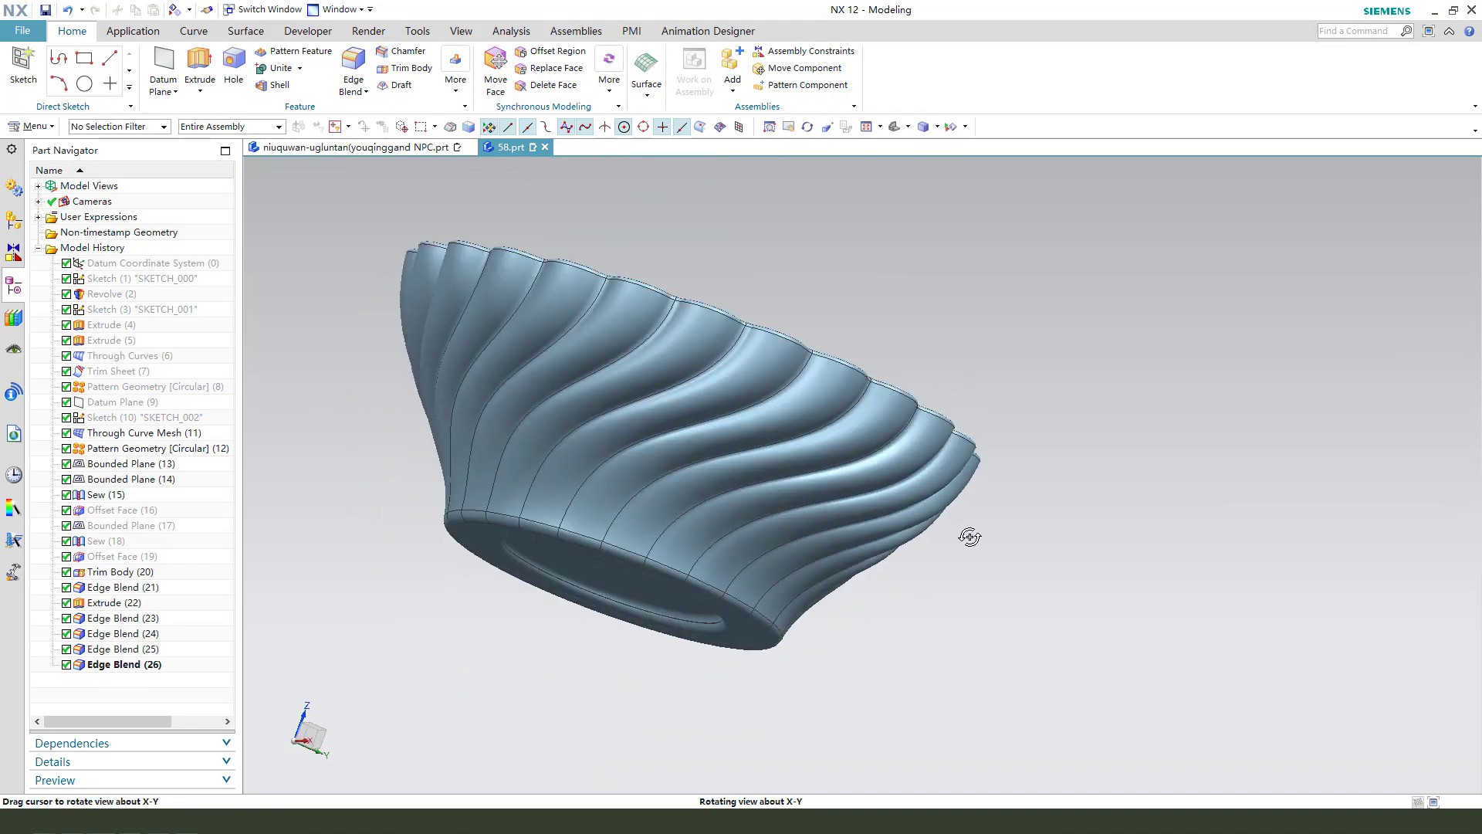
left_click_drag(969, 536, 887, 420)
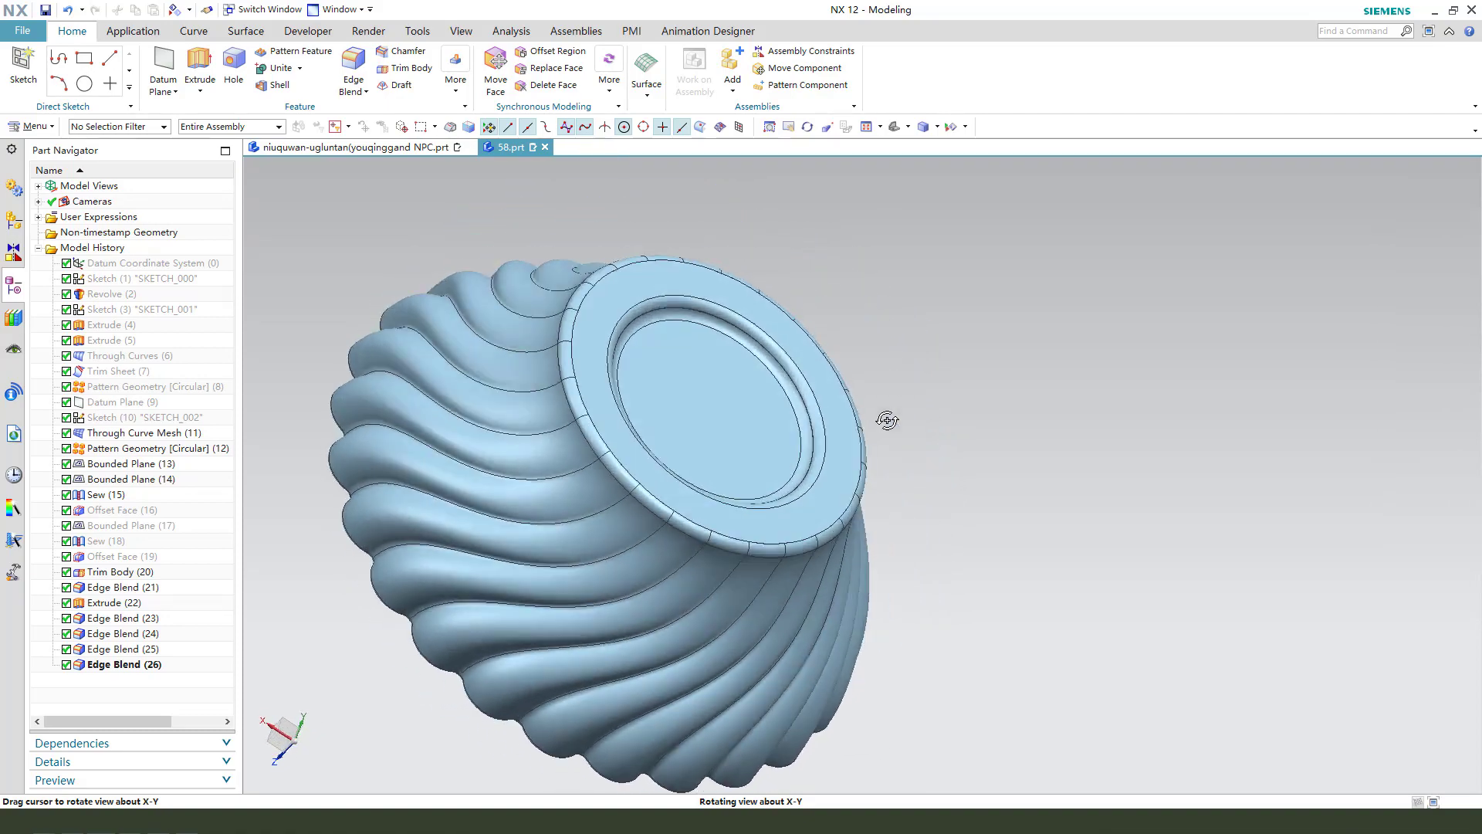
left_click_drag(886, 420, 968, 551)
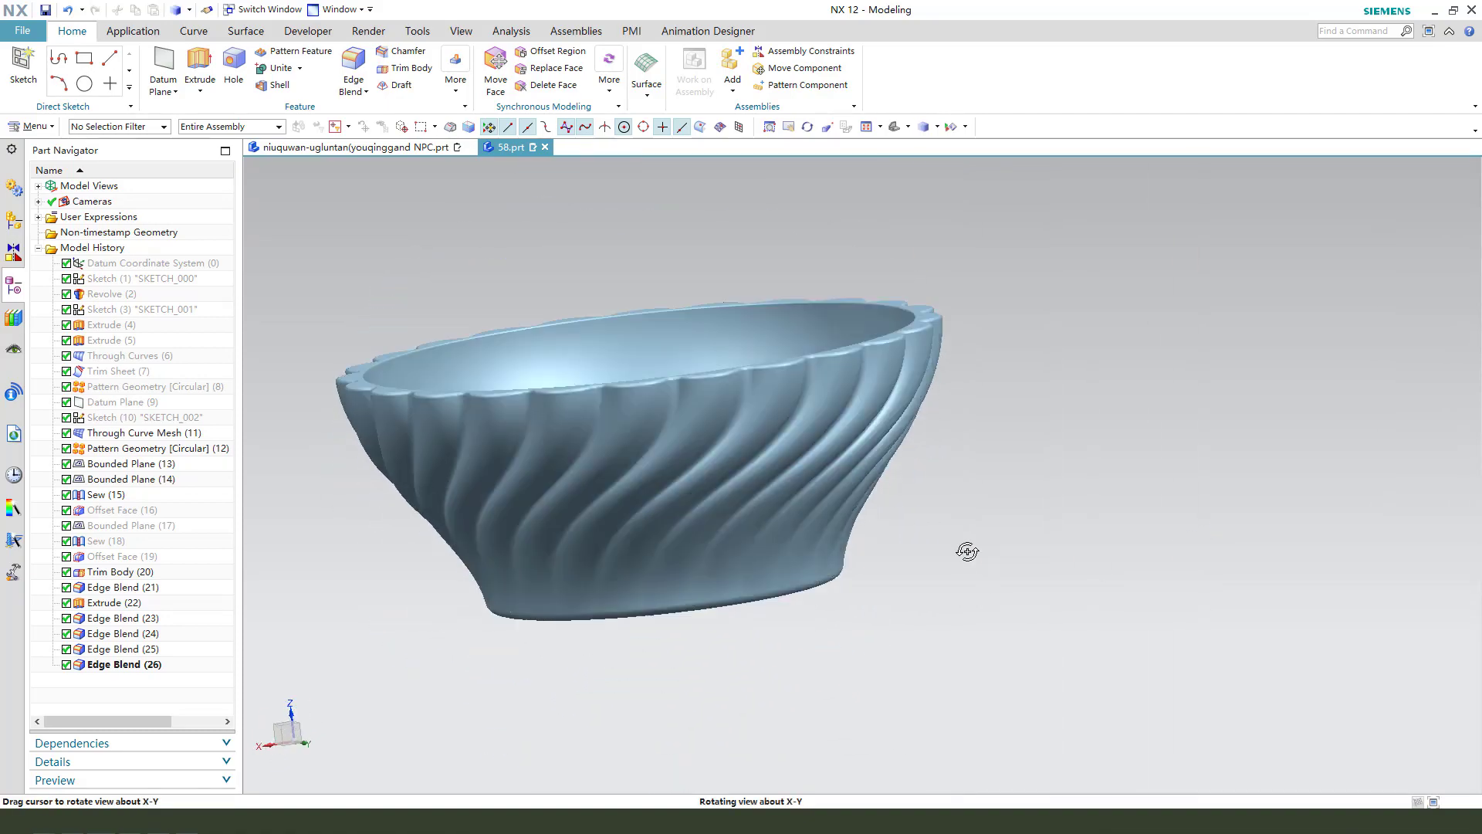
left_click_drag(968, 551, 713, 563)
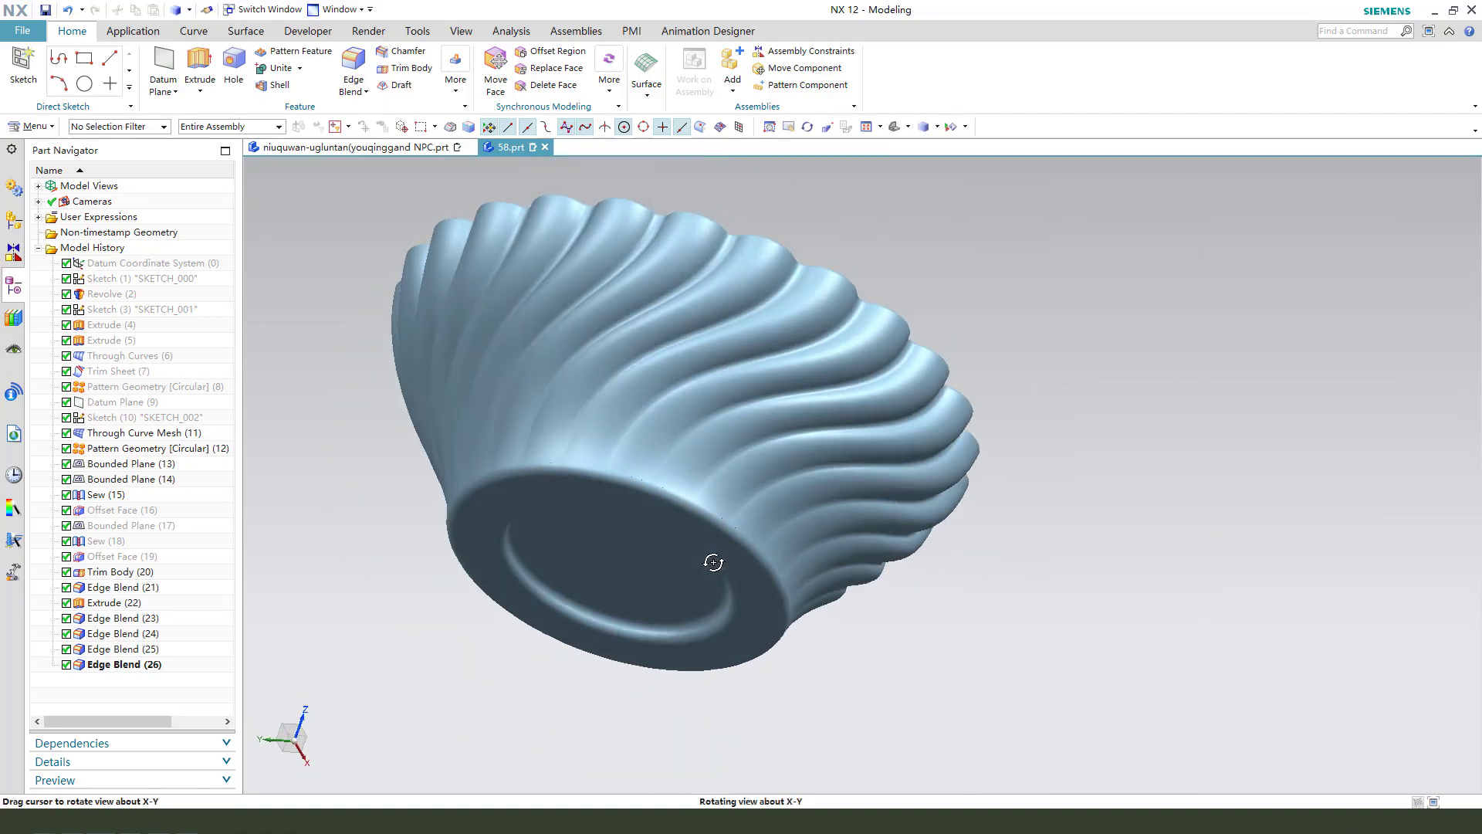